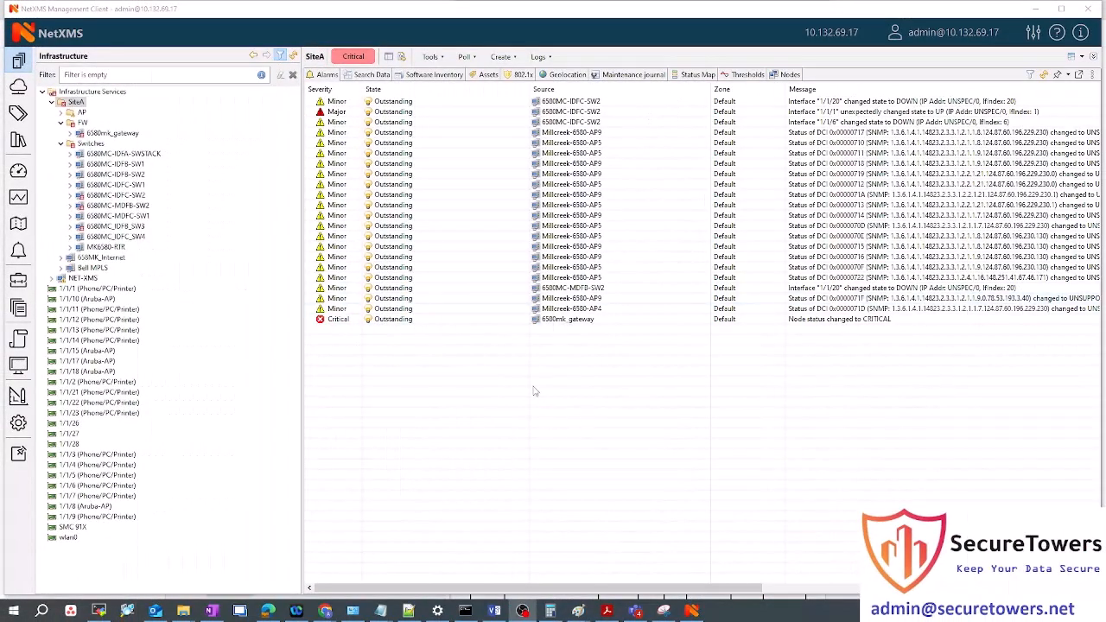
mouse_move(399, 331)
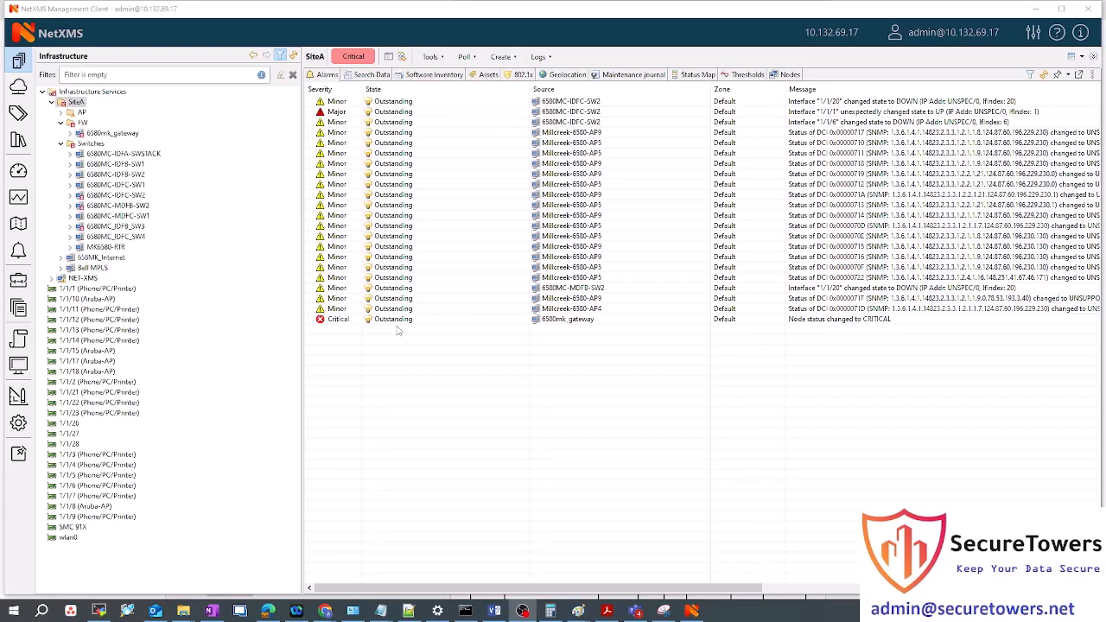
mouse_move(237, 322)
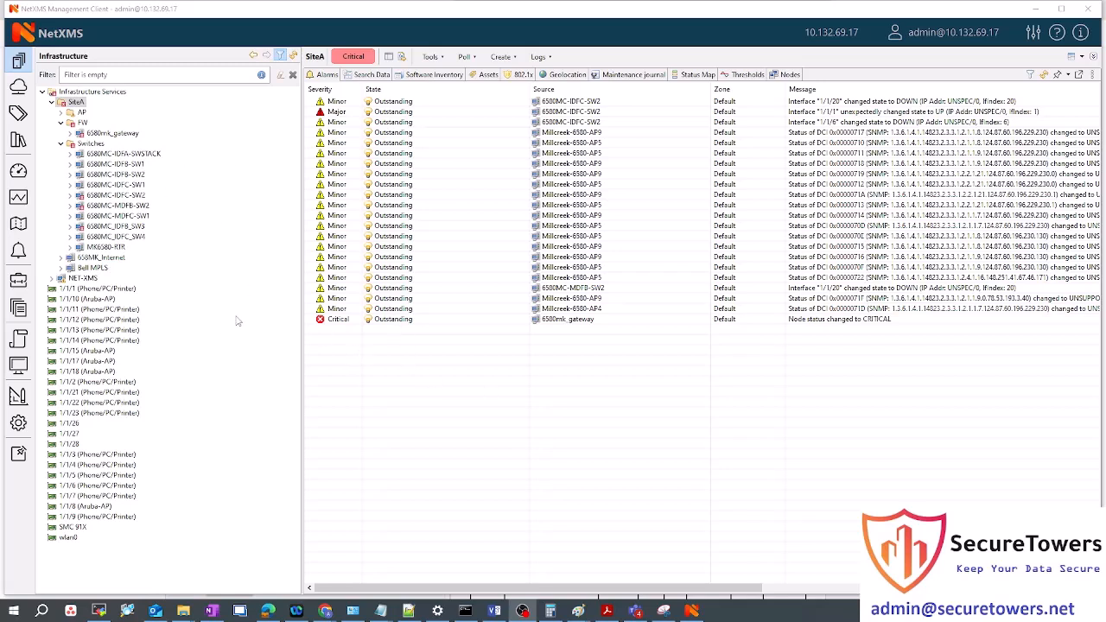
mouse_move(281, 258)
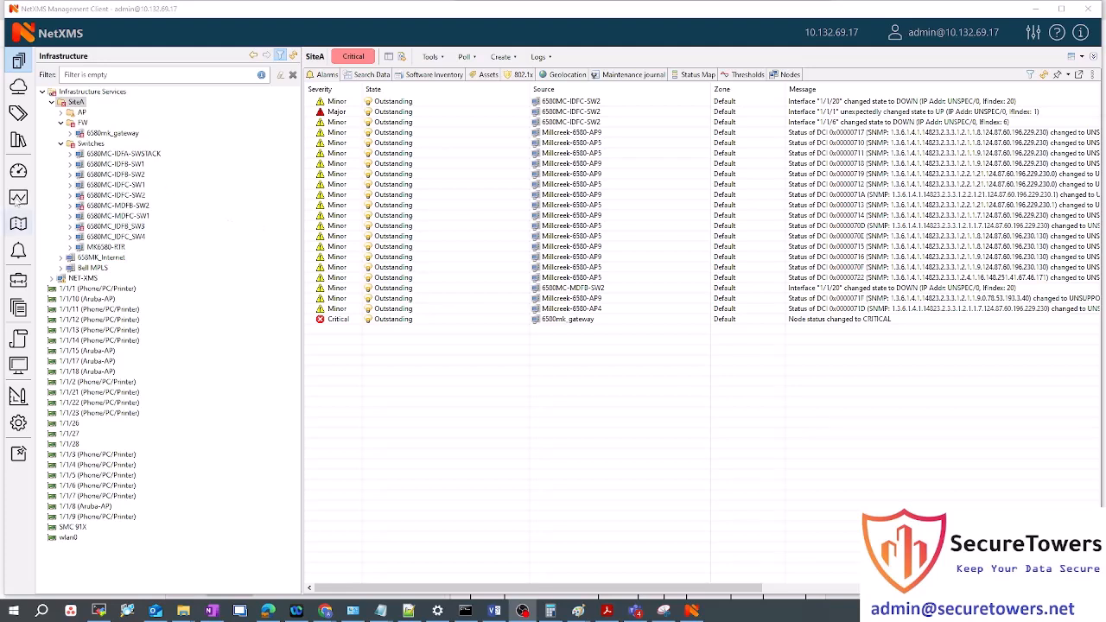
mouse_move(306, 482)
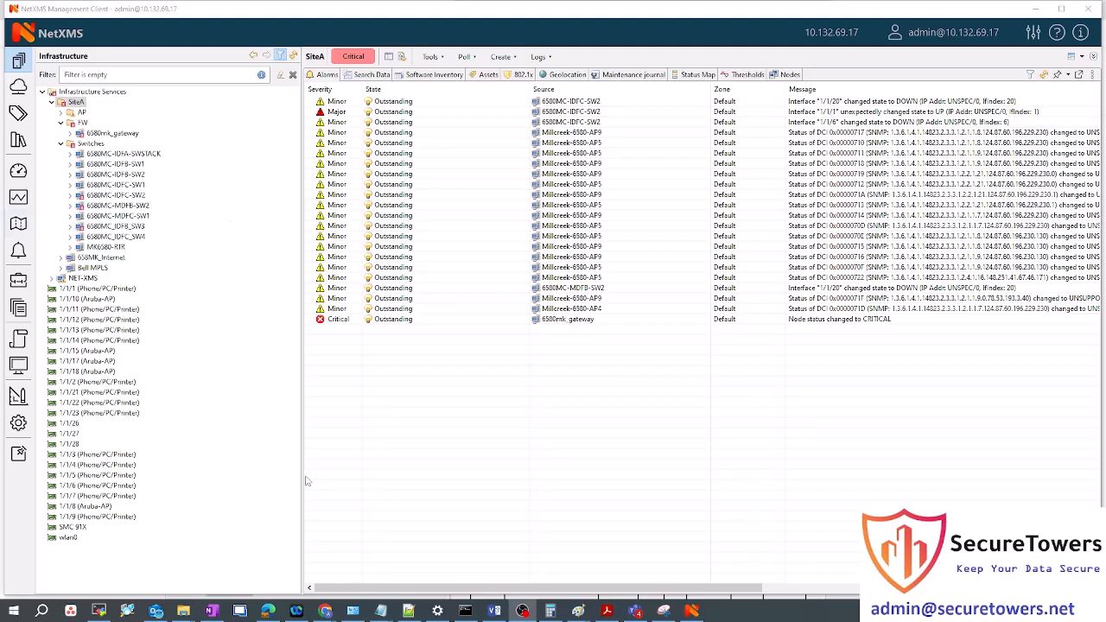
mouse_move(238, 210)
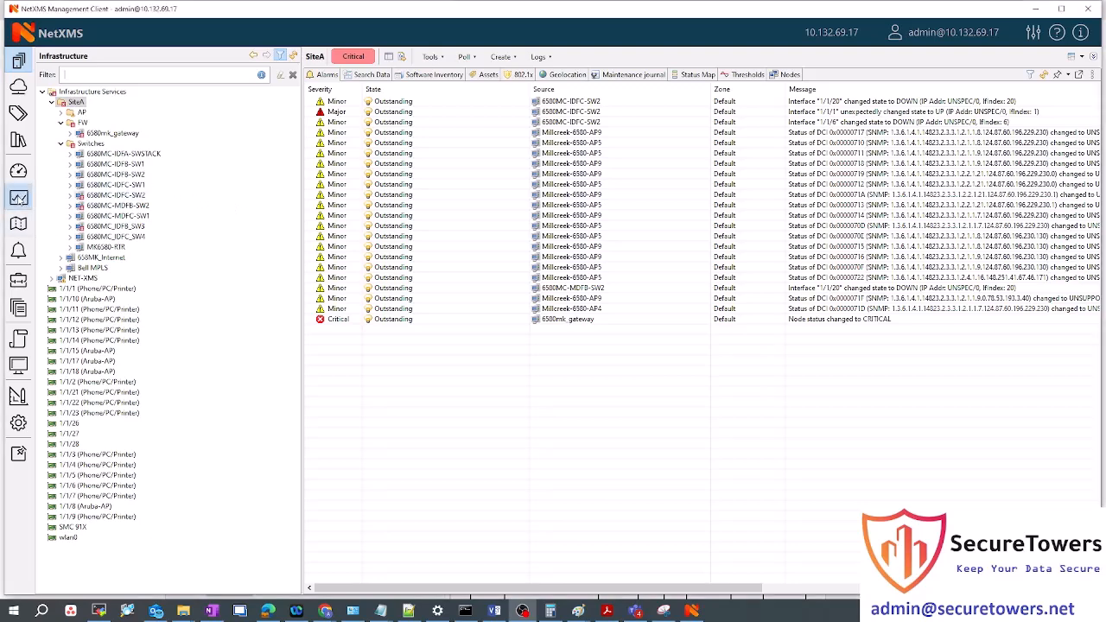
Pass through the Graphs perspective to the Maps perspective and open the Site-A network map
click(19, 197)
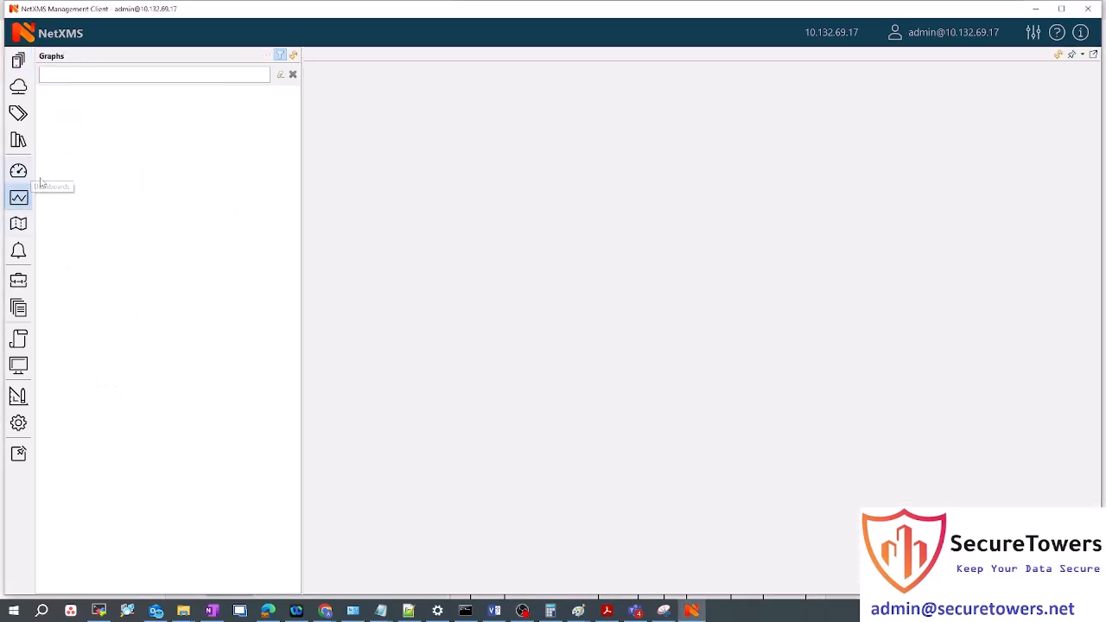
click(18, 223)
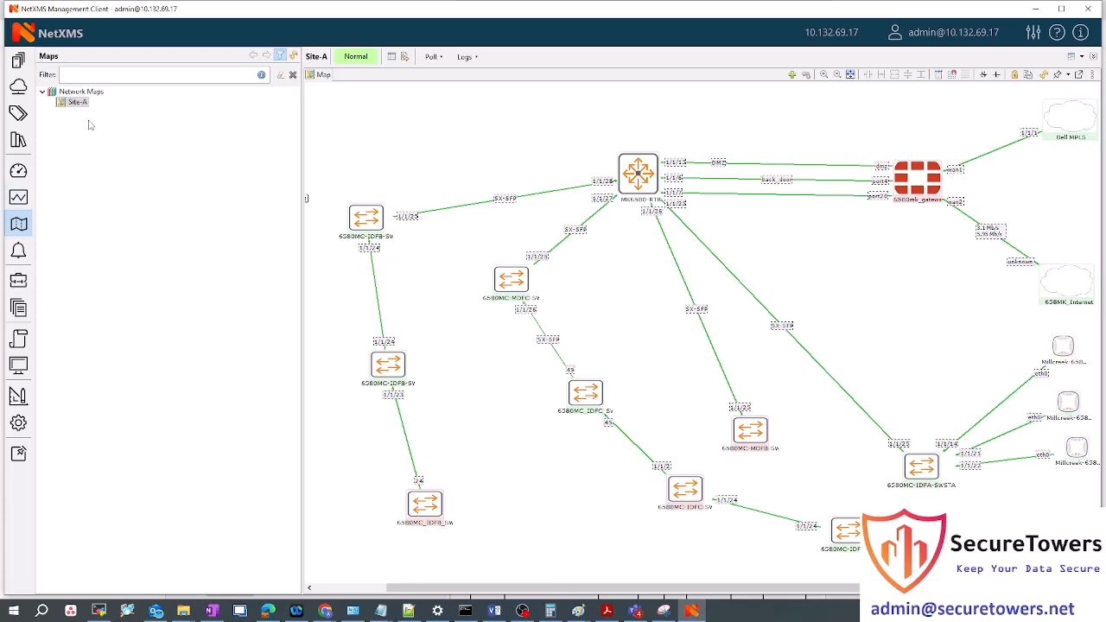
mouse_move(79, 121)
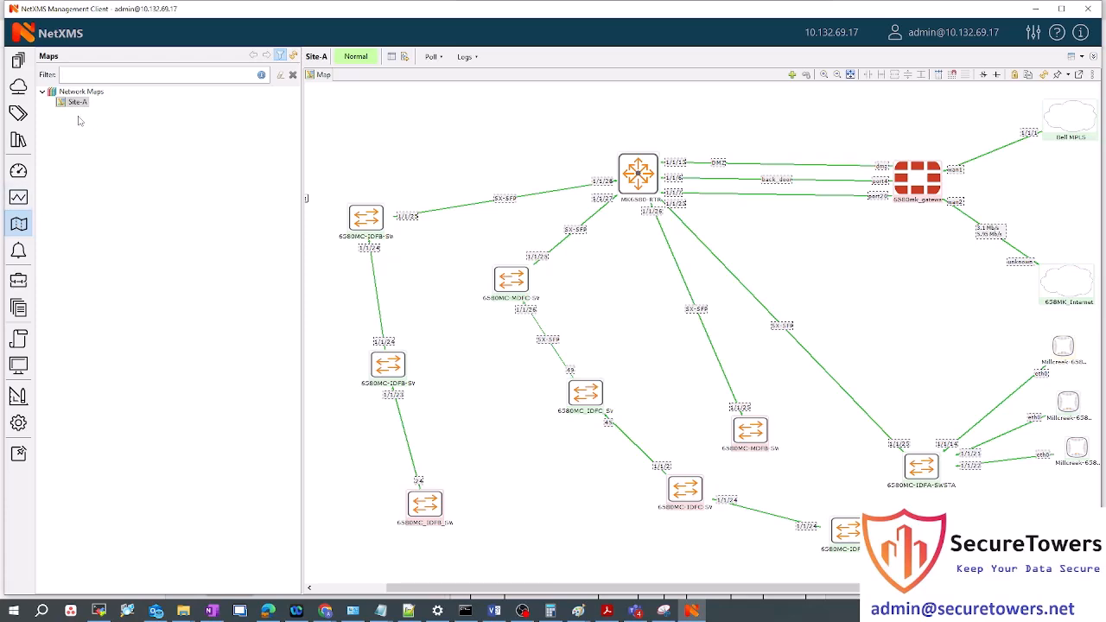
mouse_move(101, 199)
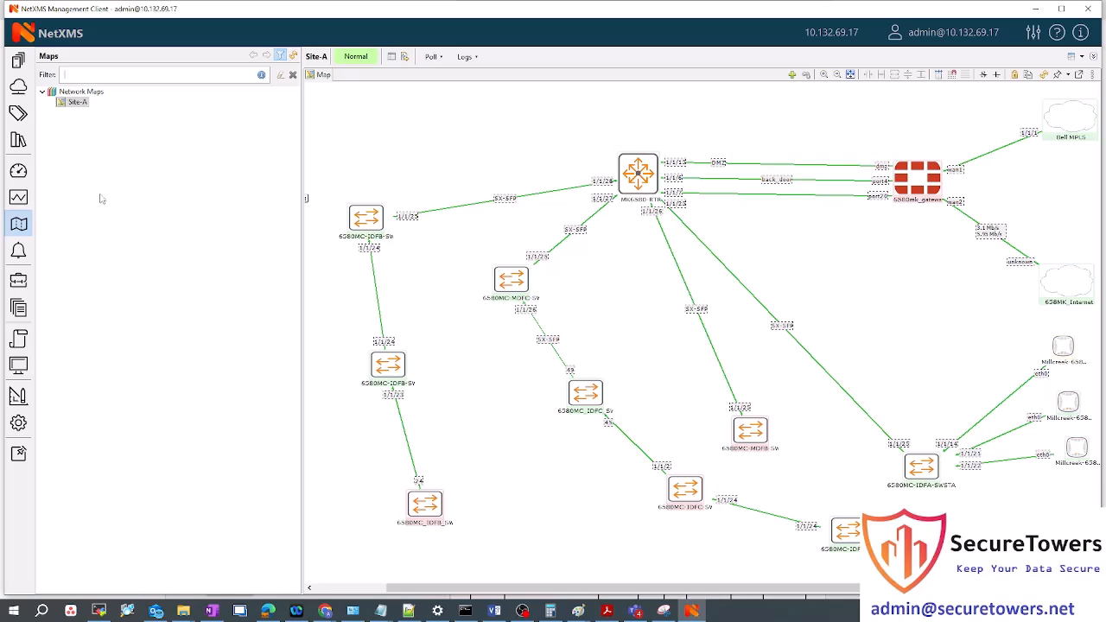
mouse_move(947, 446)
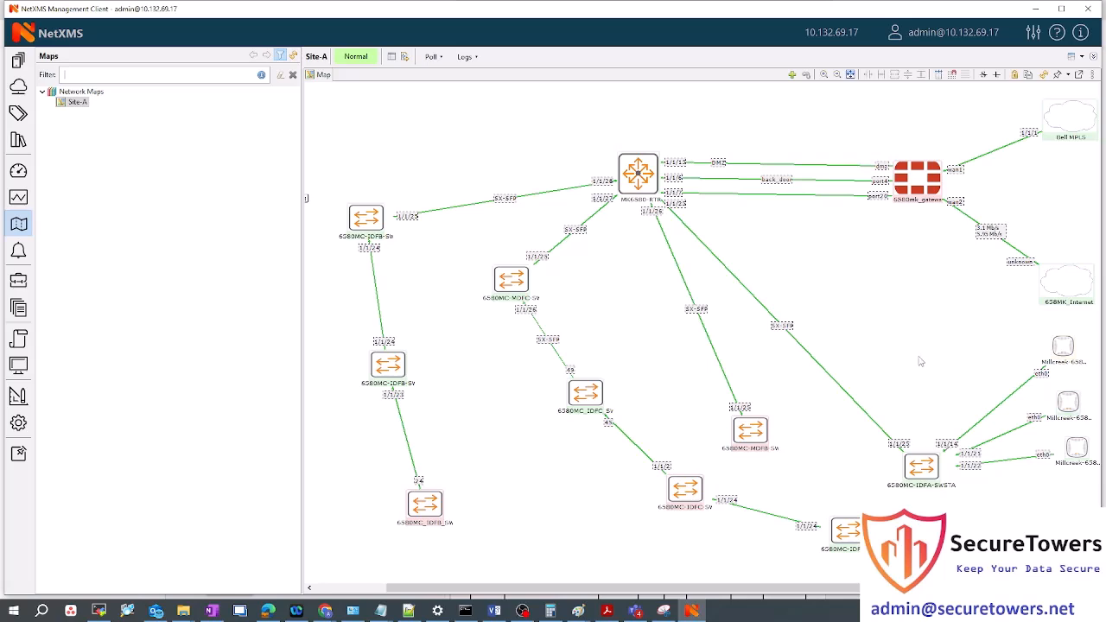
mouse_move(916, 467)
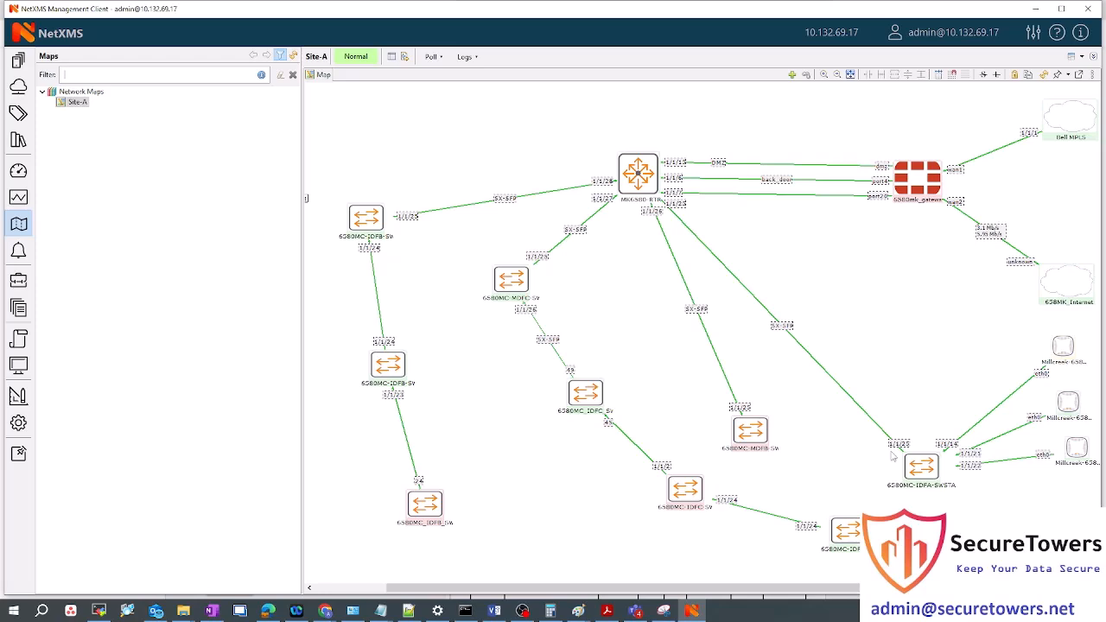
mouse_move(650, 407)
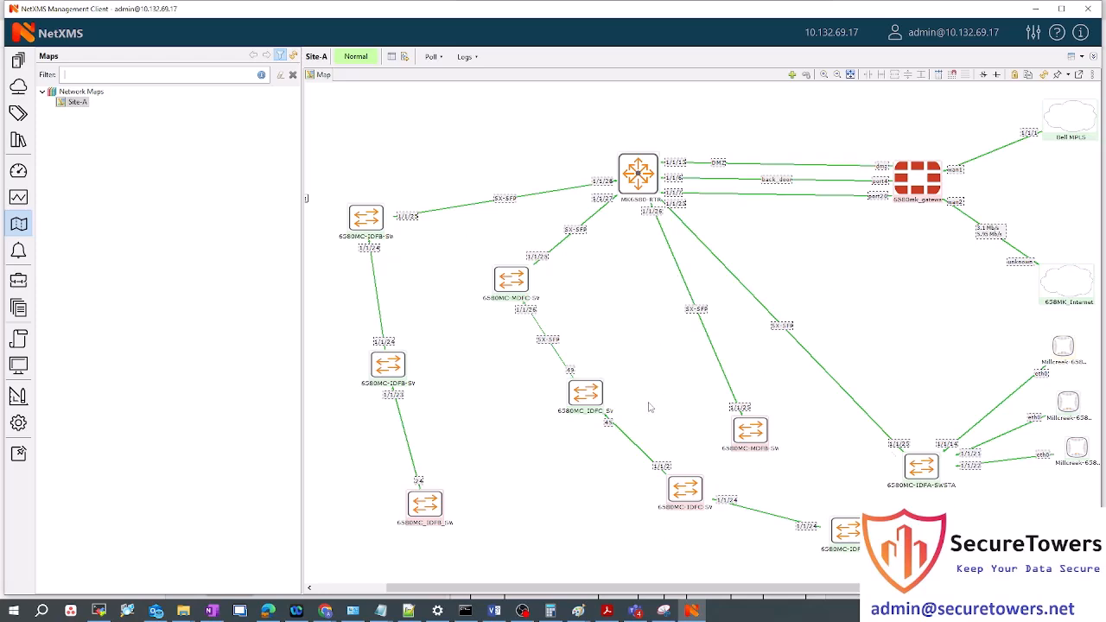
mouse_move(810, 191)
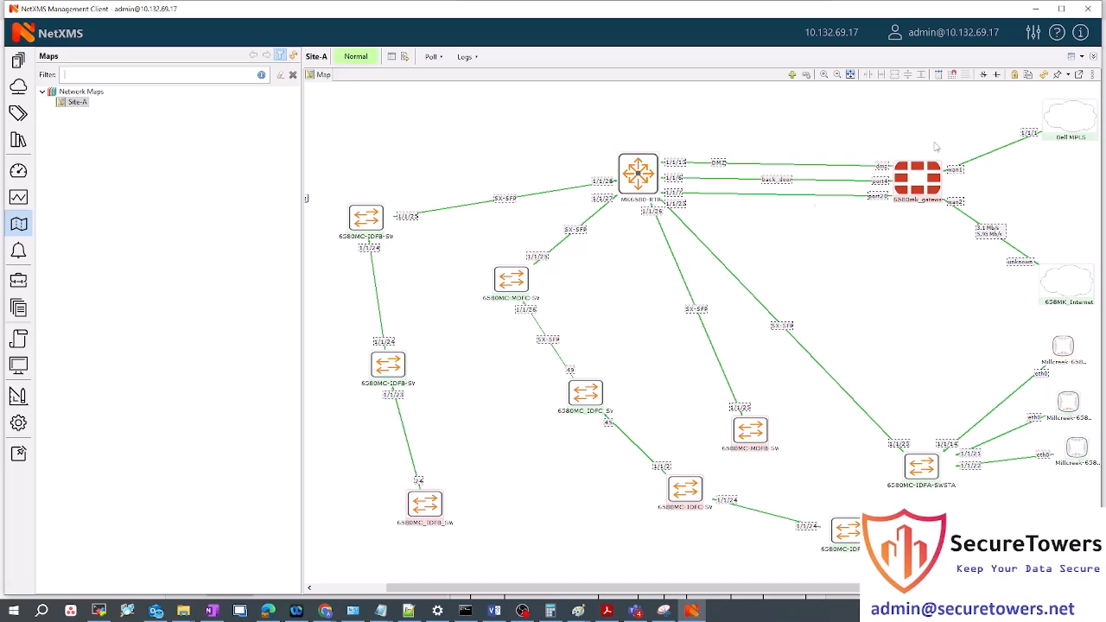
mouse_move(904, 204)
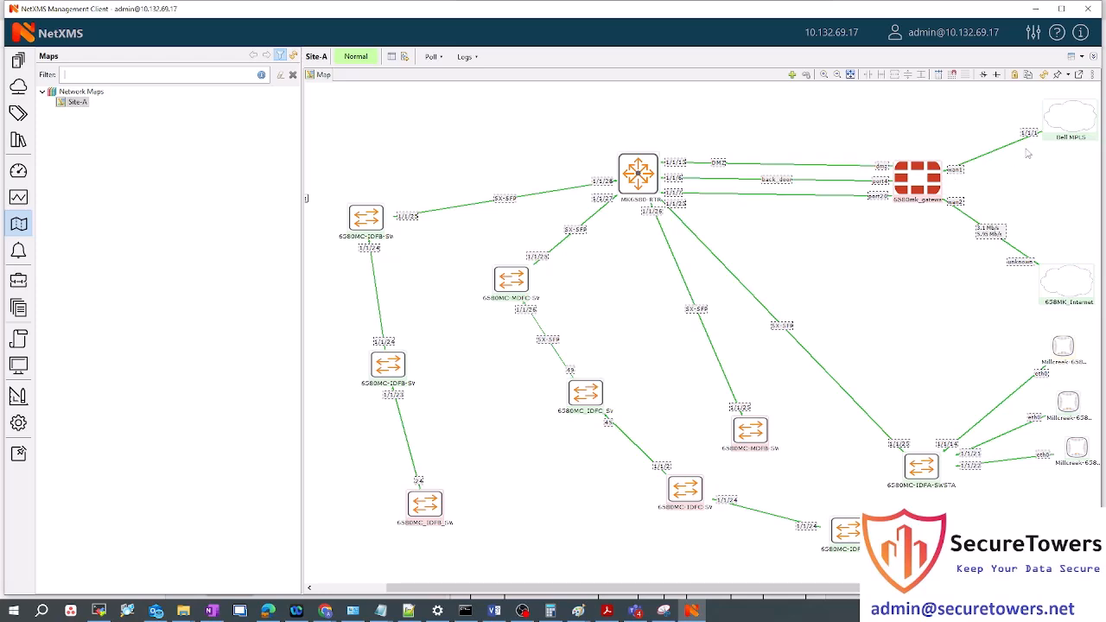
mouse_move(748, 189)
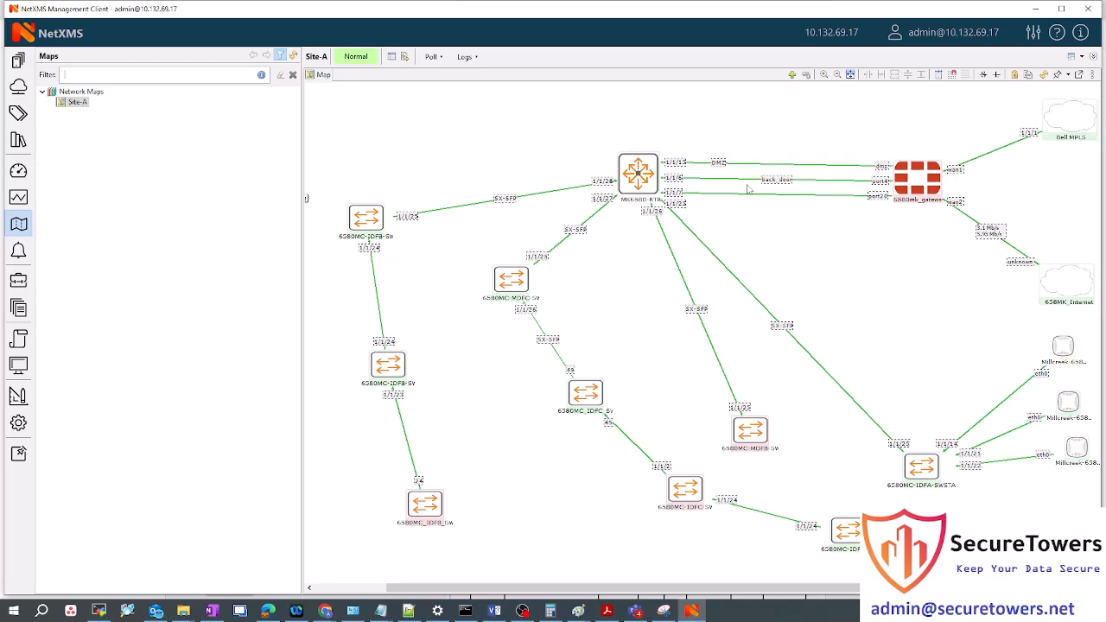
mouse_move(778, 436)
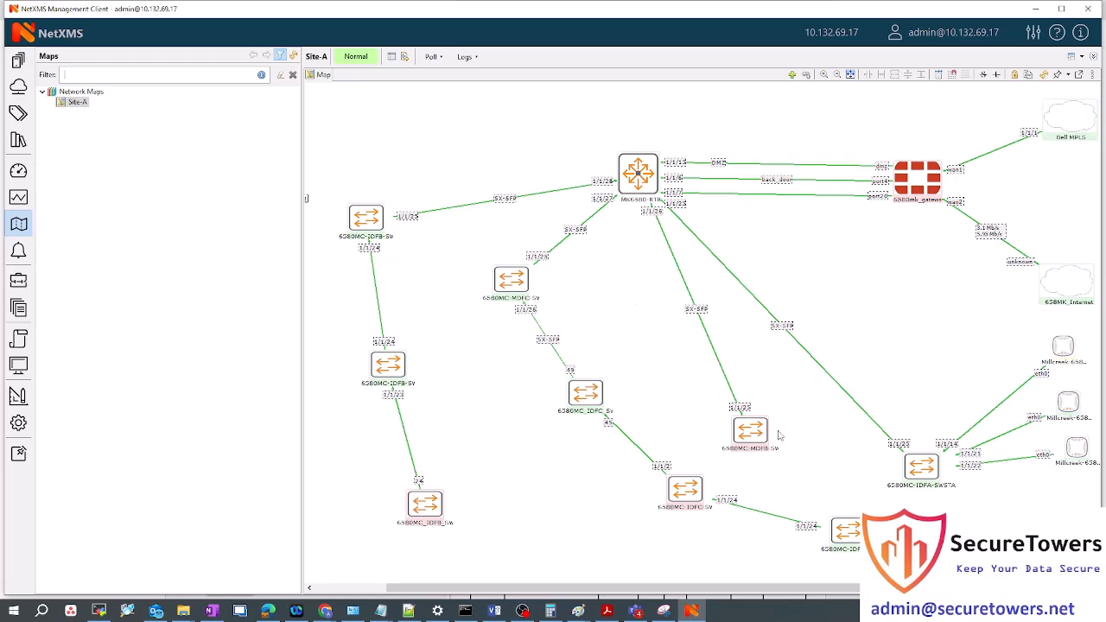
mouse_move(1025, 441)
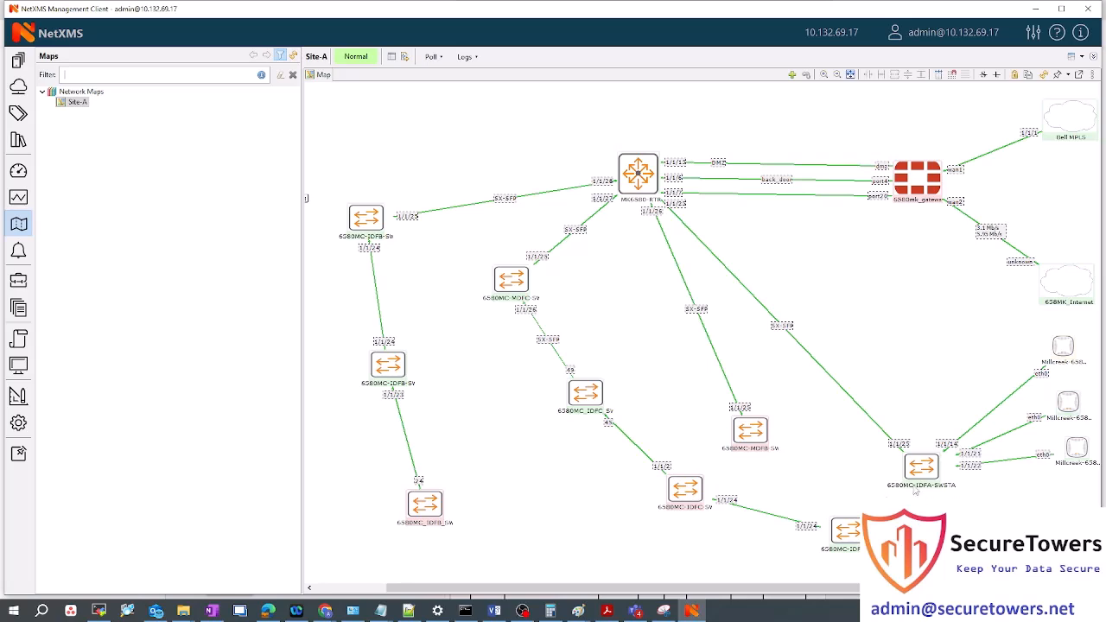
Bring up the tools menu for the 6580MC-IDFA-SWSTACK node on the Site-A map
right_click(921, 467)
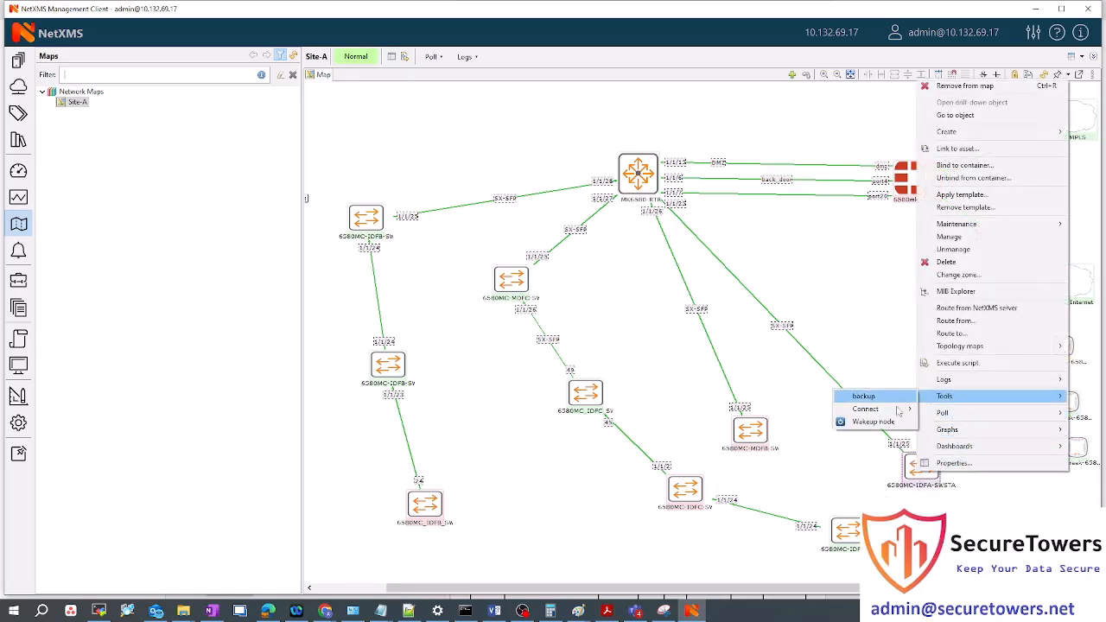
mouse_move(866, 409)
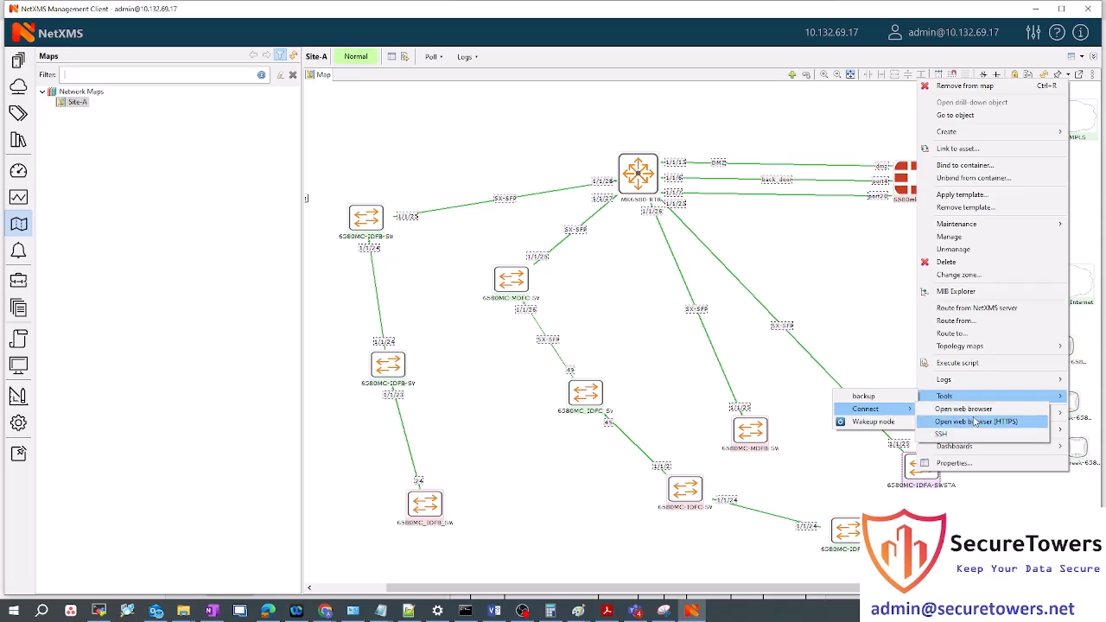
mouse_move(956, 444)
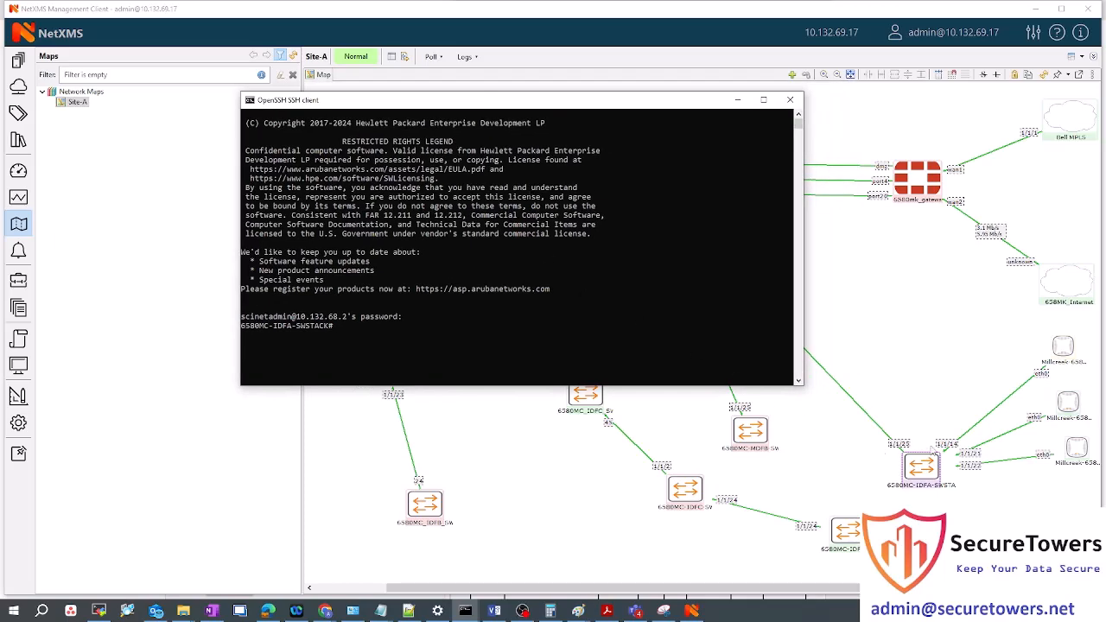
mouse_move(966, 440)
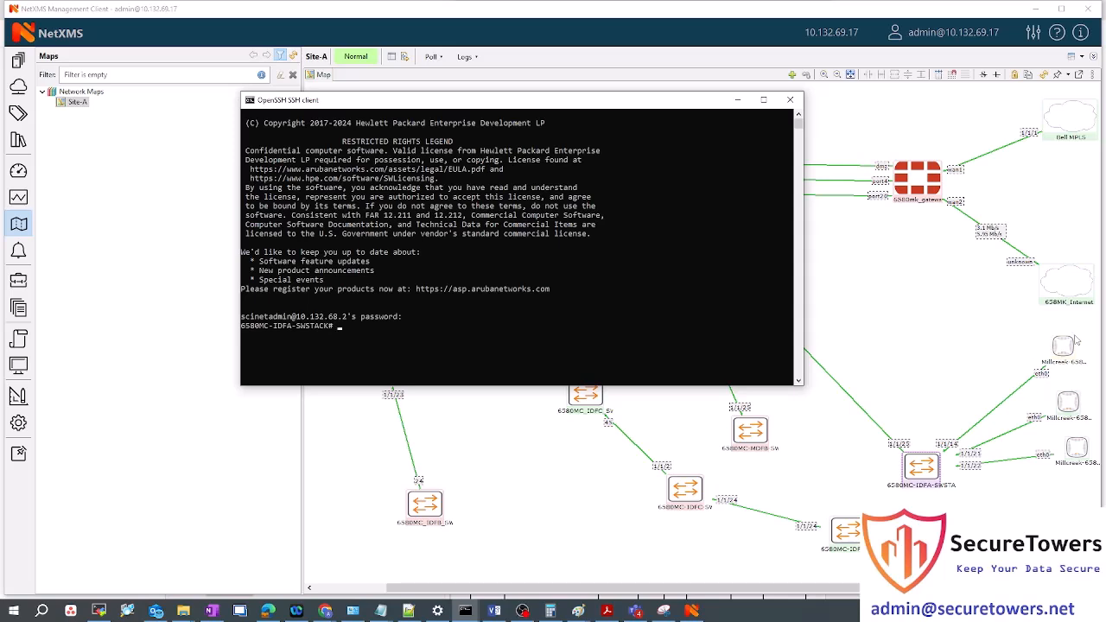
mouse_move(595, 421)
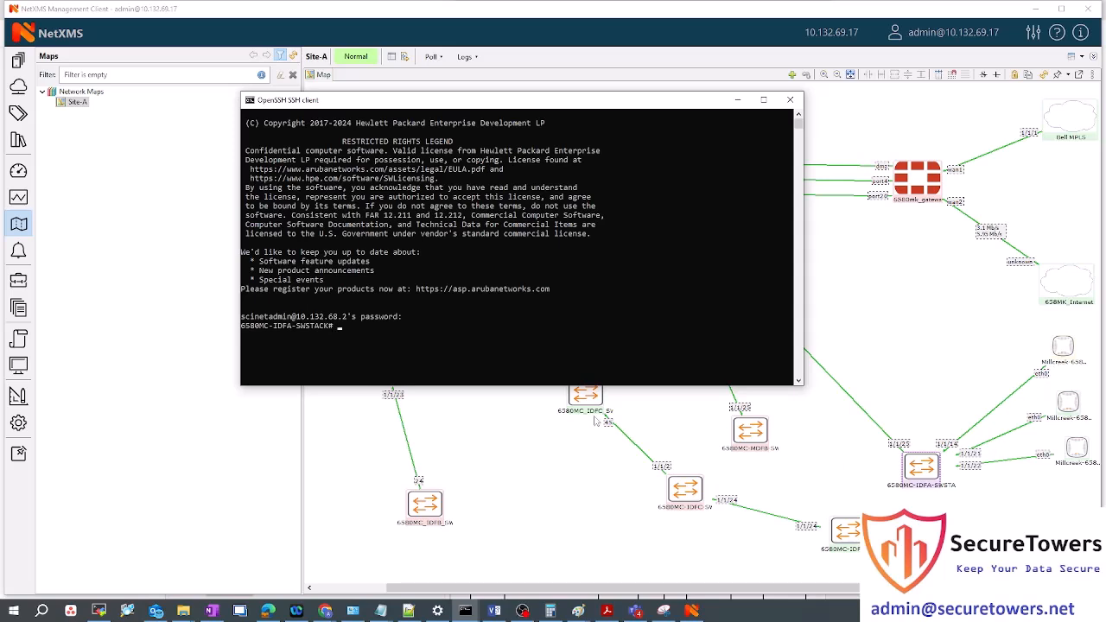
Enter conf t, select interface 1/1/14, and issue shutdown on it
text(co)
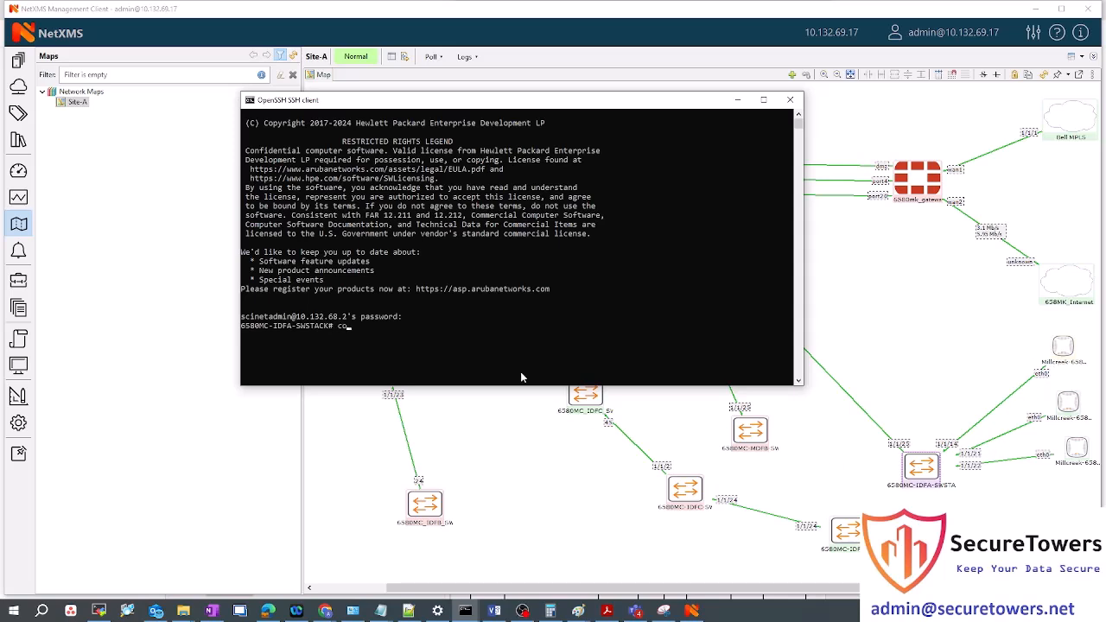
text(conf t)
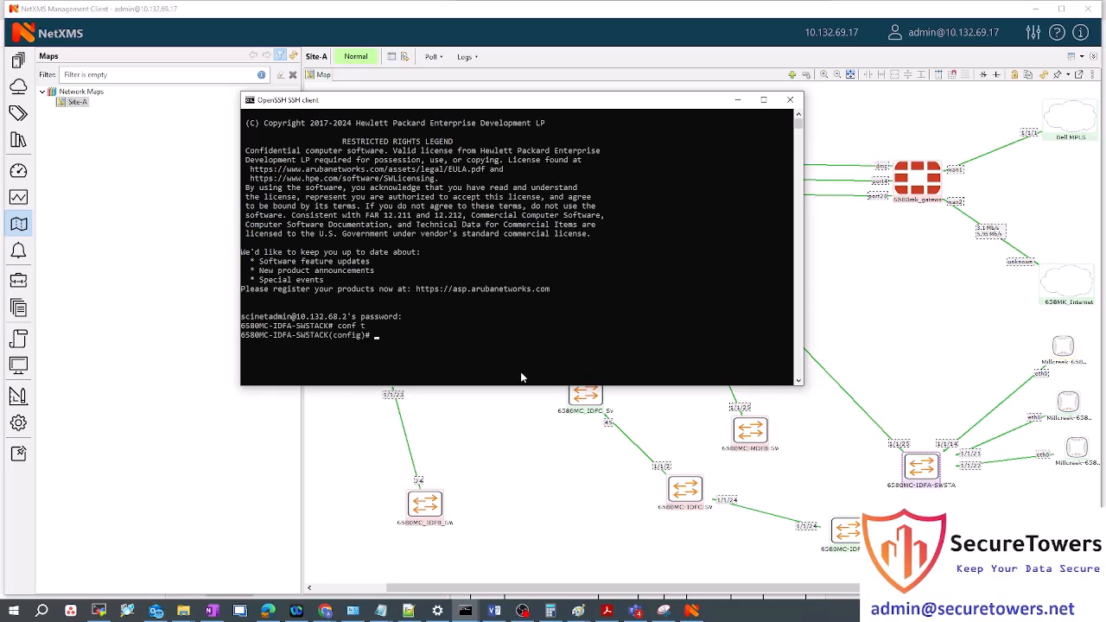
text(int 1/1/14)
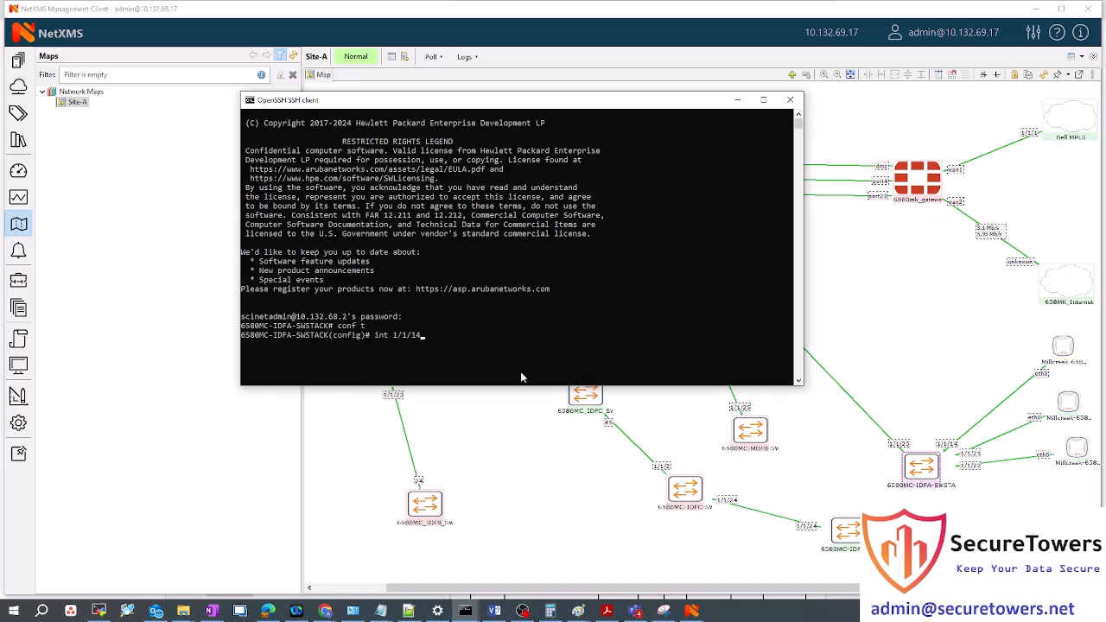
text(shi)
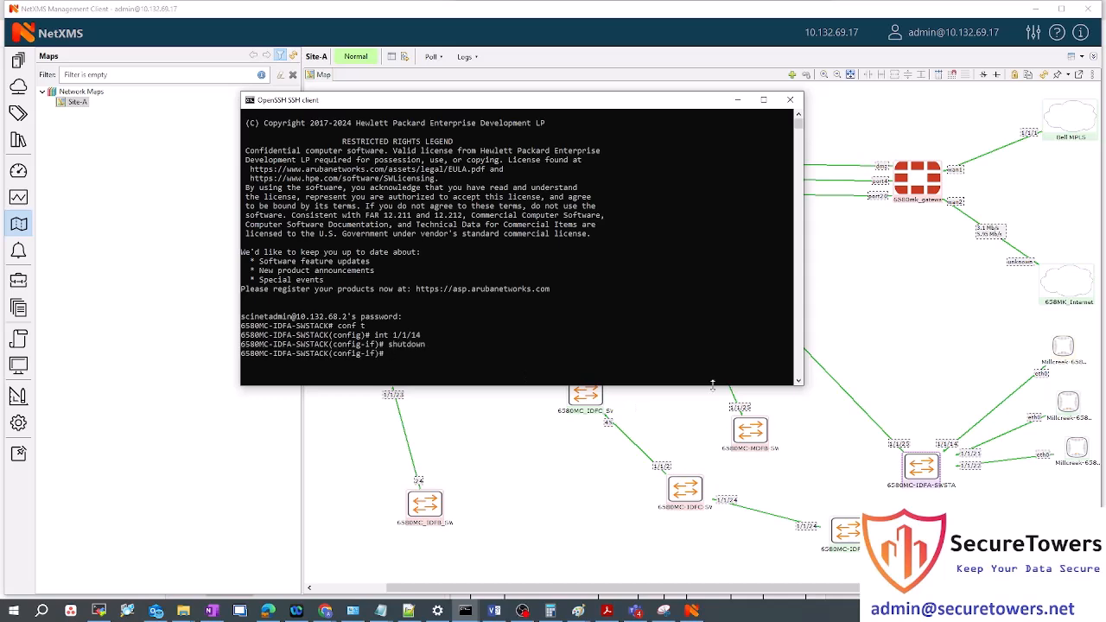
mouse_move(796, 497)
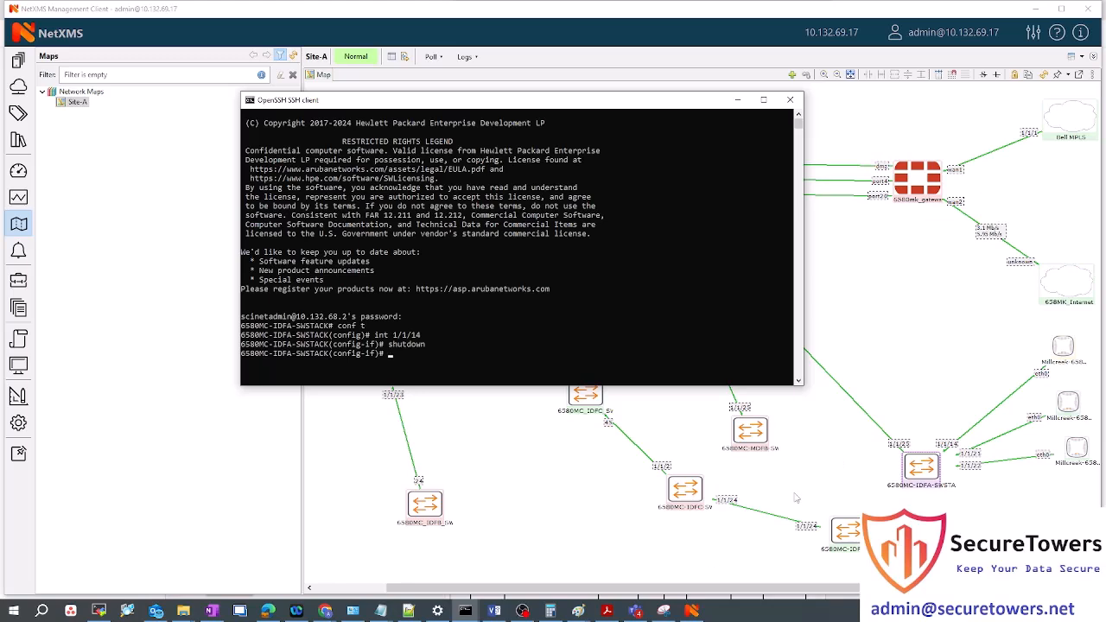
mouse_move(383, 340)
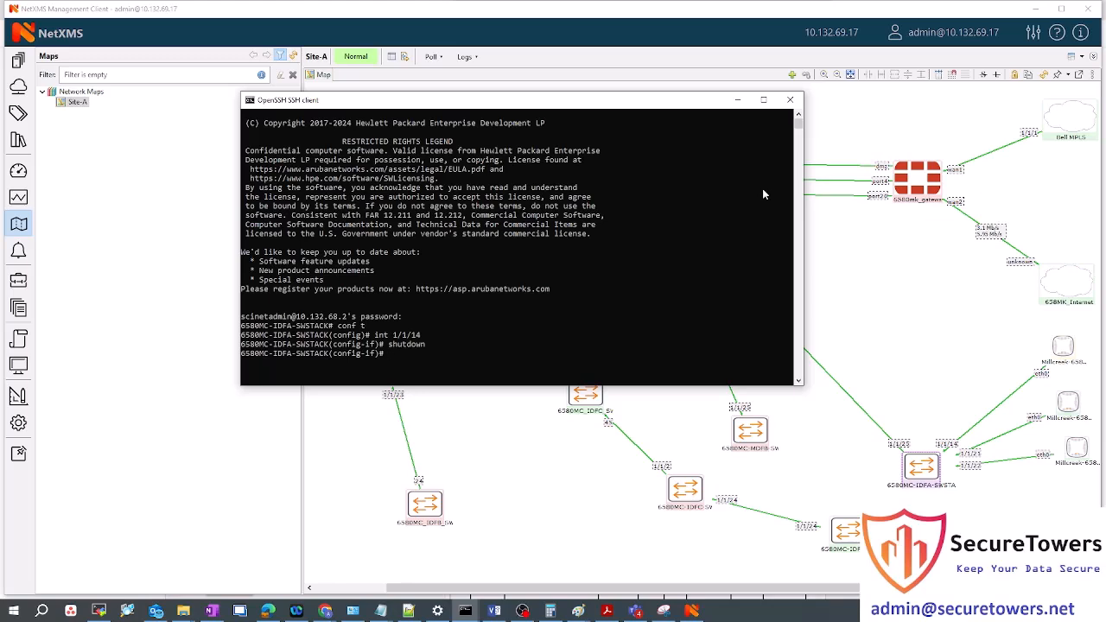
mouse_move(738, 328)
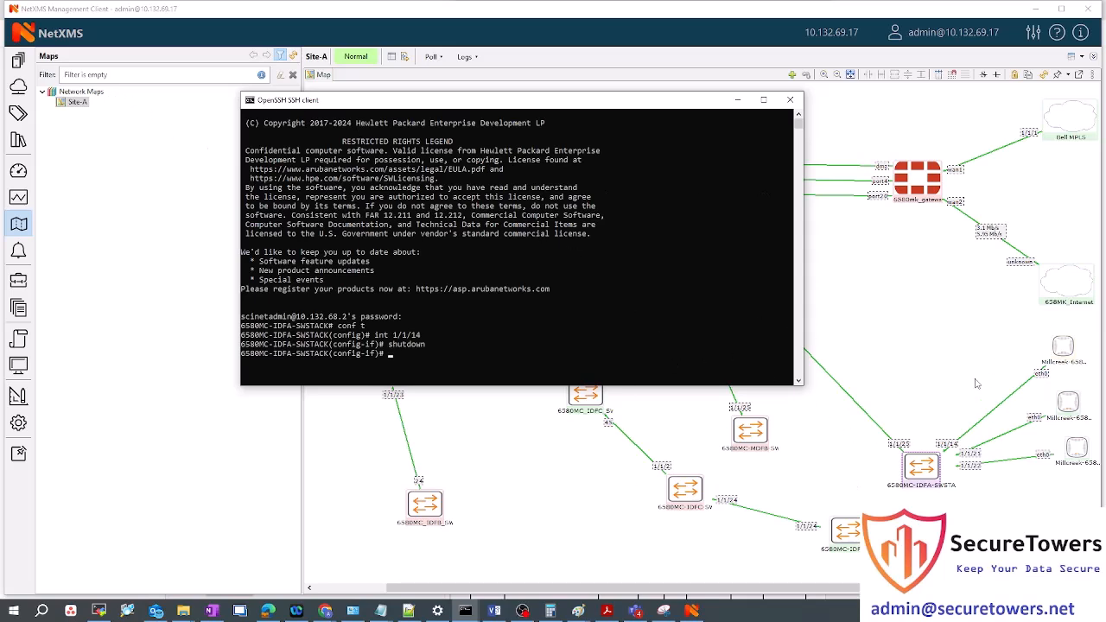
mouse_move(627, 386)
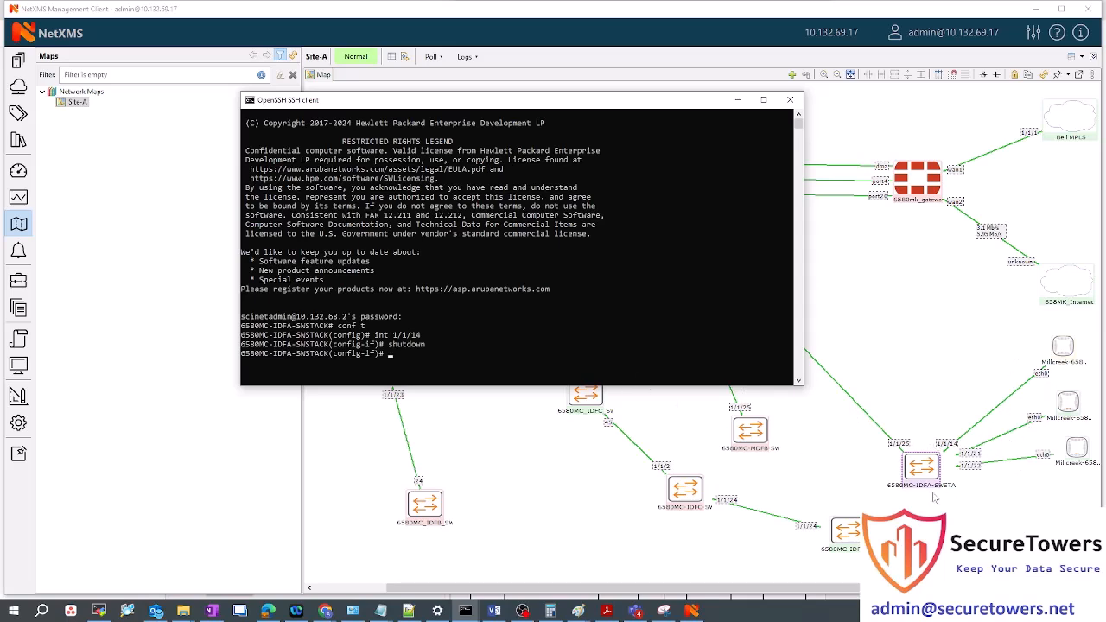
mouse_move(901, 429)
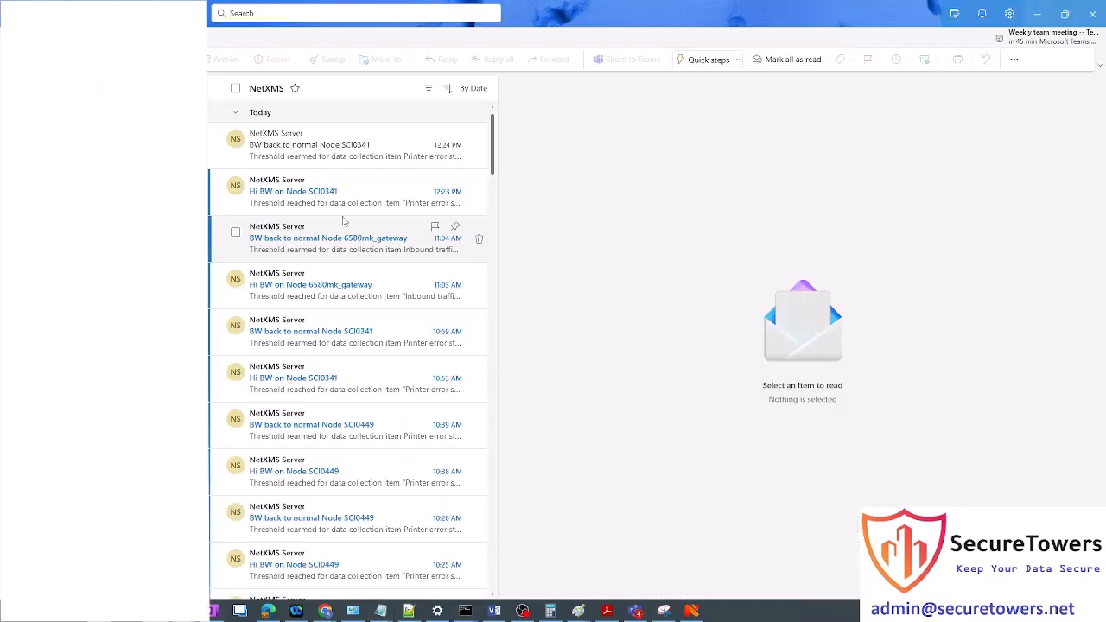
mouse_move(345, 191)
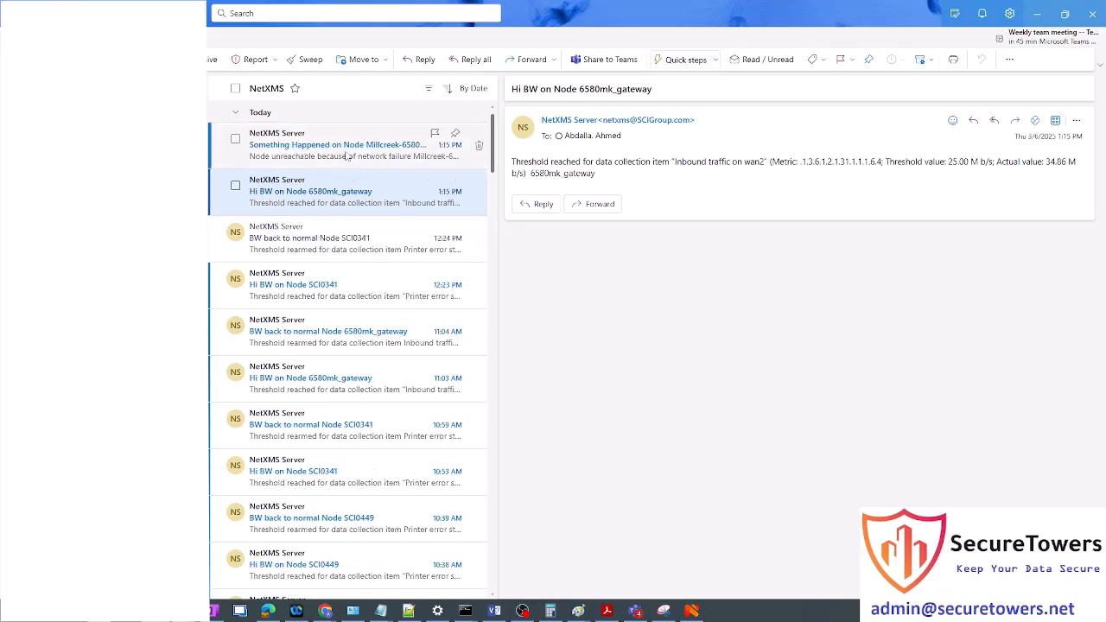
Read the newest 'Something Happened on Node Millcreek-6580-AP5' alert and select text in it
click(346, 144)
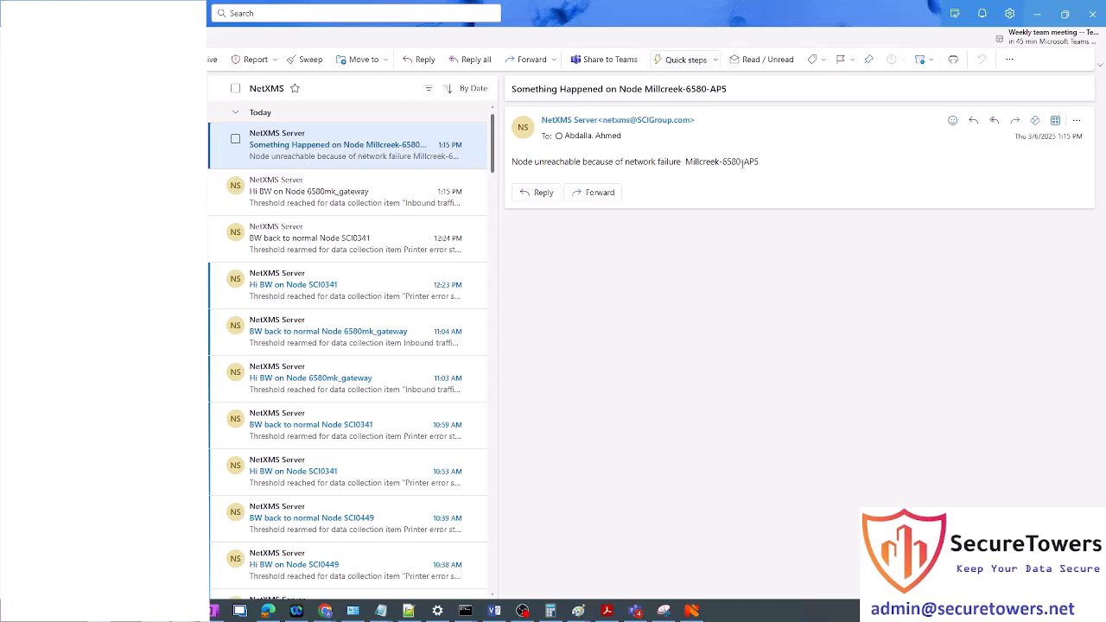
double_click(744, 162)
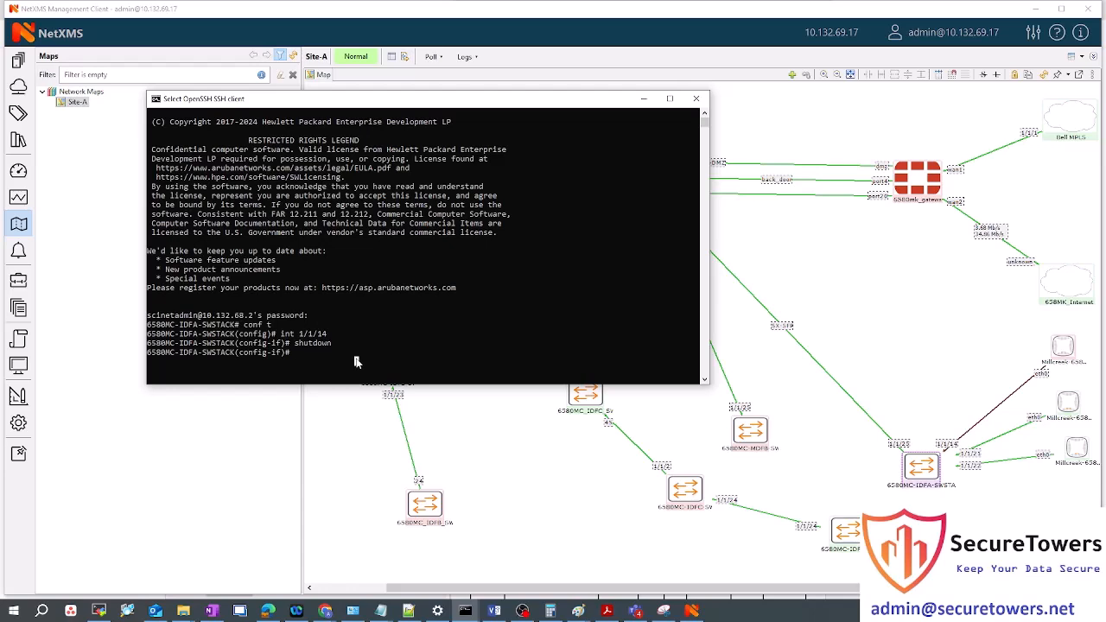
Enter 'no shutdown' on interface 1/1/14 in the SSH session
text(no shutdown)
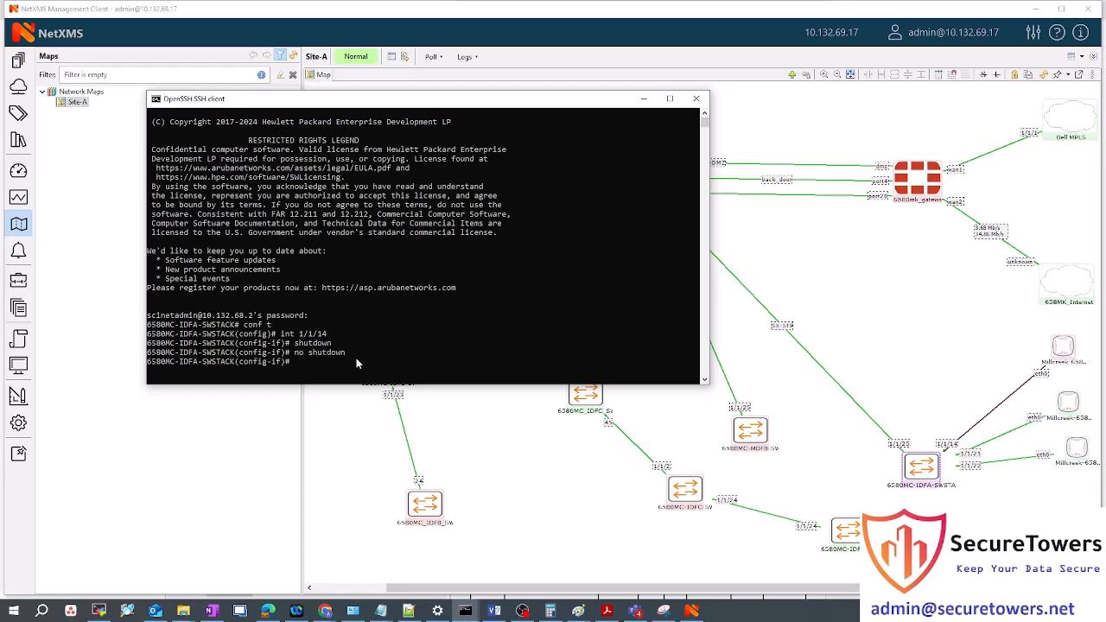
mouse_move(579, 324)
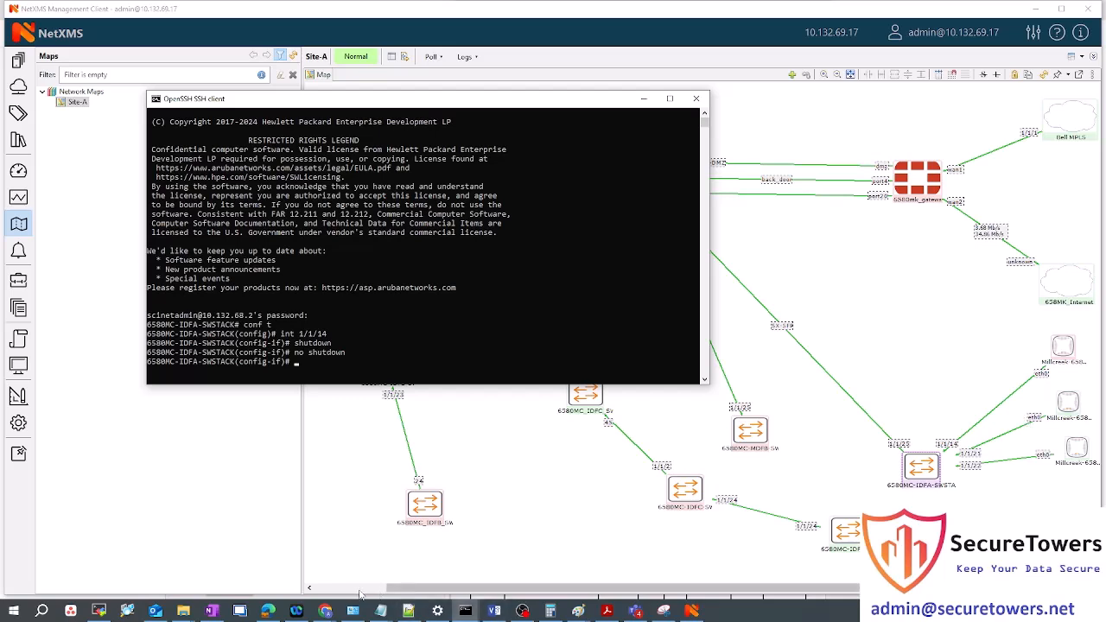
click(550, 611)
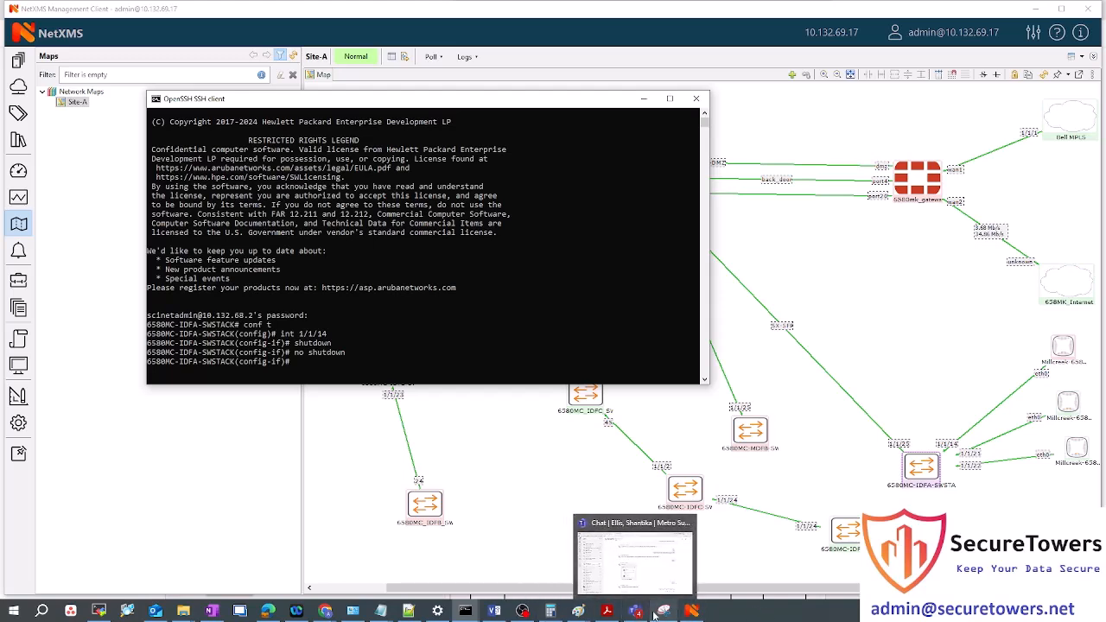
mouse_move(158, 596)
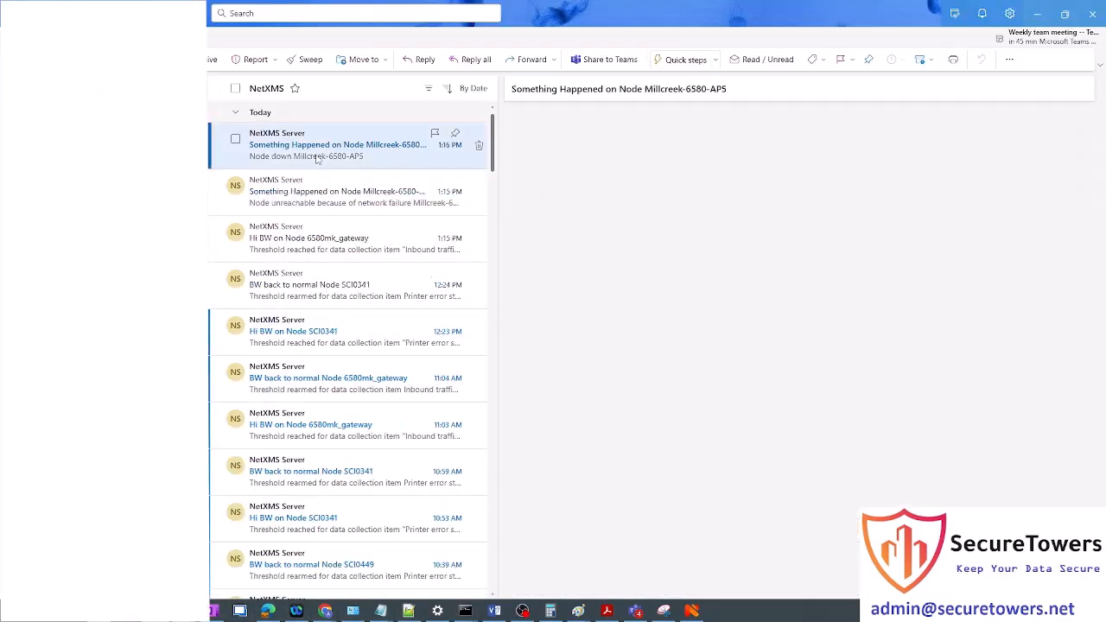
Read the Node down, BW back to normal, Node up and ICMP-responding alerts for Millcreek-6580-AP5
click(337, 144)
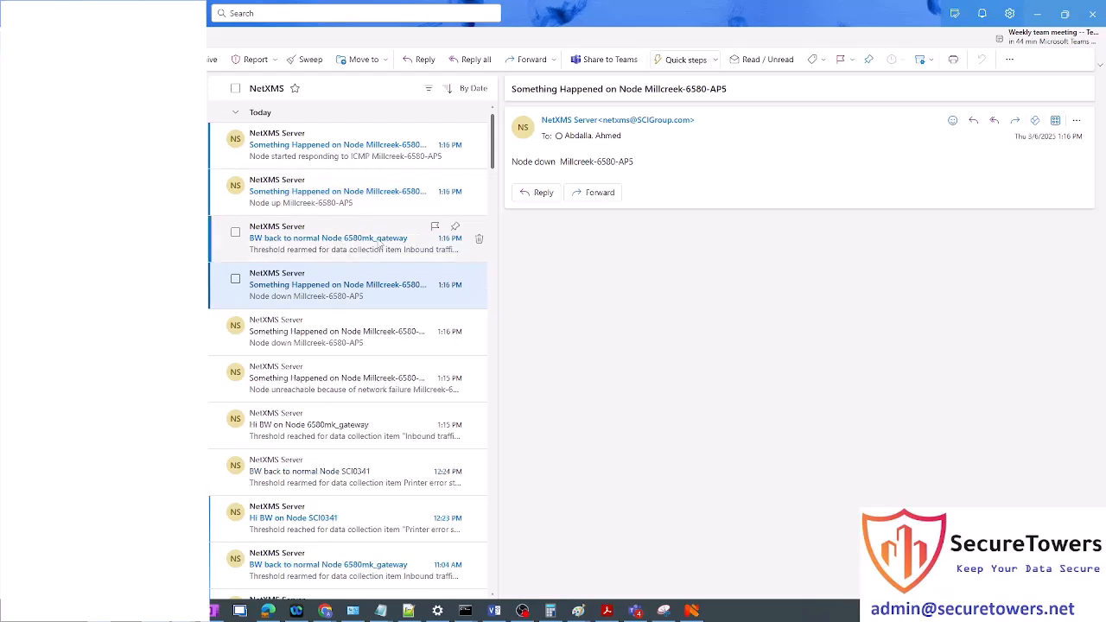
click(337, 238)
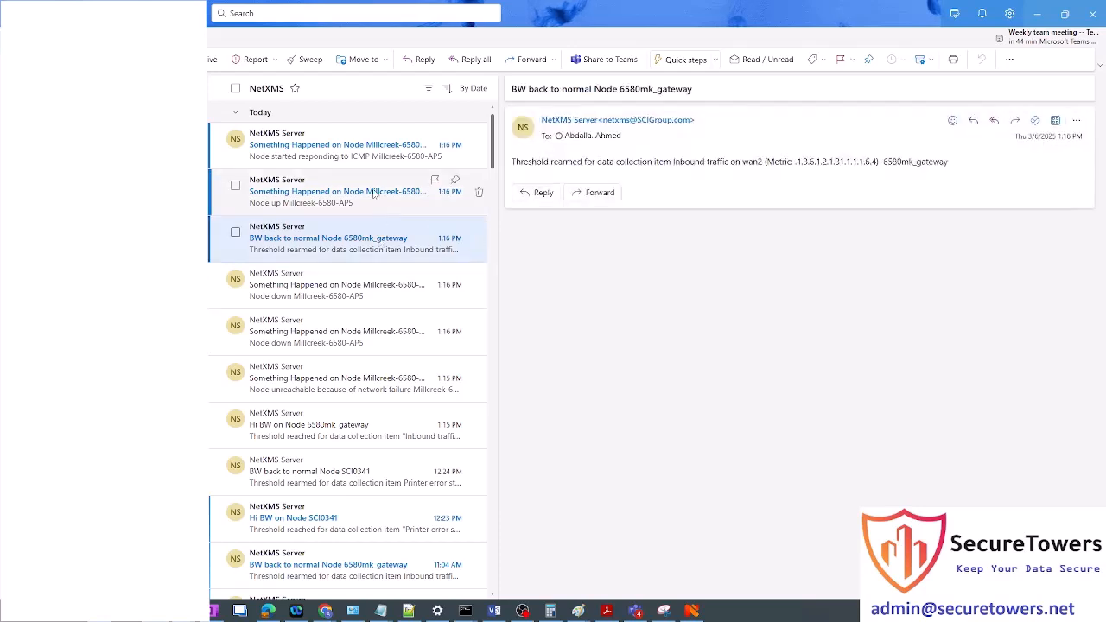
click(337, 191)
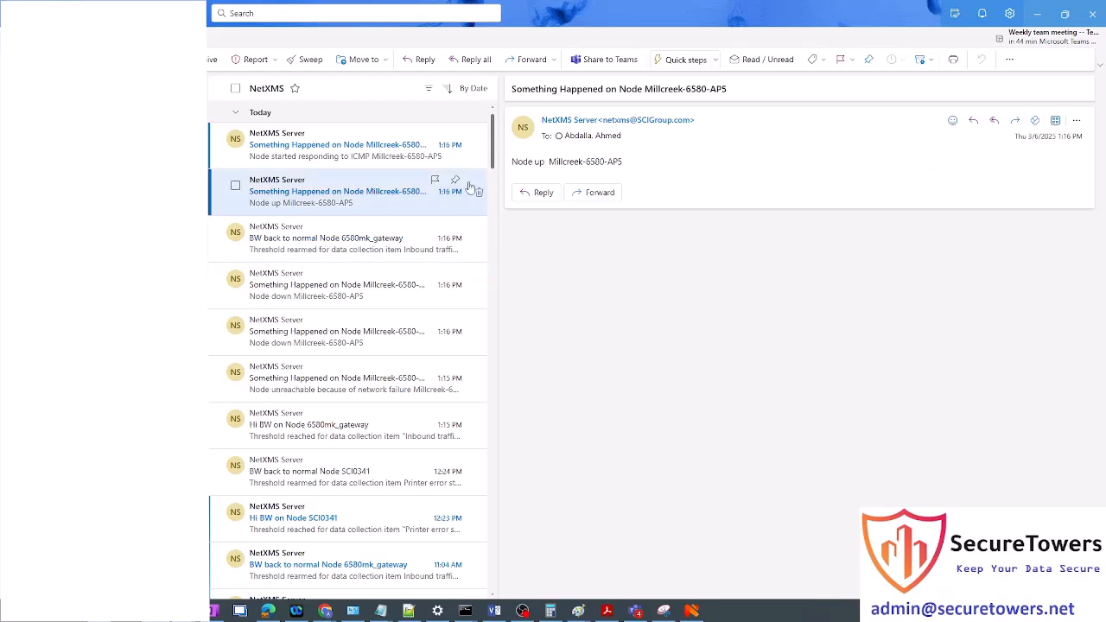
double_click(581, 162)
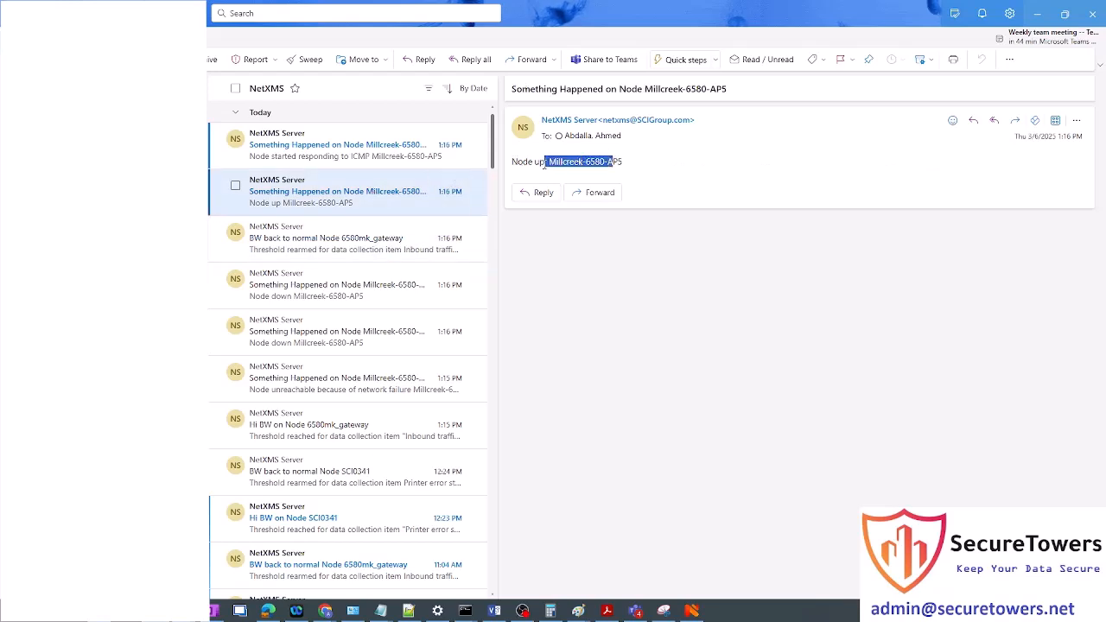
click(337, 144)
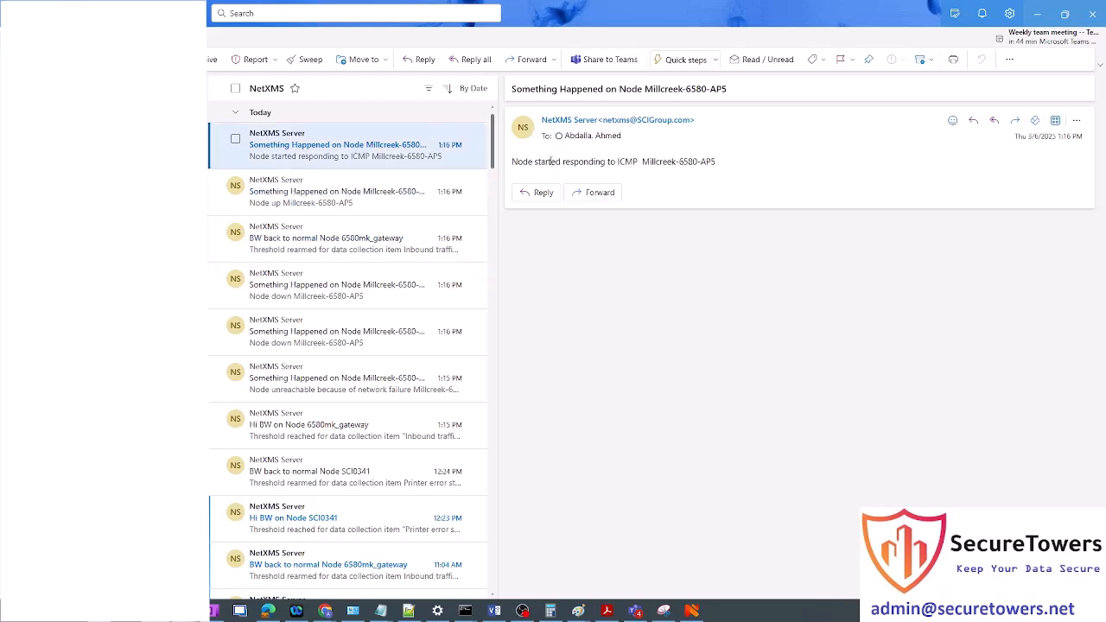
drag(554, 162, 715, 162)
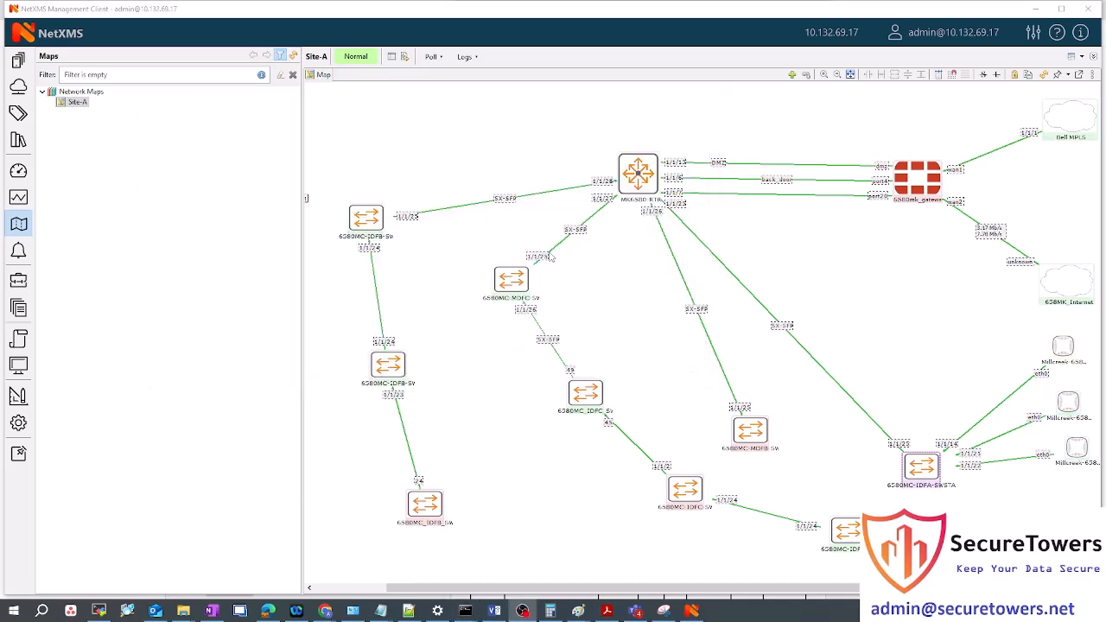
mouse_move(940, 213)
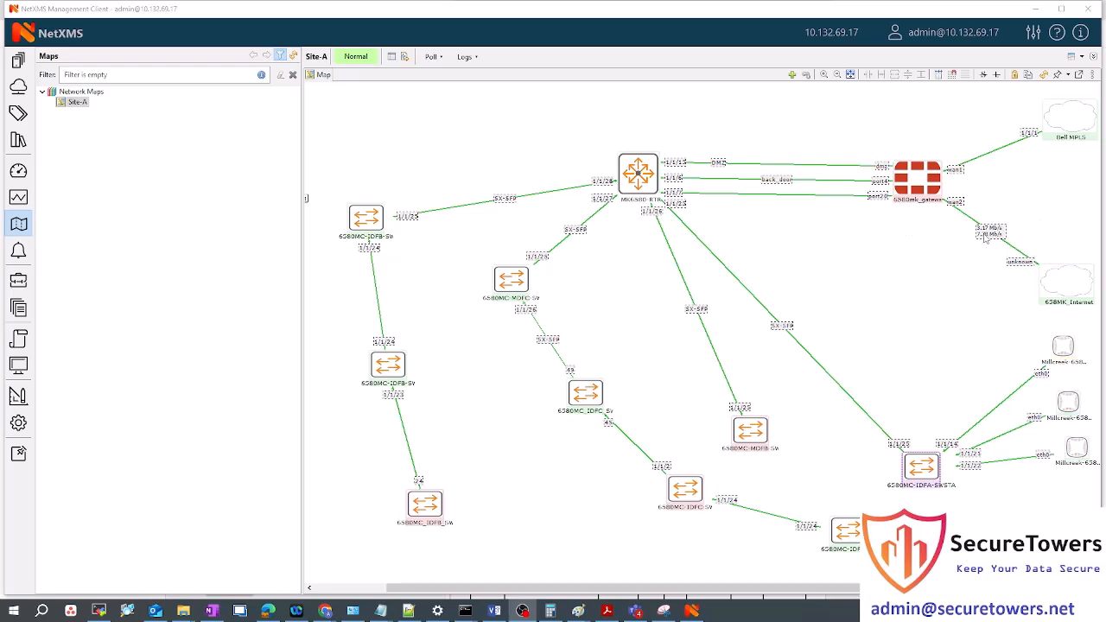
mouse_move(994, 240)
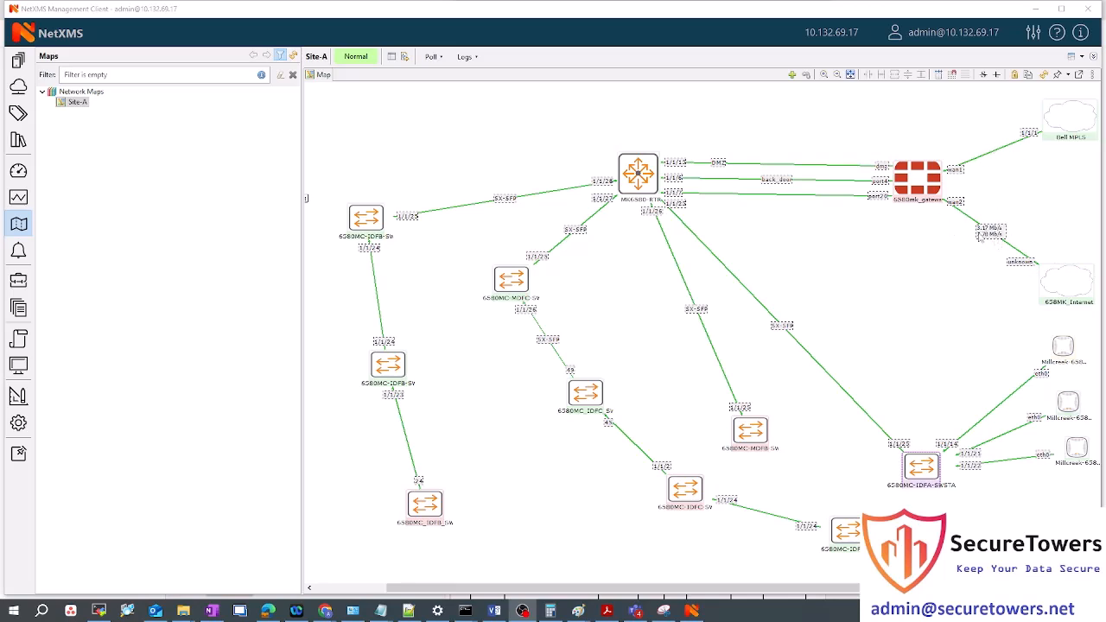
mouse_move(316, 369)
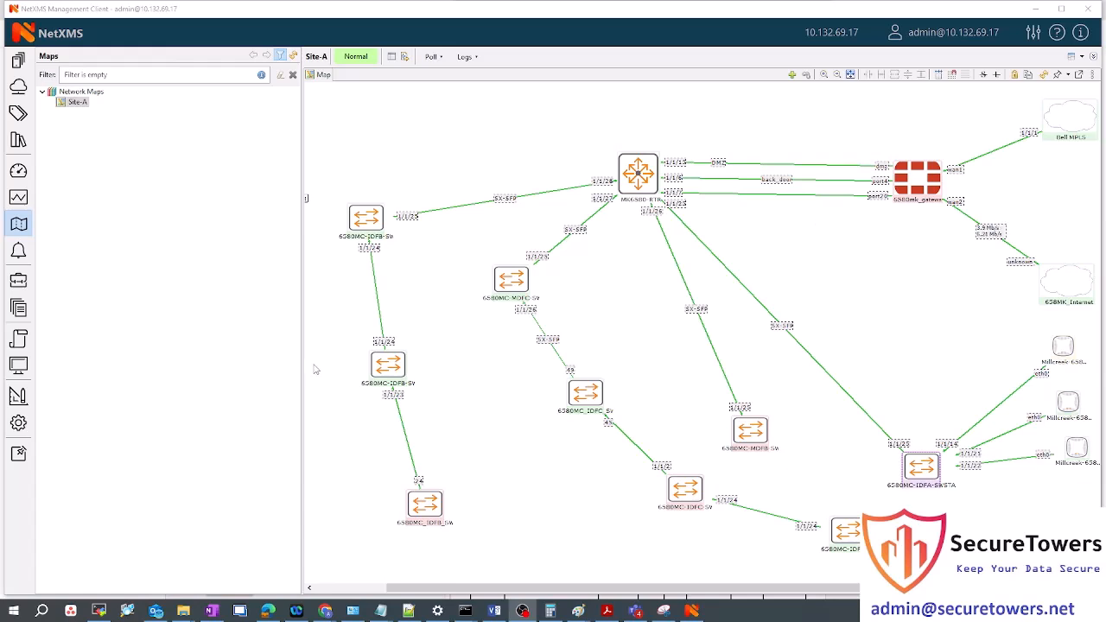
mouse_move(911, 112)
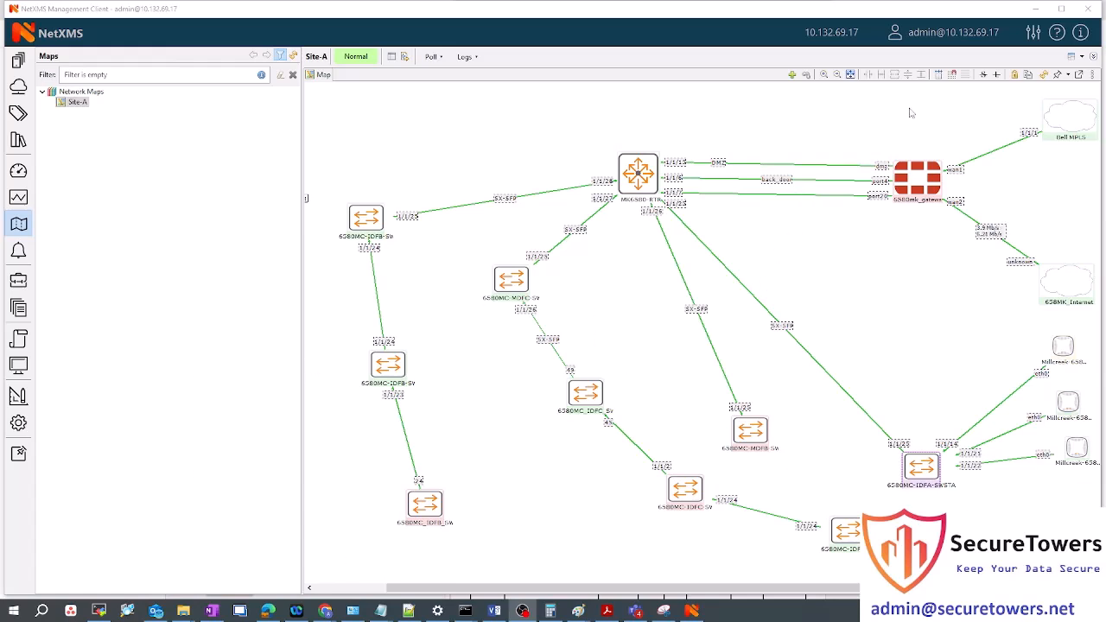
mouse_move(830, 444)
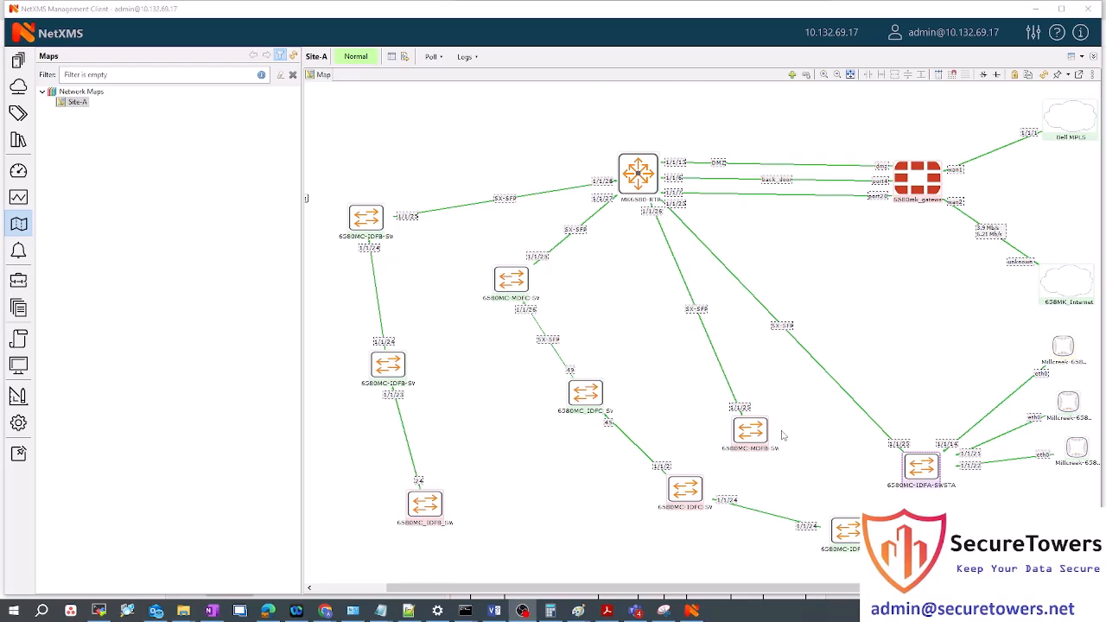
mouse_move(813, 268)
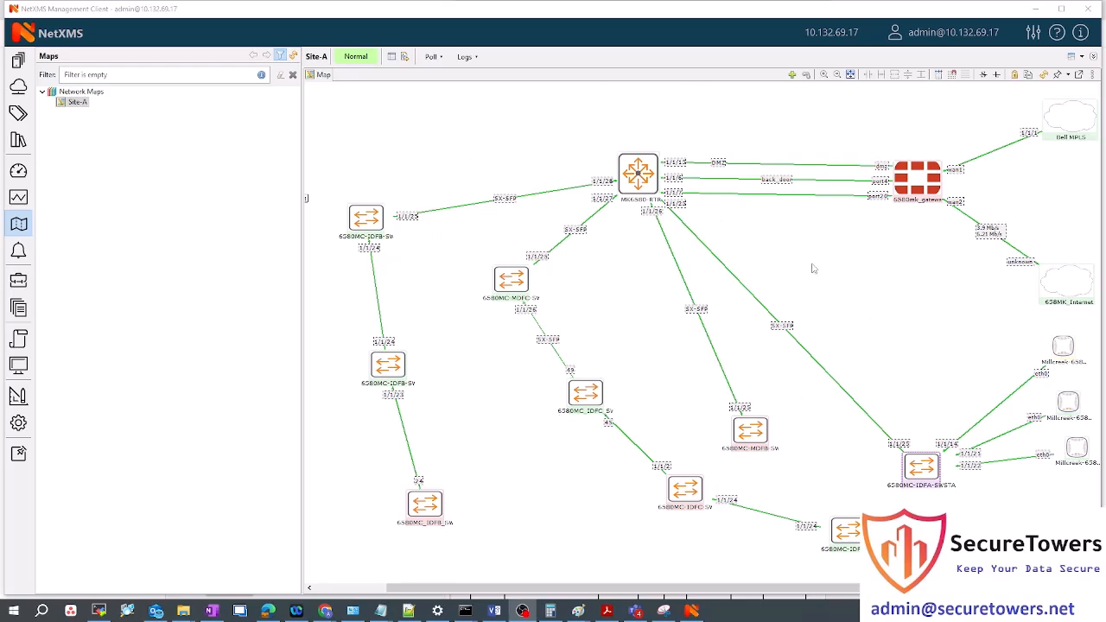
mouse_move(553, 226)
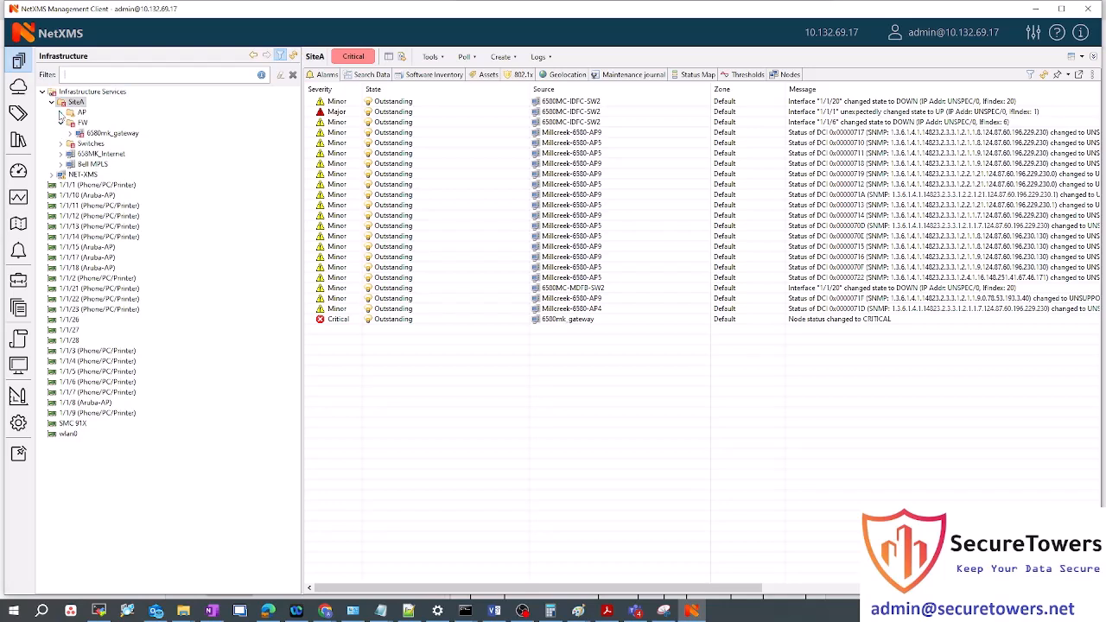
Select SiteA, expand its Switches group, and open the 6580mk_gateway firewall node
click(76, 102)
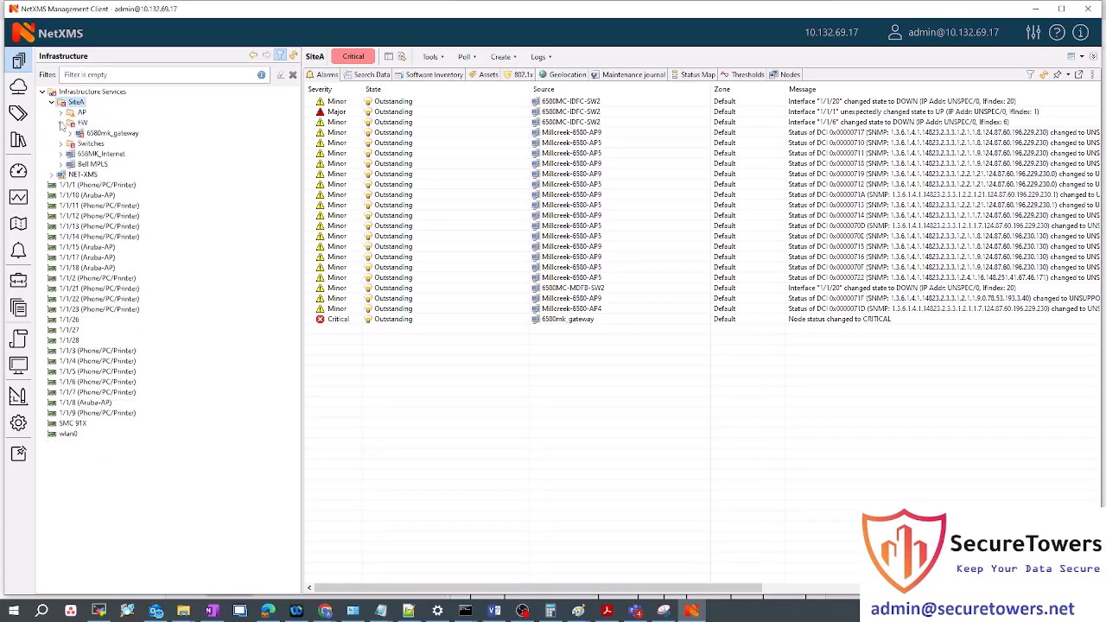
click(63, 123)
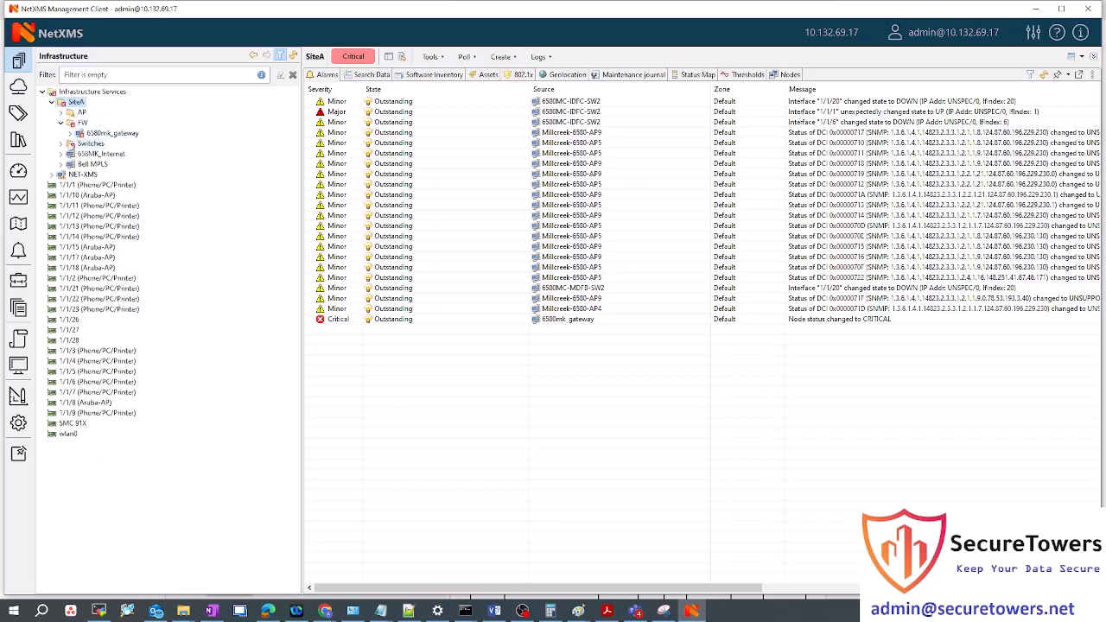
click(70, 143)
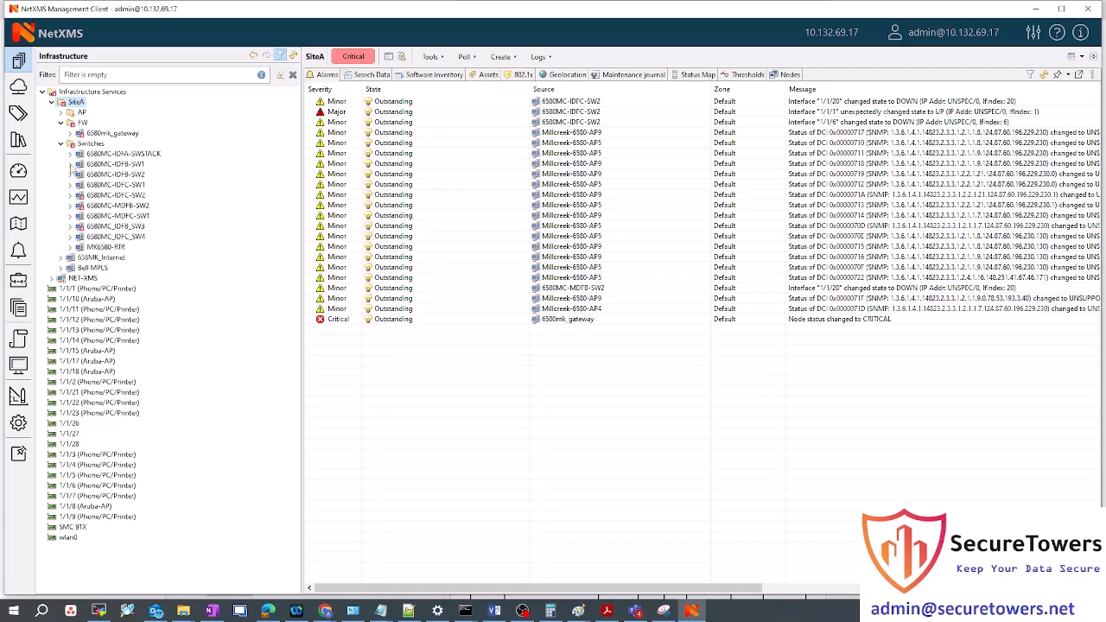
click(71, 165)
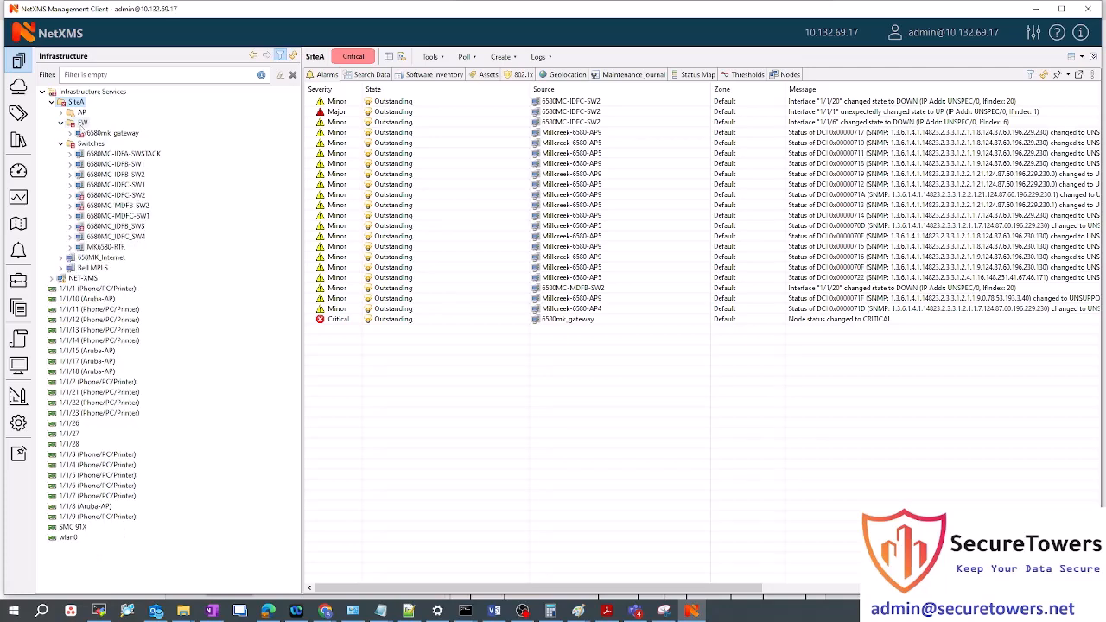
click(69, 133)
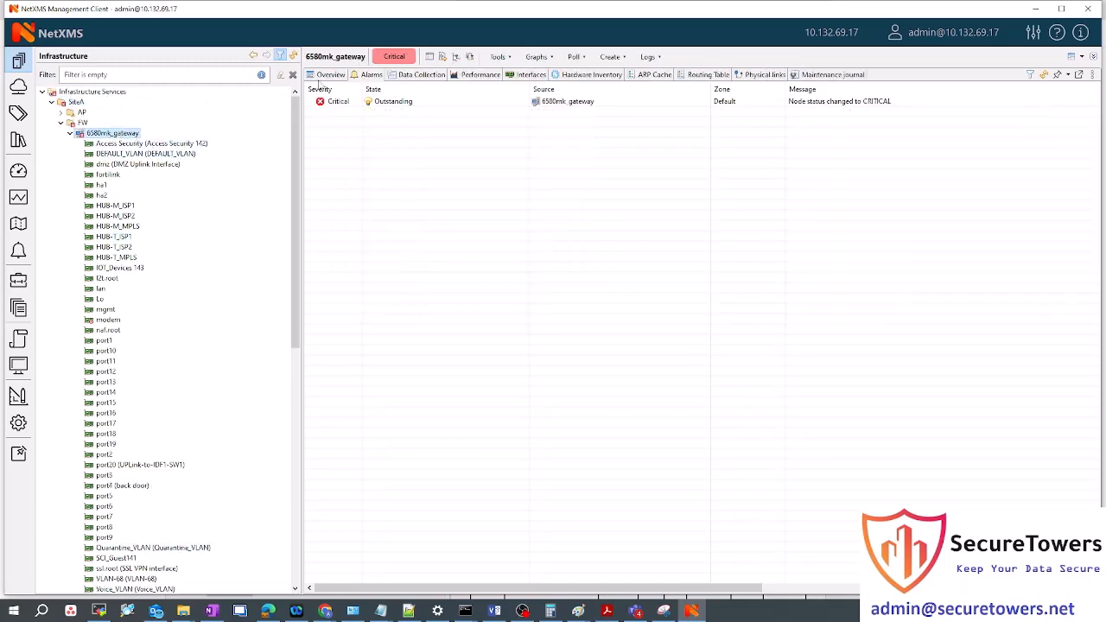
View the 6580mk_gateway overview details, then return to its single Critical alarm
click(329, 74)
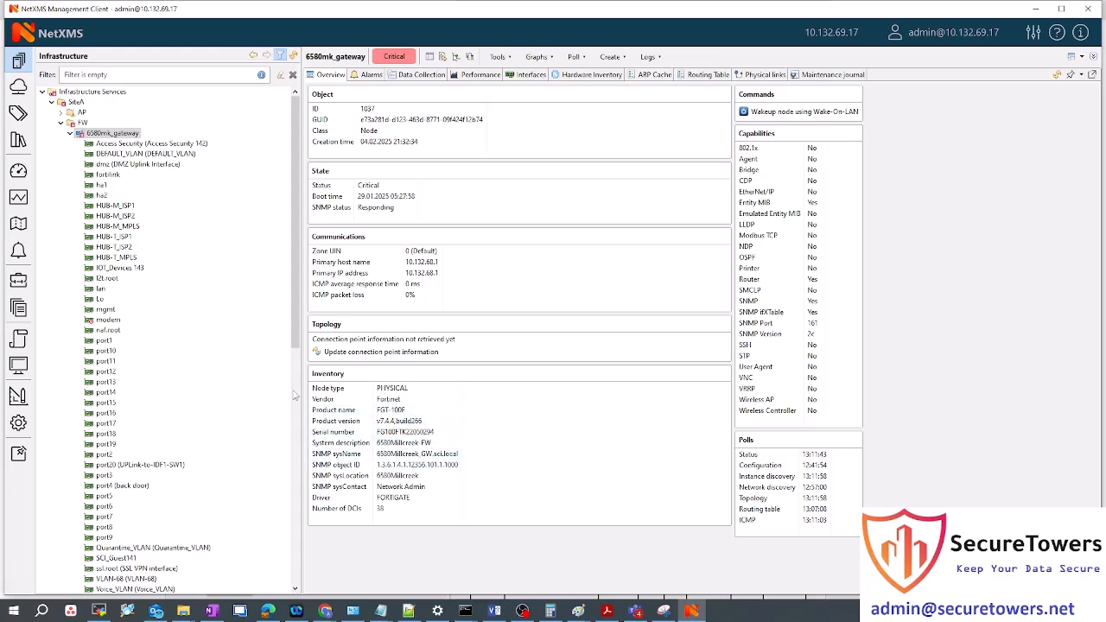
click(372, 74)
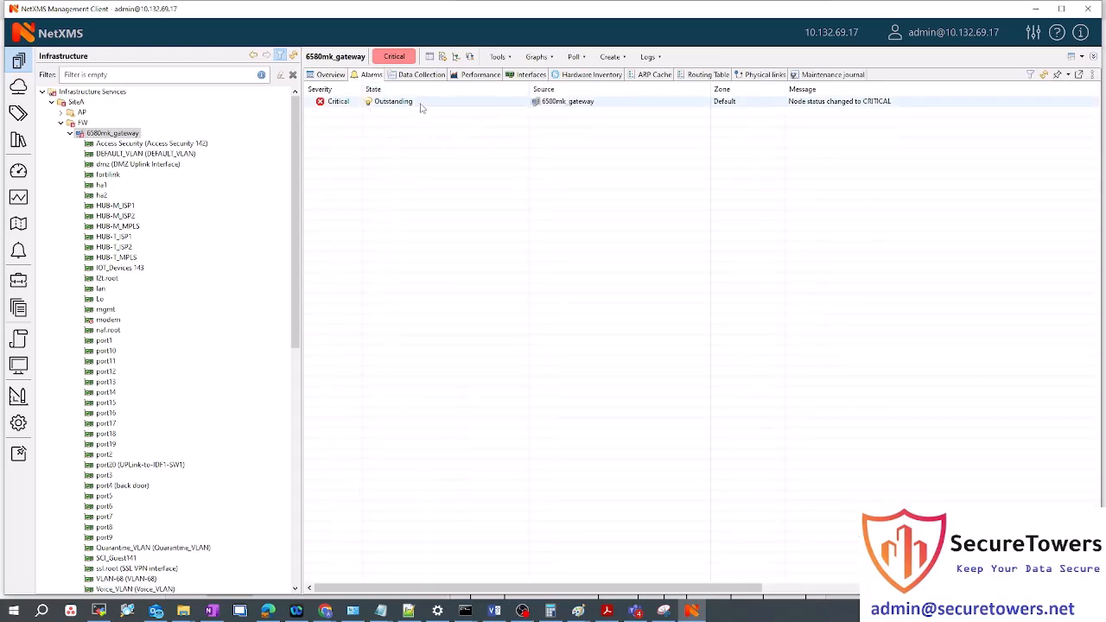
mouse_move(422, 107)
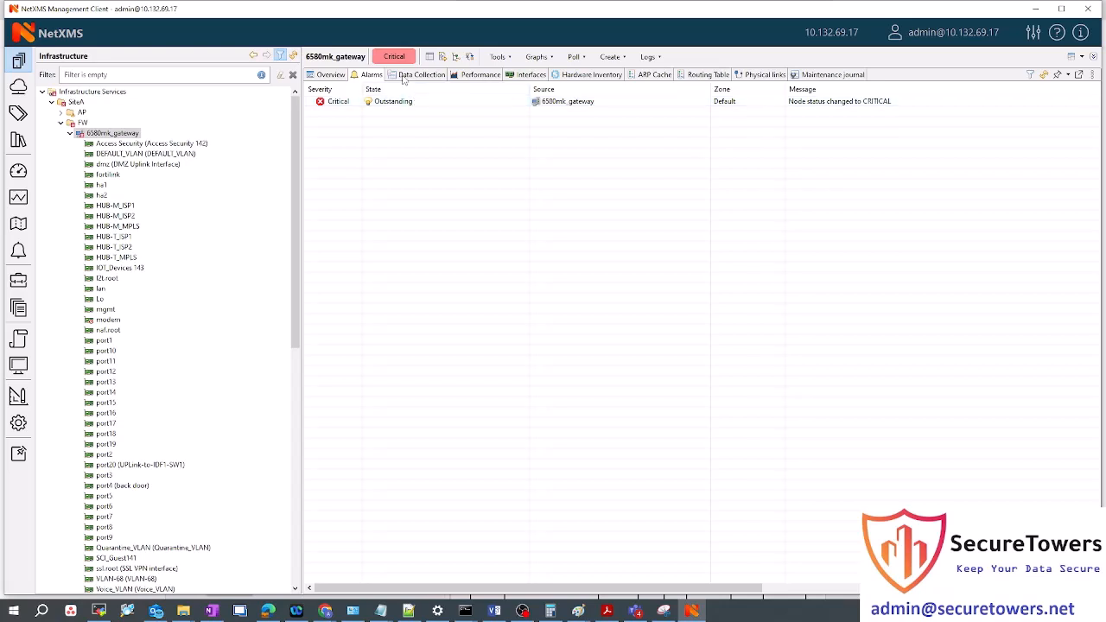
Browse the 6580mk_gateway data collection items, checking traffic values and OK thresholds
click(421, 74)
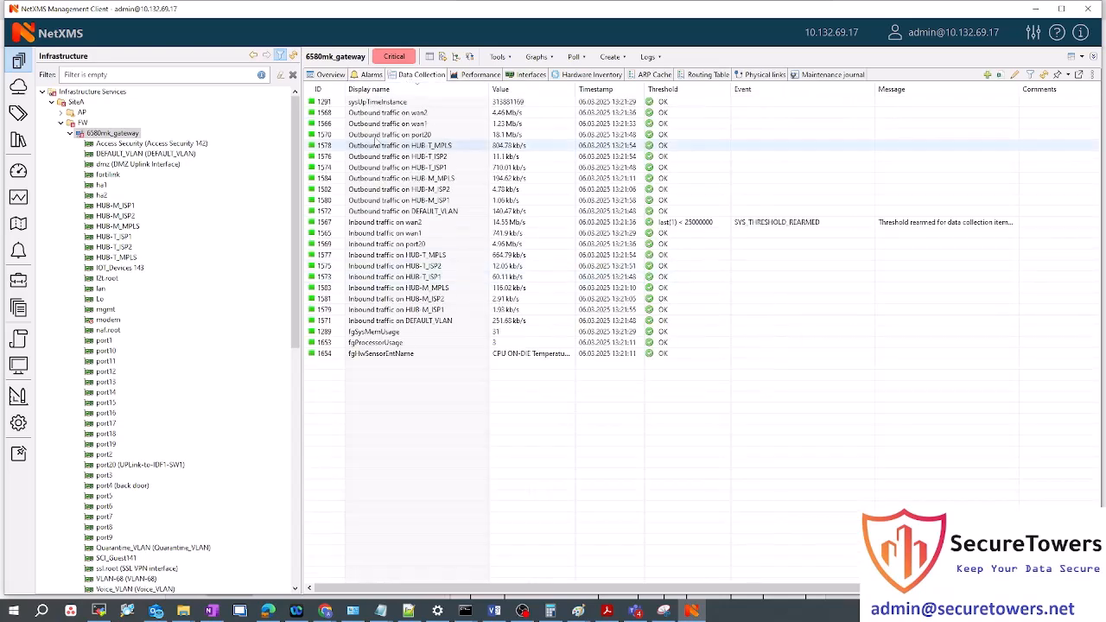
click(389, 134)
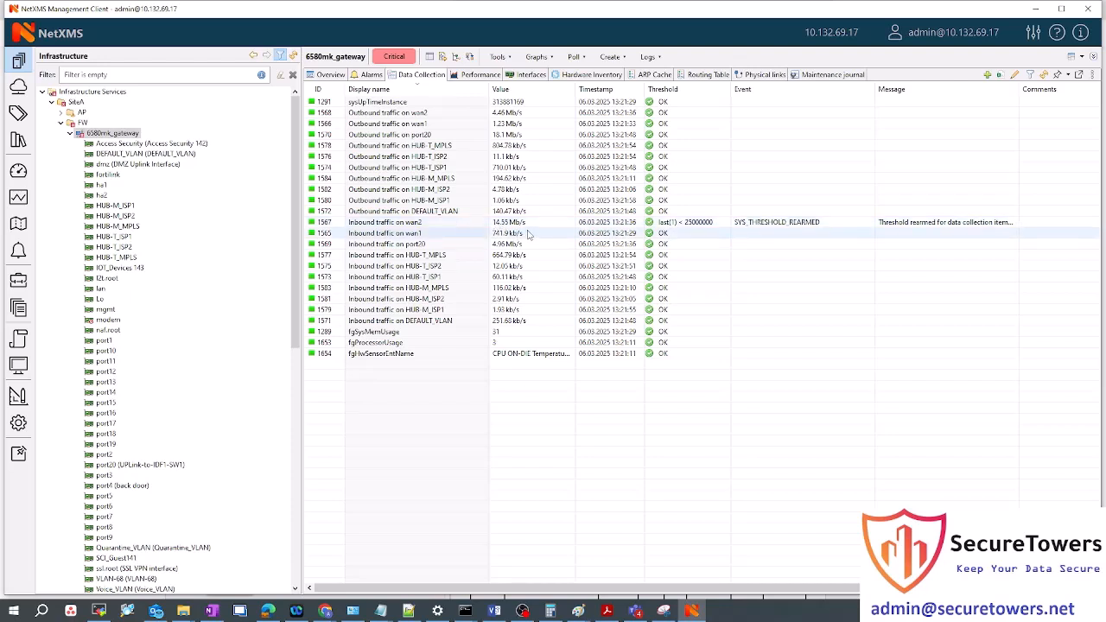
click(397, 254)
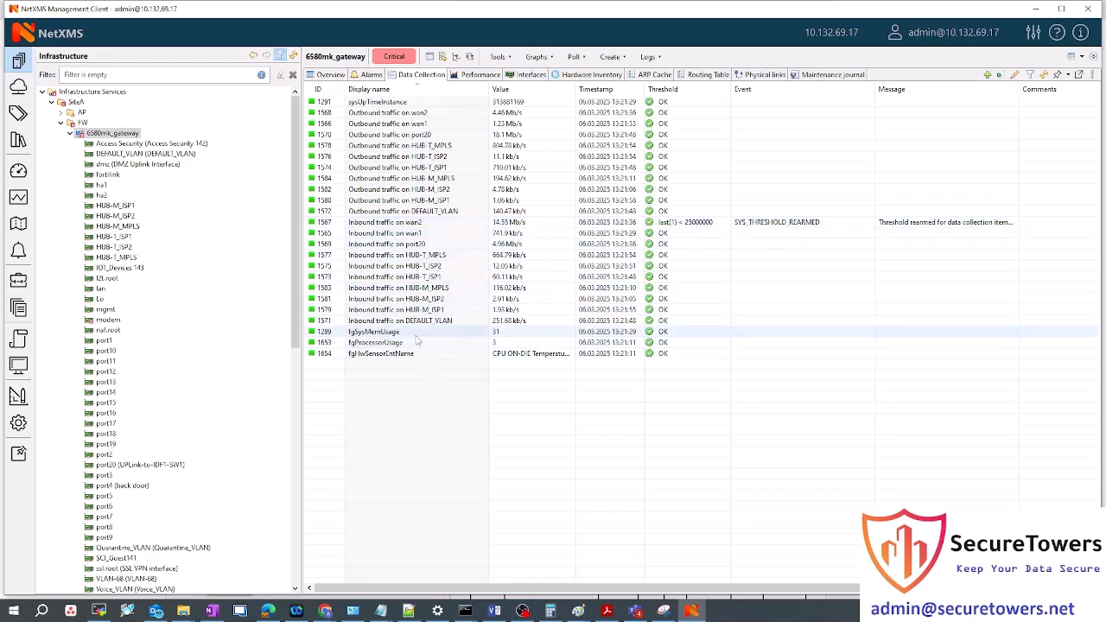
click(374, 332)
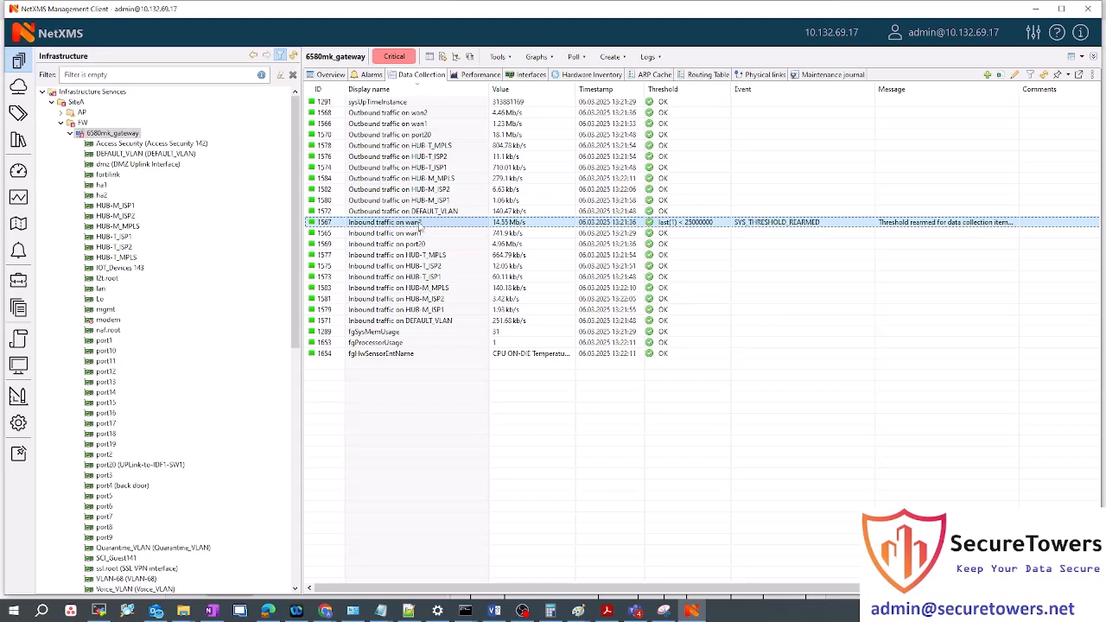
mouse_move(425, 234)
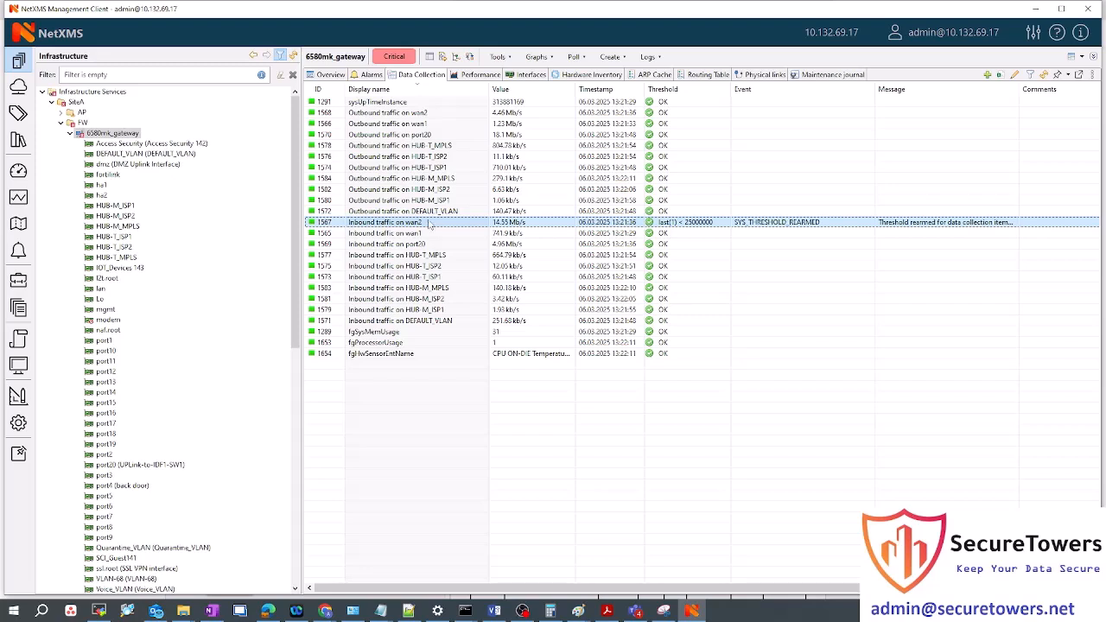
Open the 'Inbound traffic on wan2' history graph and apply the Last day preset
double_click(385, 222)
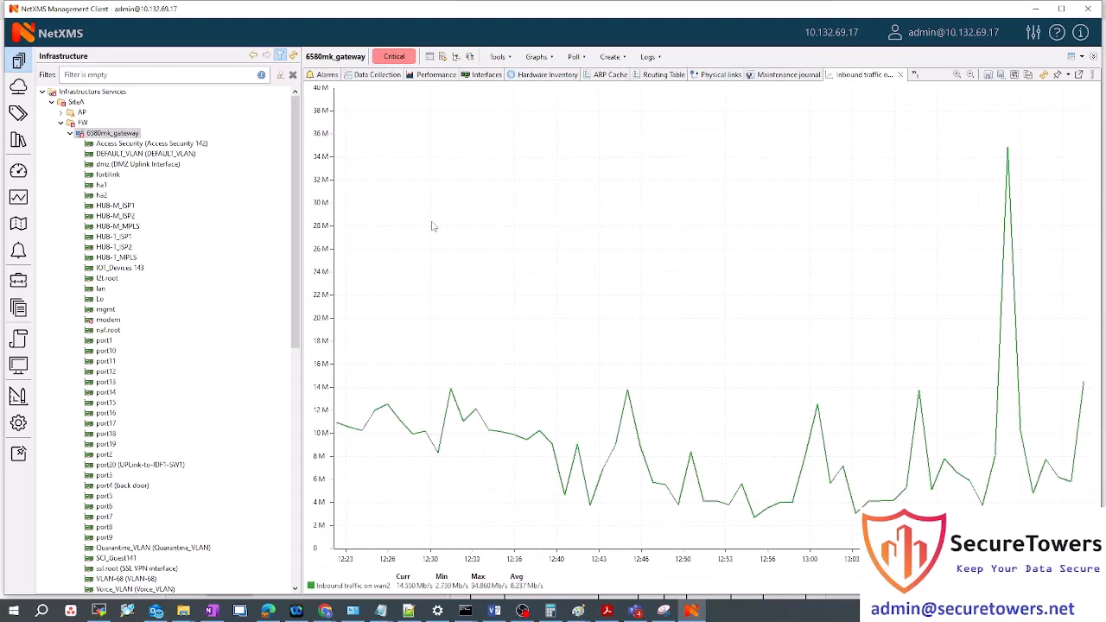
mouse_move(352, 436)
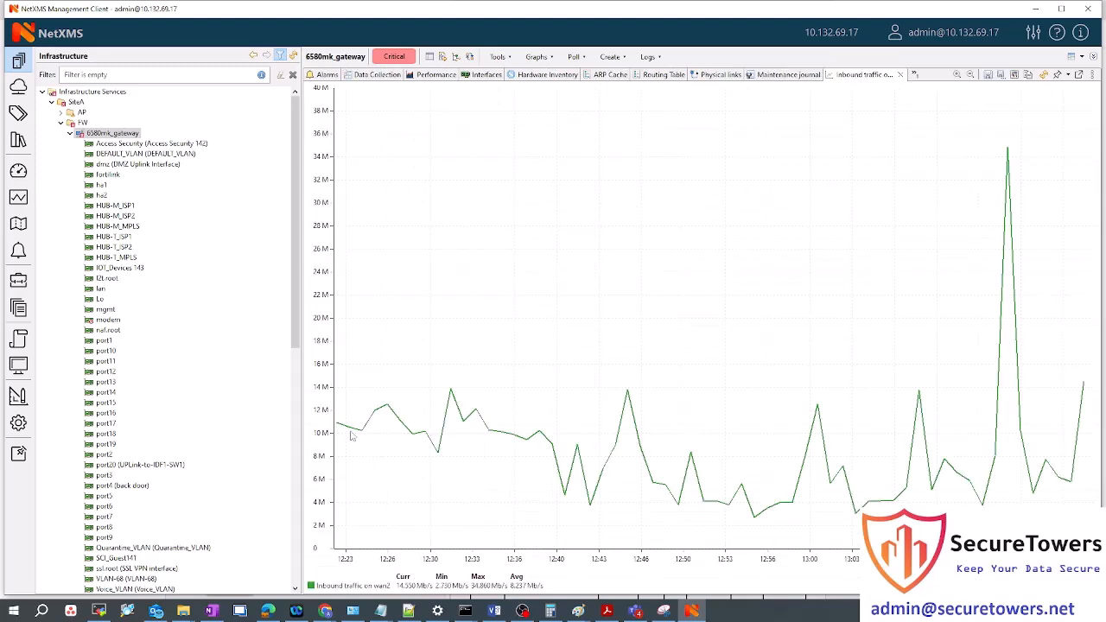
mouse_move(388, 424)
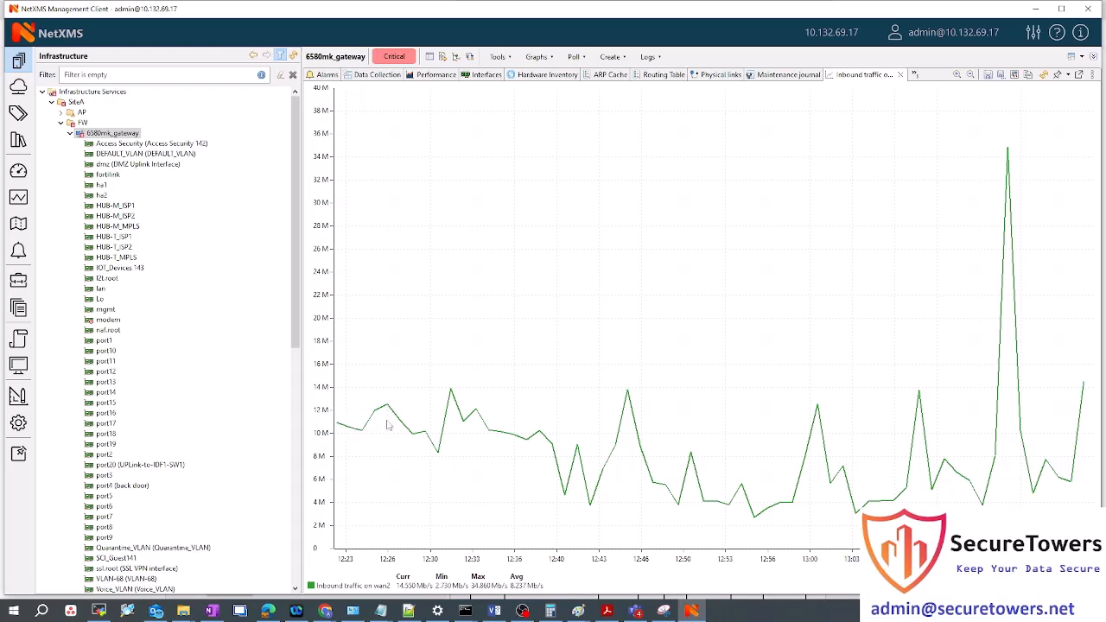
mouse_move(536, 443)
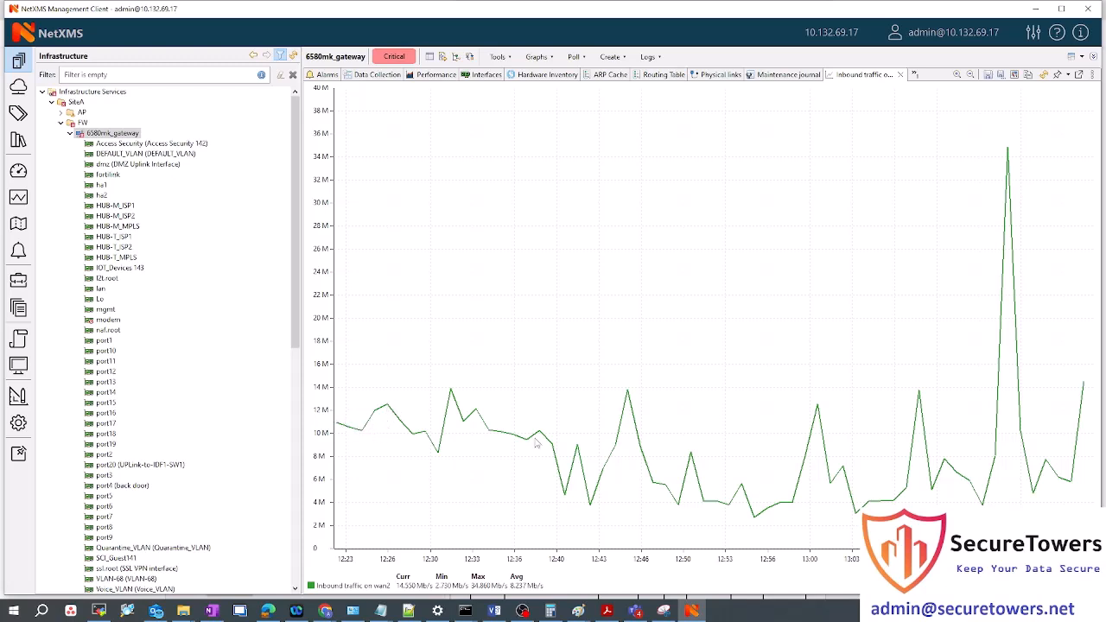
mouse_move(1009, 181)
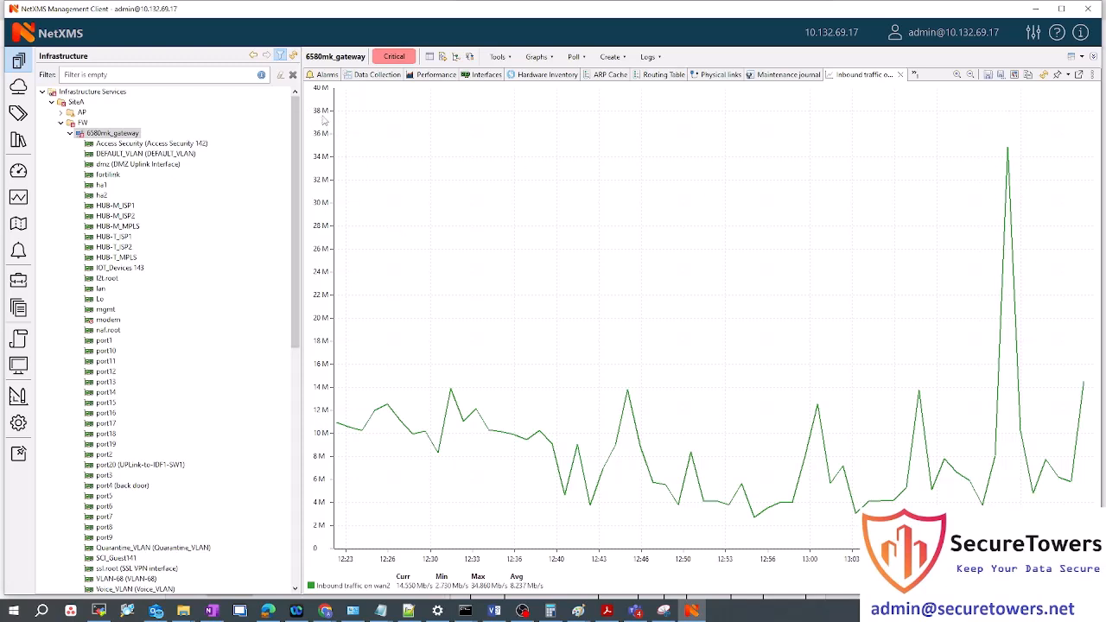
mouse_move(576, 265)
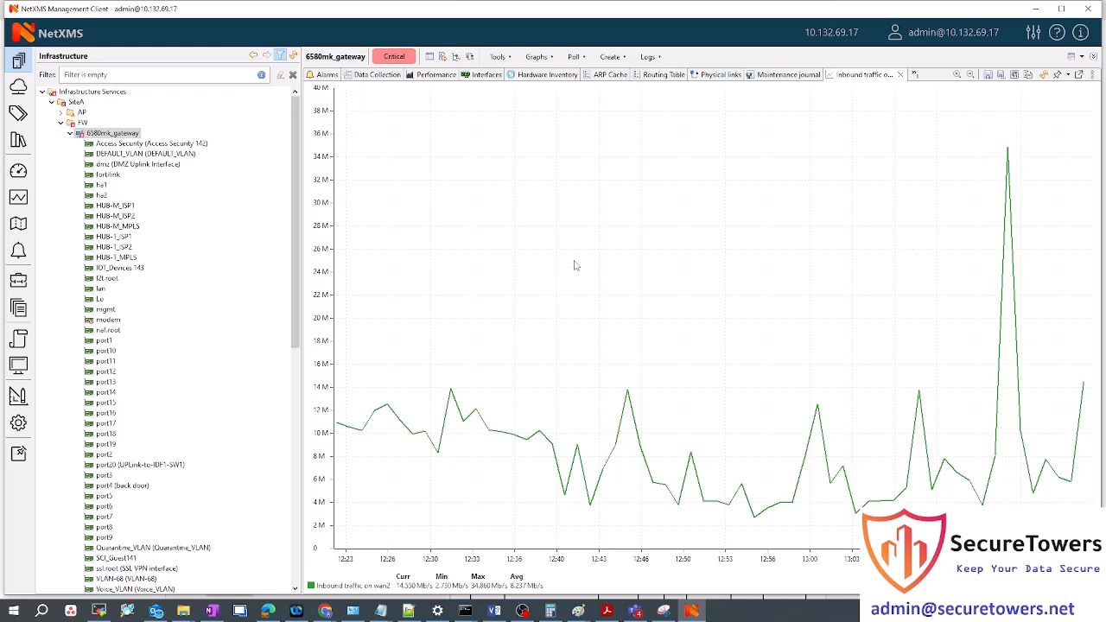
right_click(576, 265)
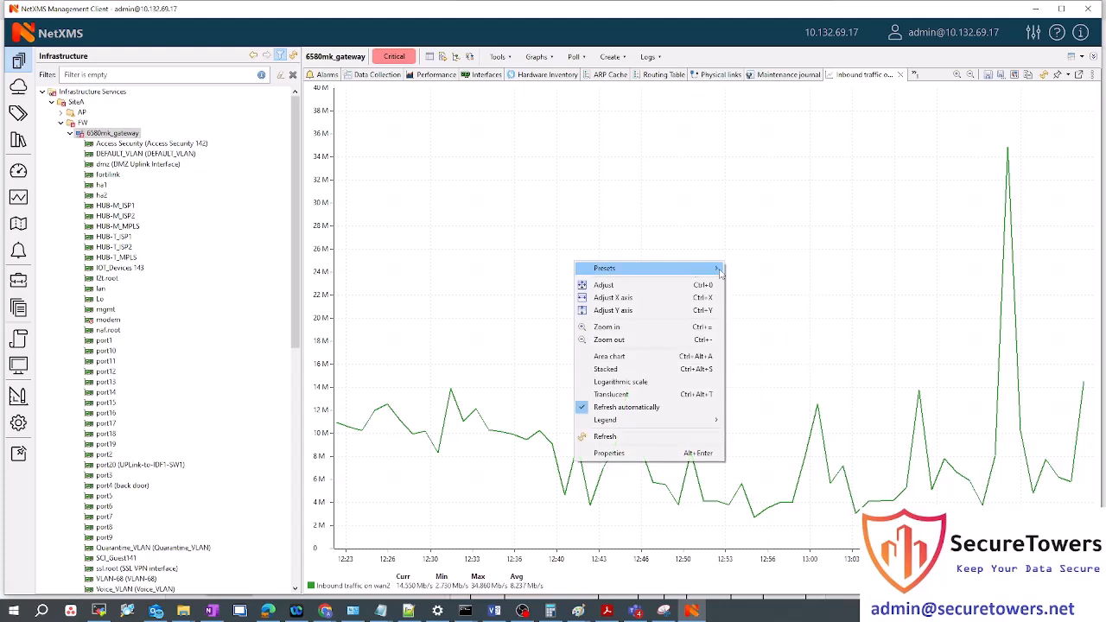
click(604, 267)
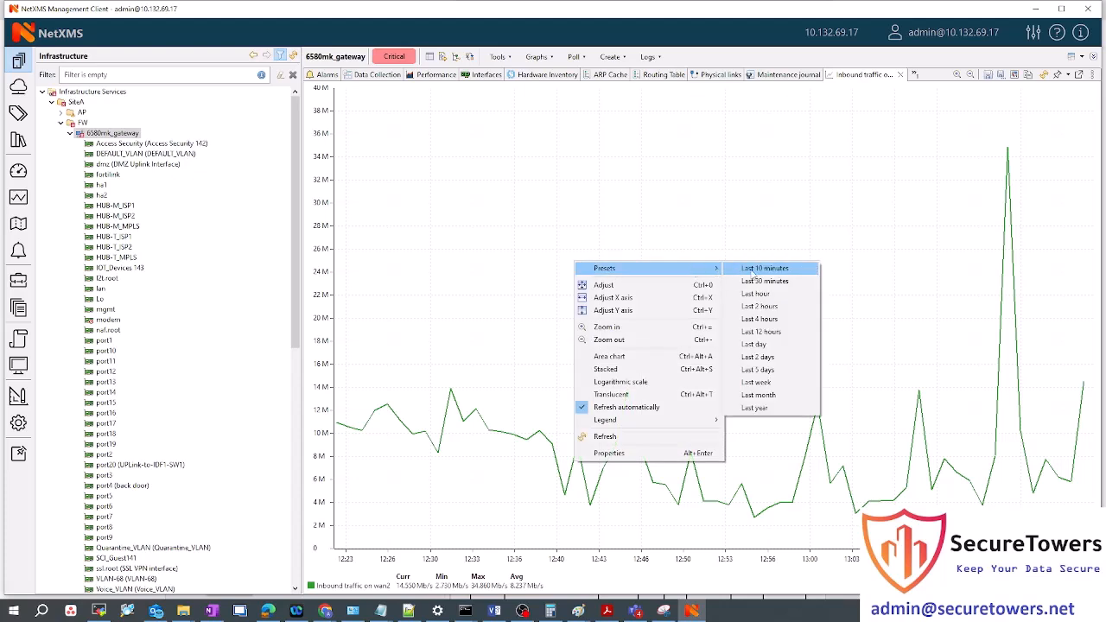
mouse_move(759, 306)
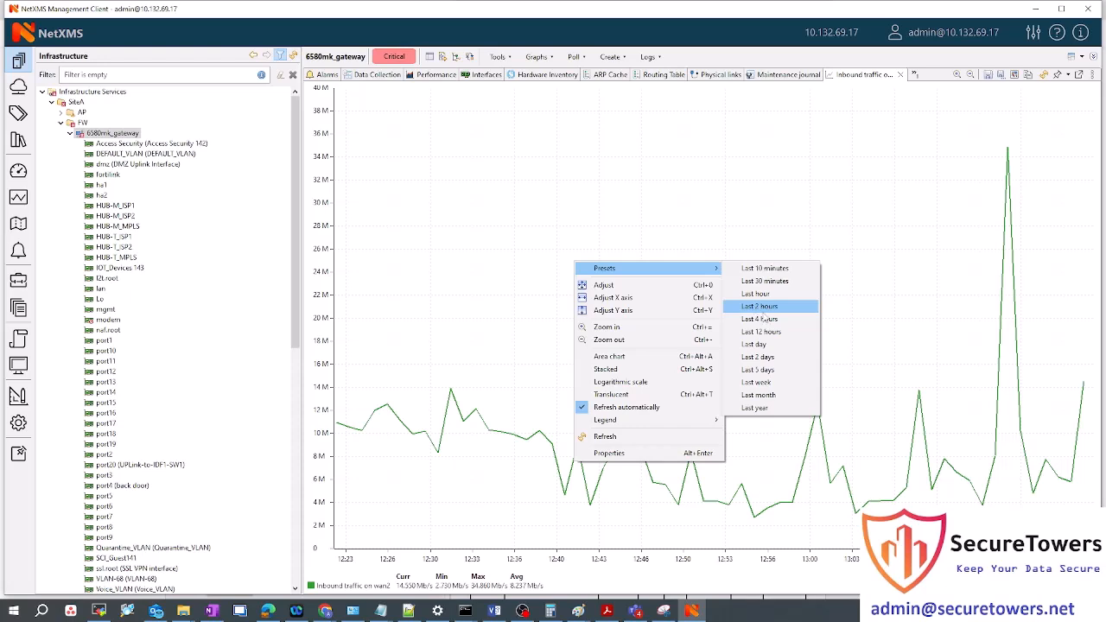
mouse_move(753, 344)
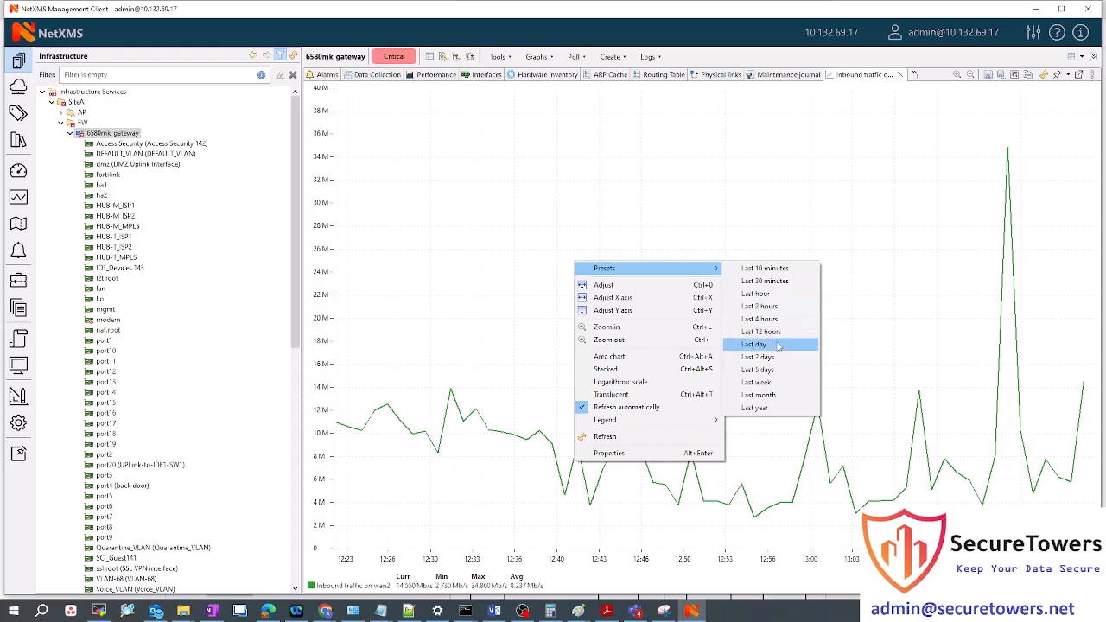
mouse_move(755, 407)
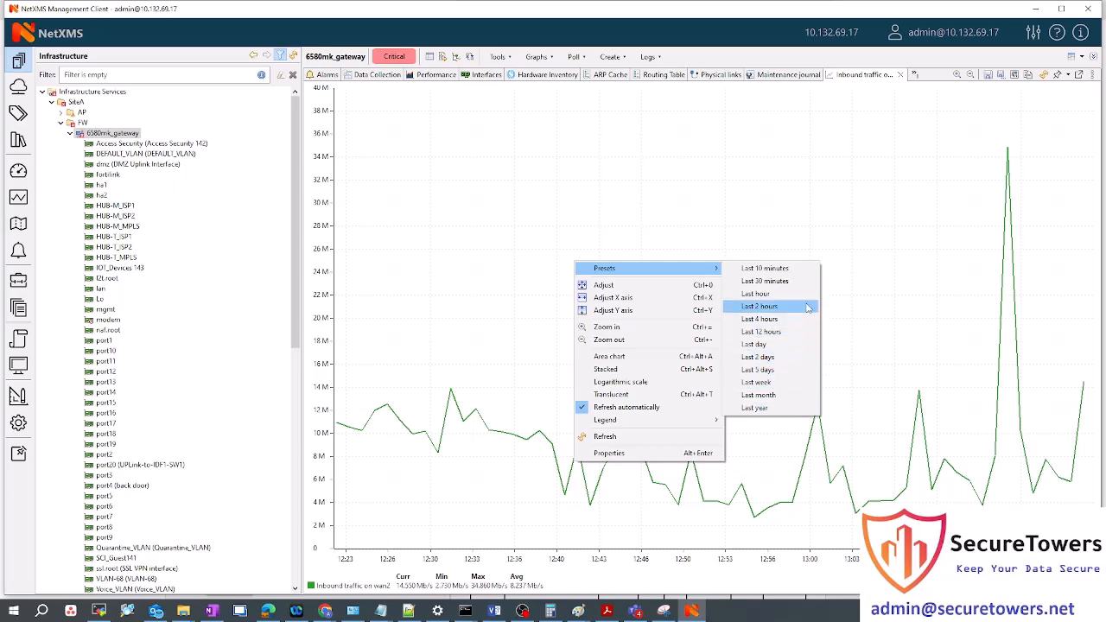
mouse_move(769, 344)
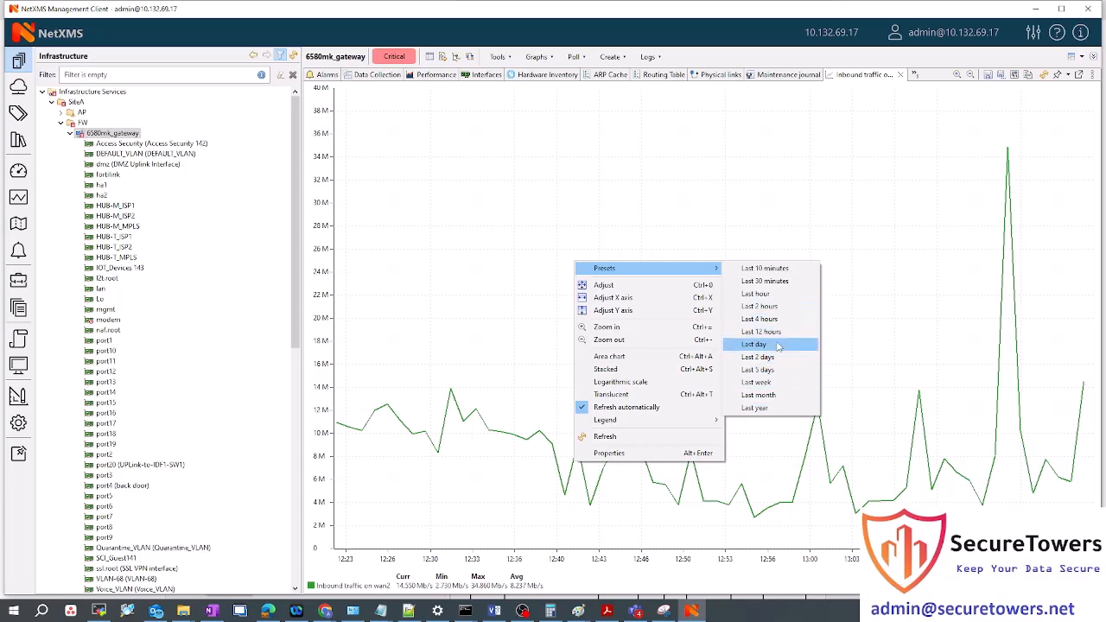
click(753, 344)
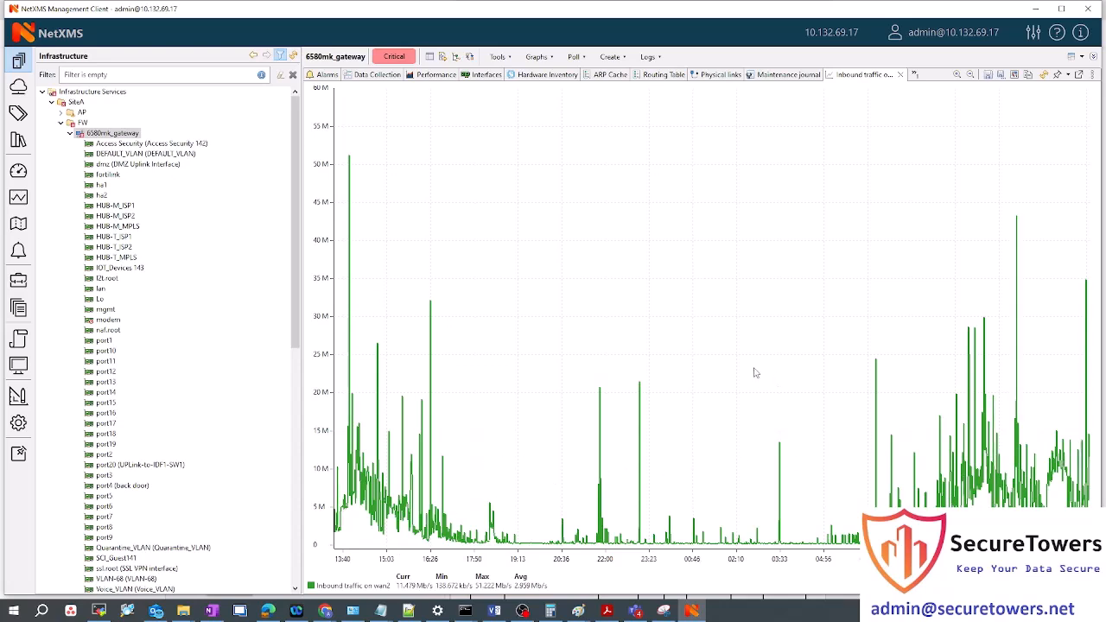
mouse_move(495, 260)
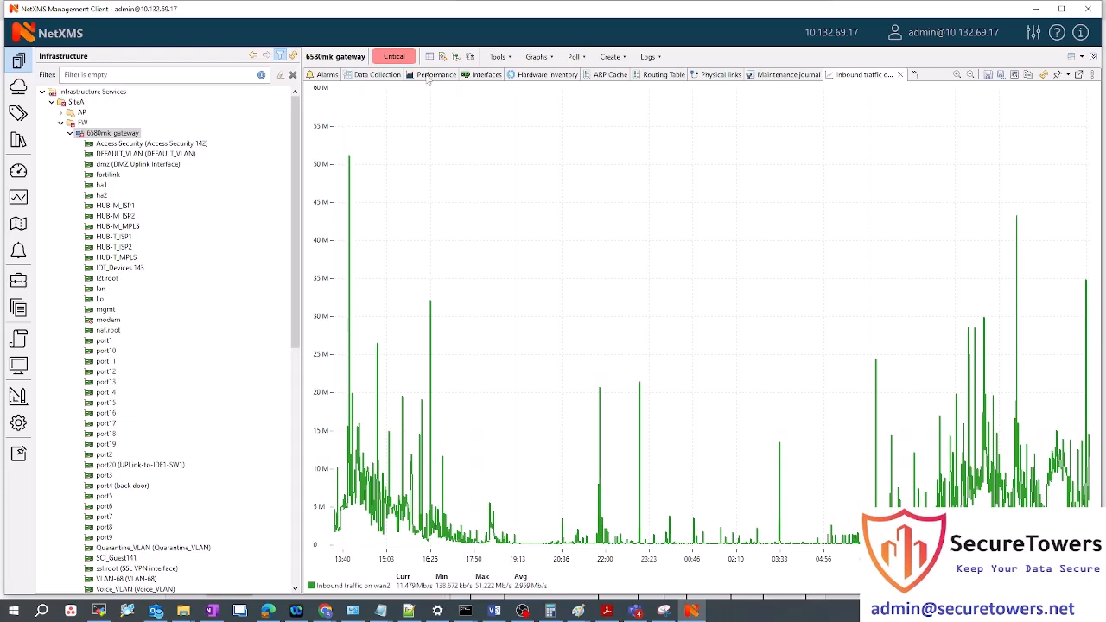
Show 6580mk_gateway's Performance charts of inbound and outbound traffic on wan1 and wan2
click(437, 74)
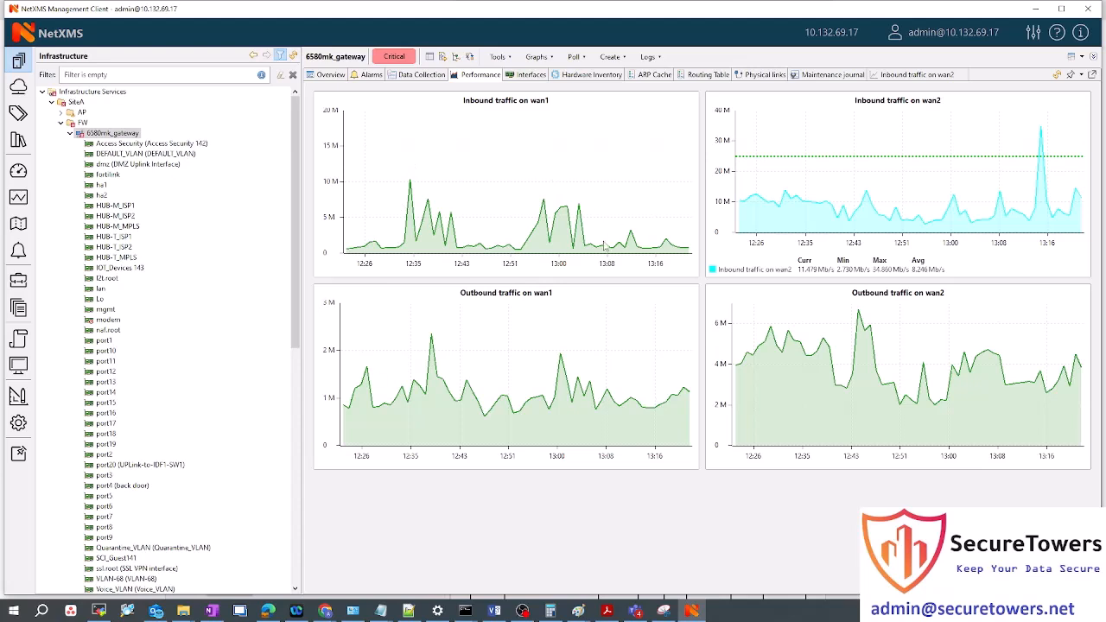
mouse_move(872, 197)
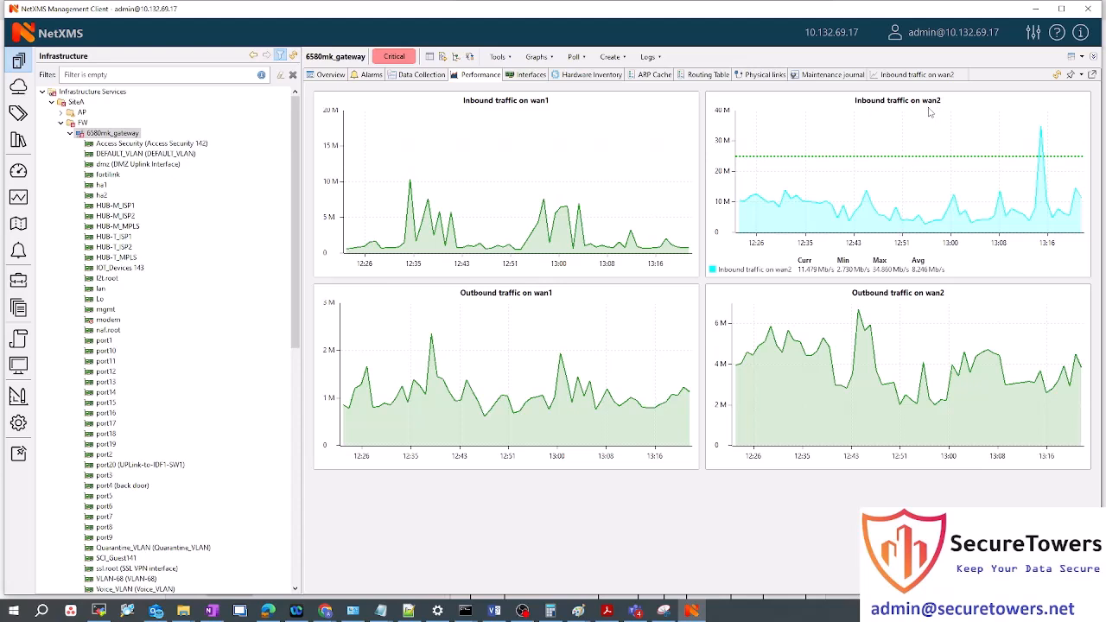
mouse_move(747, 160)
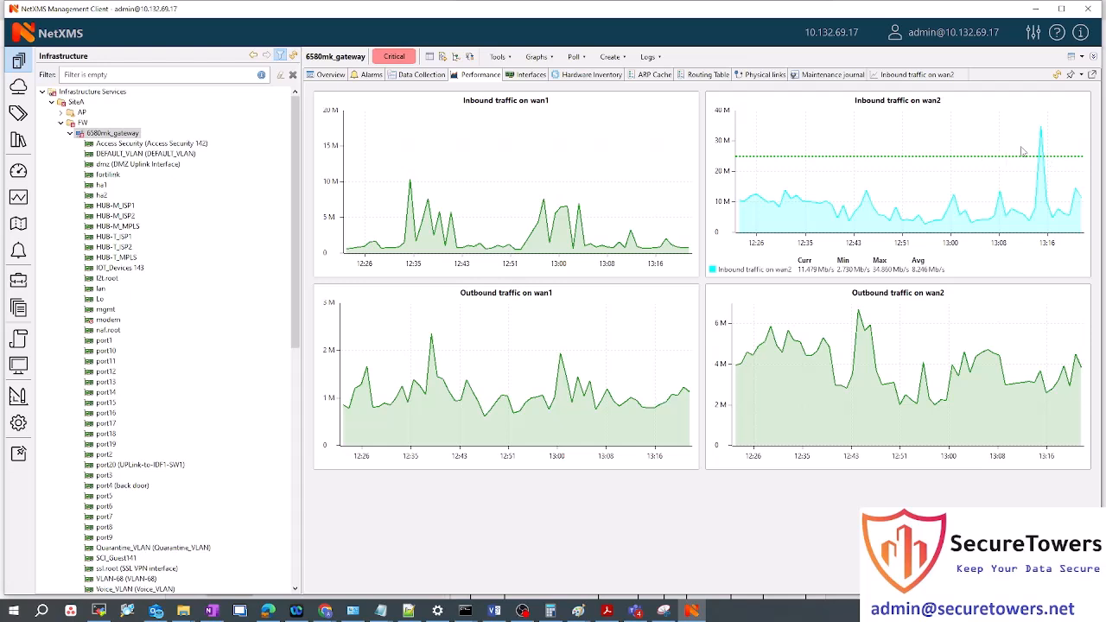
mouse_move(1059, 143)
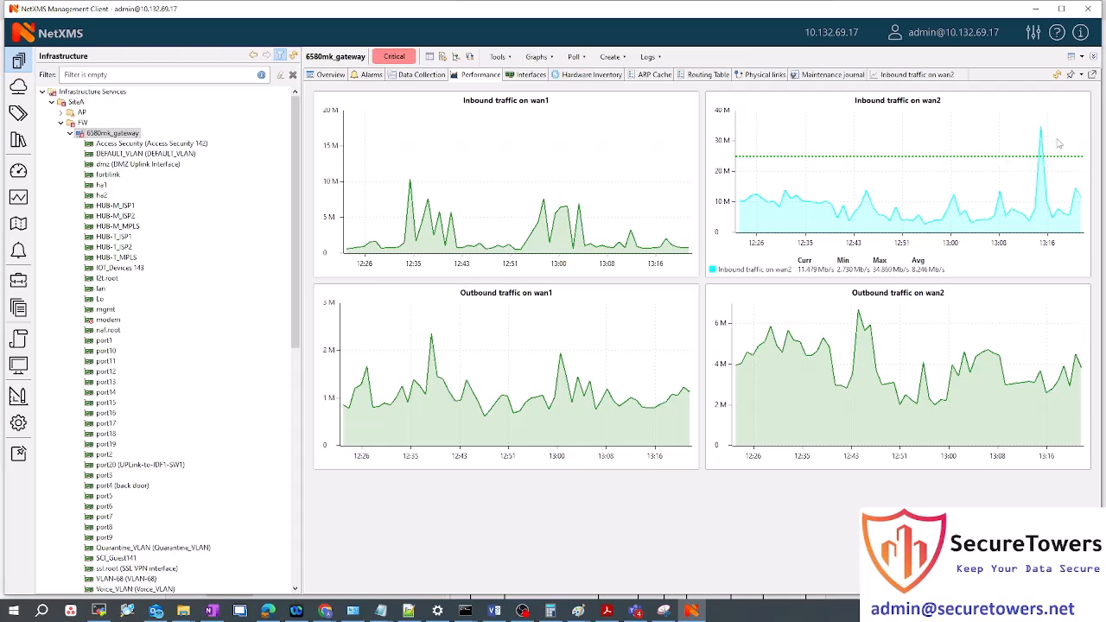
mouse_move(1049, 185)
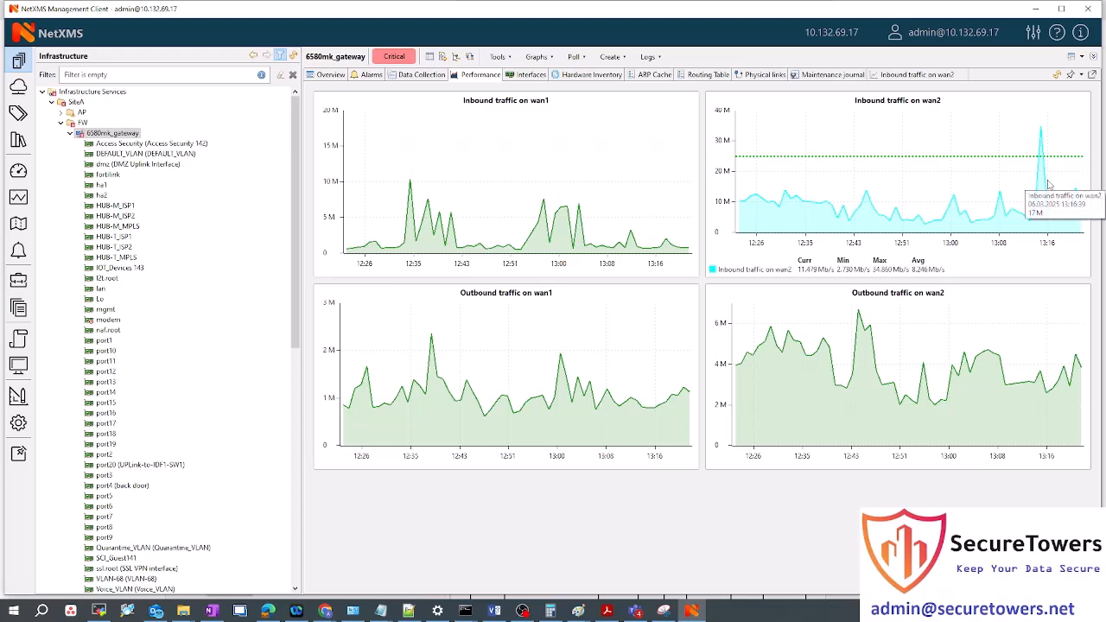
mouse_move(1047, 163)
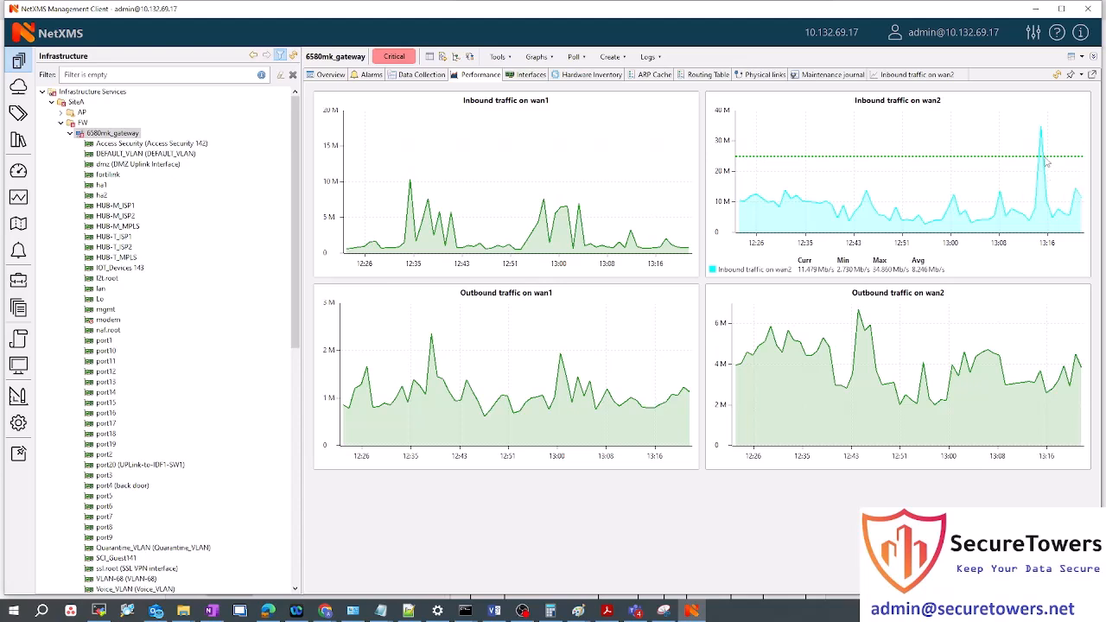
mouse_move(1017, 150)
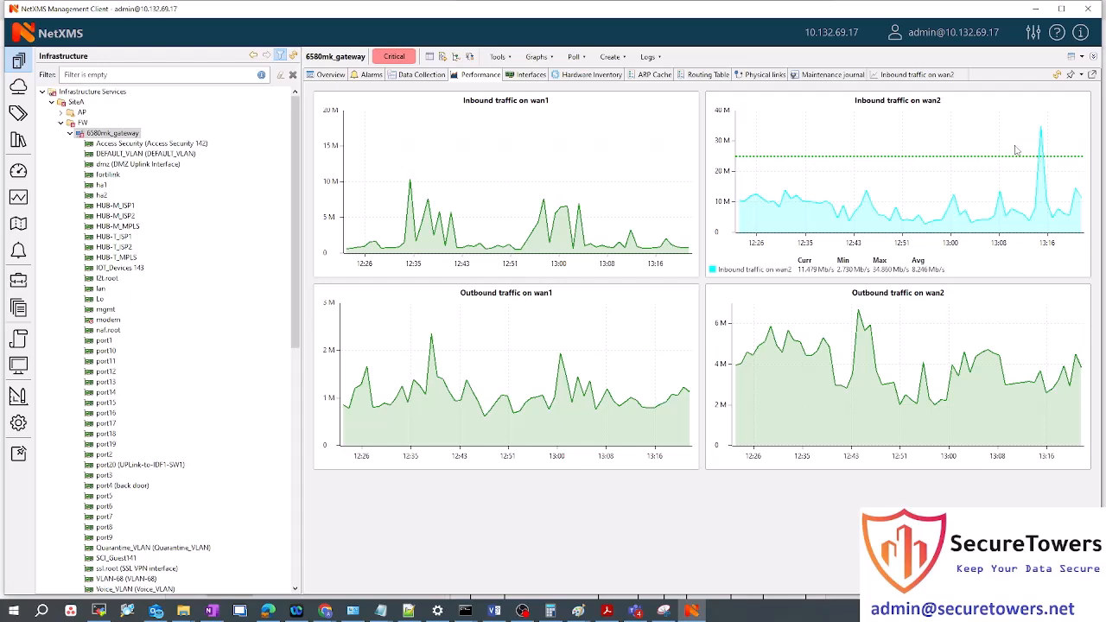
mouse_move(1004, 164)
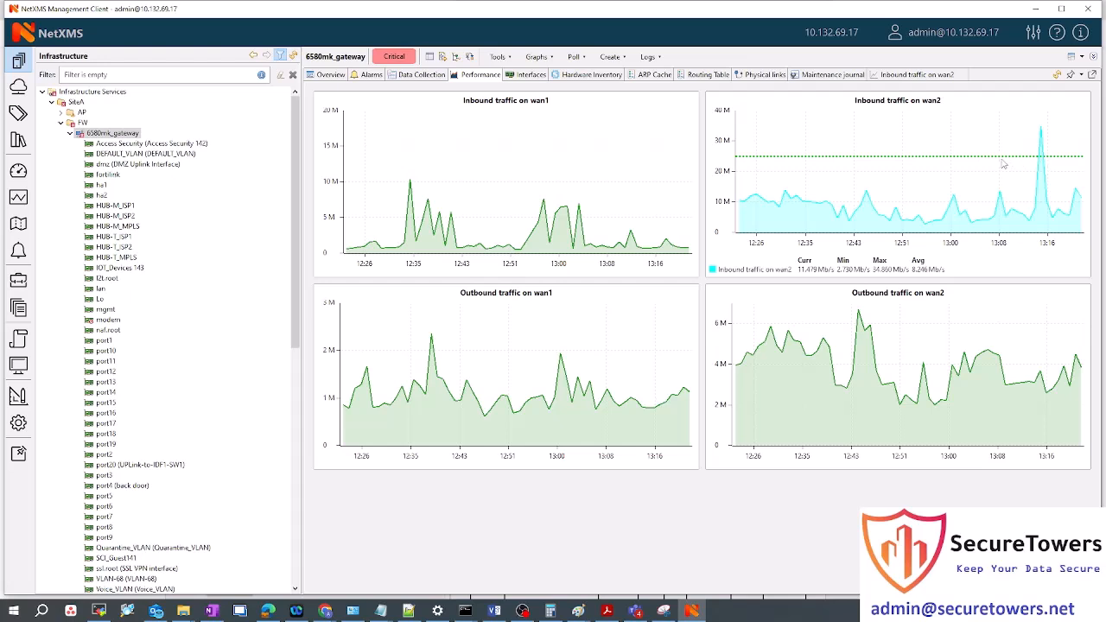
mouse_move(1040, 180)
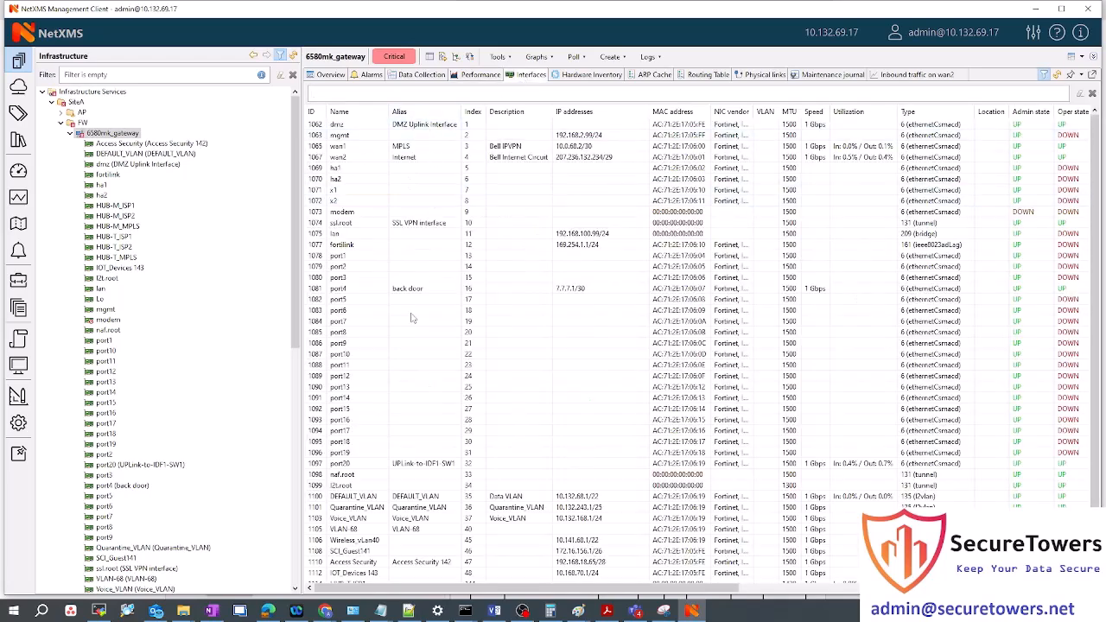
Display 6580mk_gateway's ARP cache mapping IP addresses to MAC addresses, vendors and interfaces
scroll(right, 3)
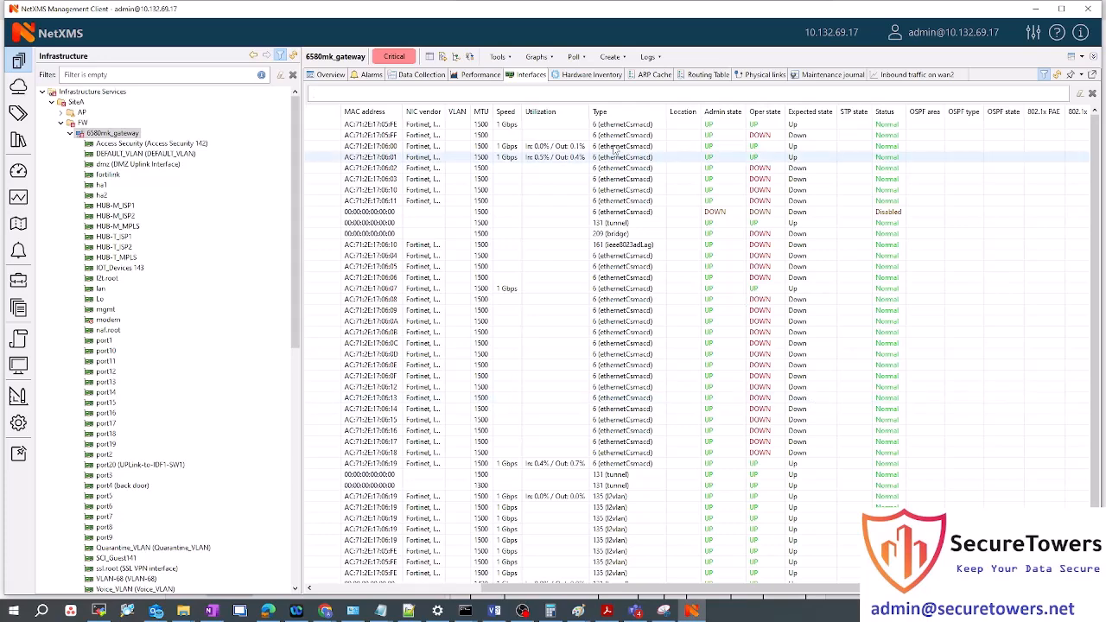
click(654, 74)
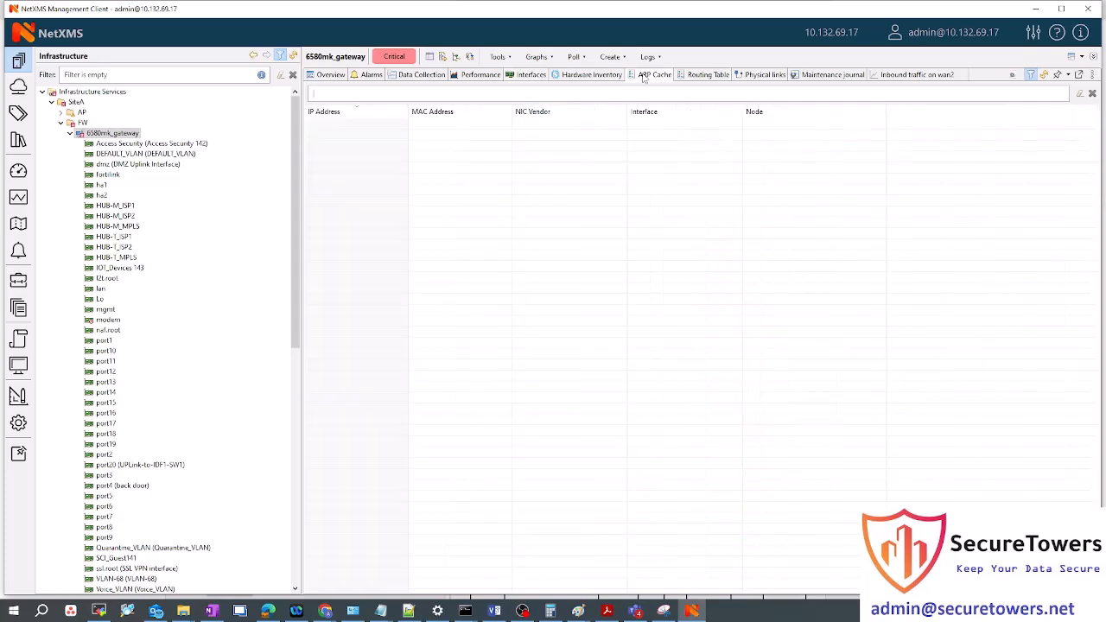
click(655, 74)
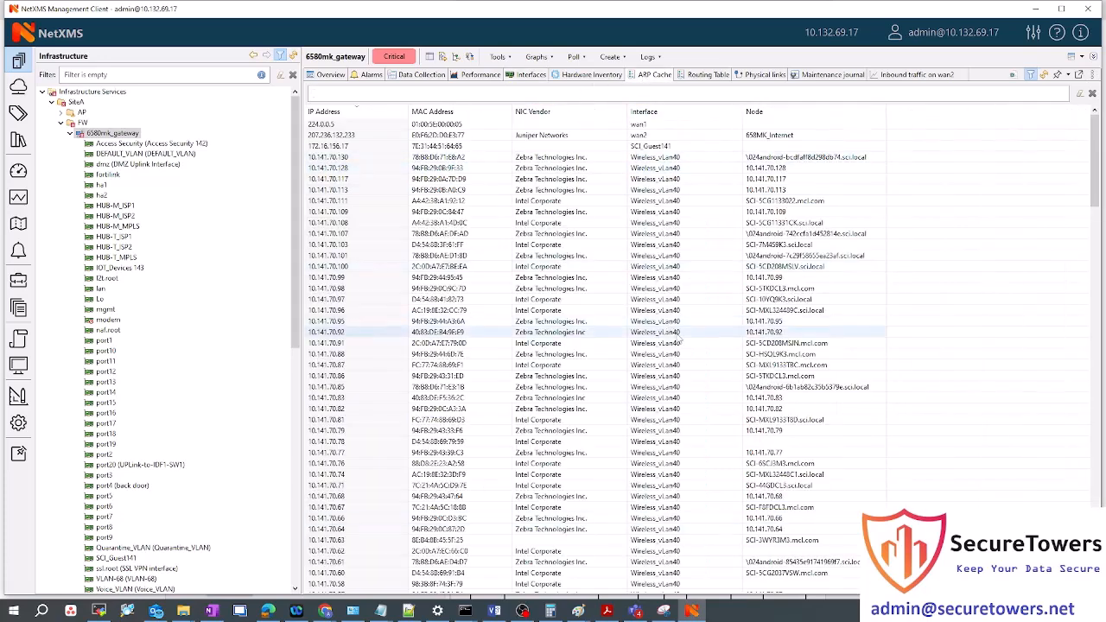
Browse the gateway's routing table of destinations, next hops, interfaces and BGP/local protocols
click(707, 74)
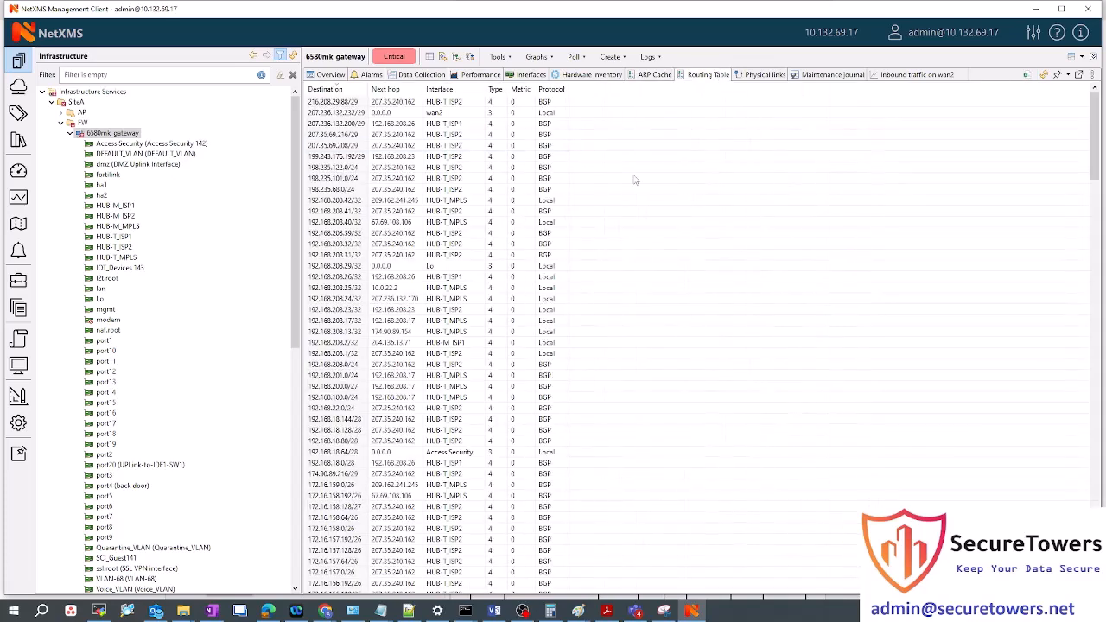
scroll(down, 3)
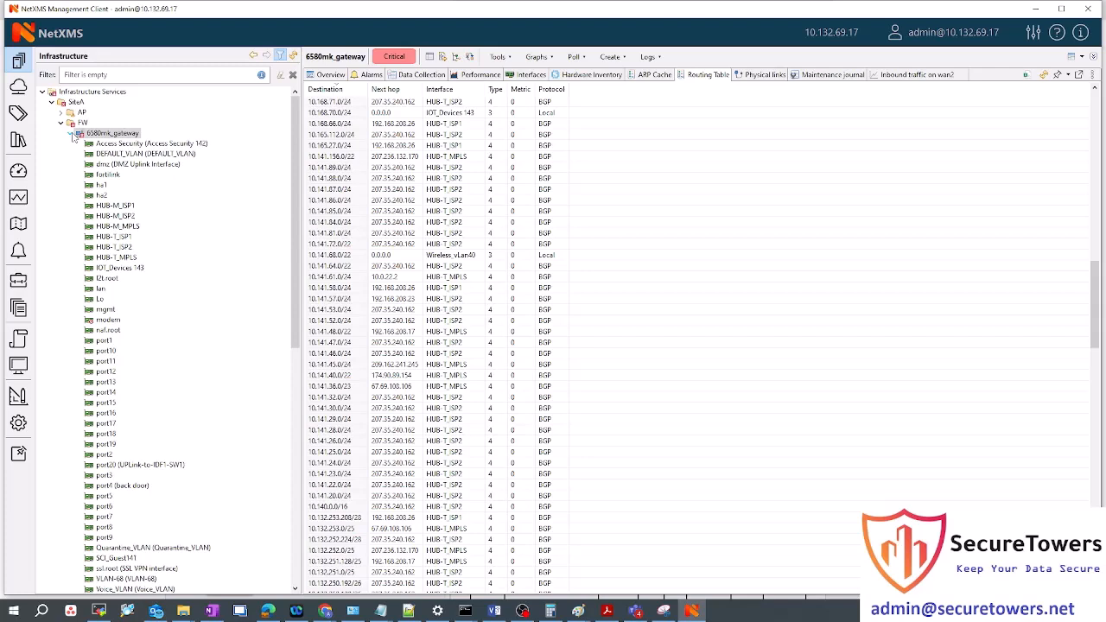
mouse_move(73, 138)
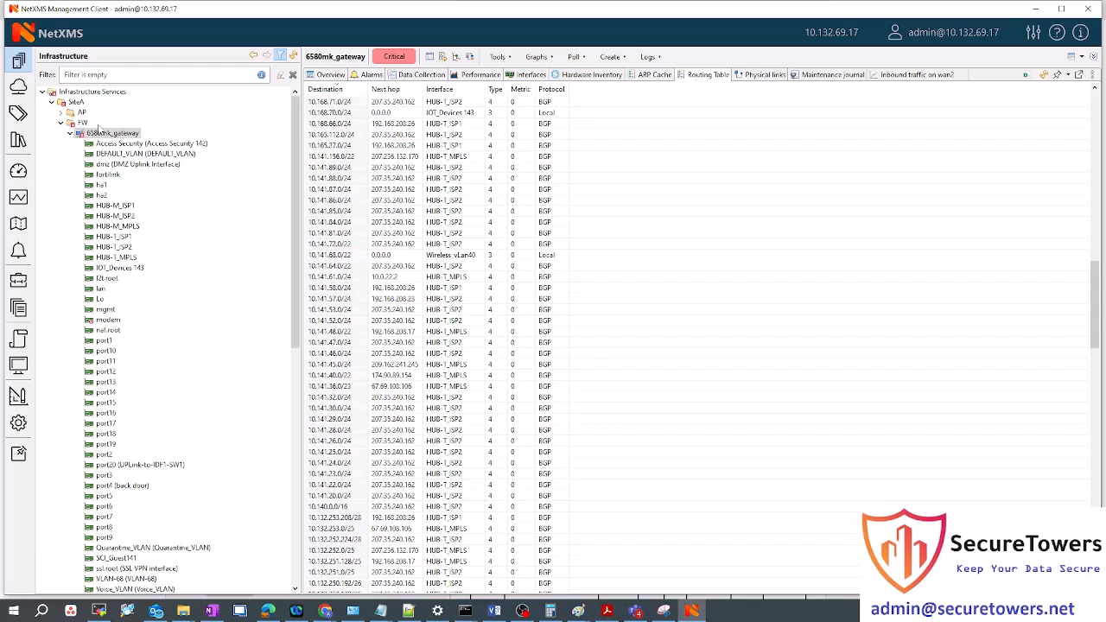
mouse_move(129, 283)
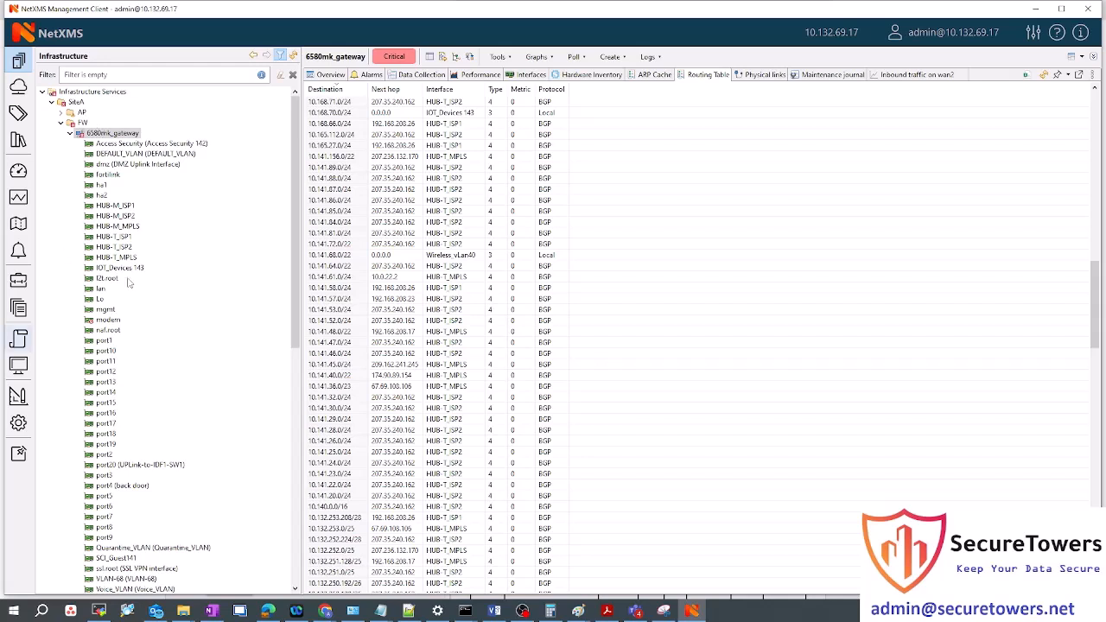
mouse_move(19, 396)
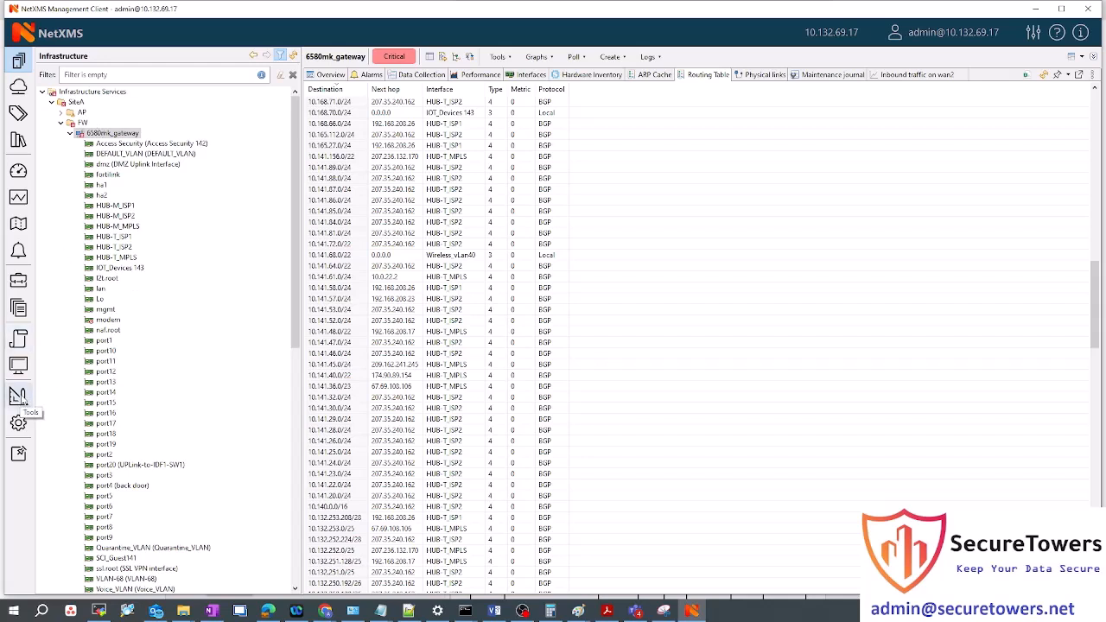
Switch to the Tools perspective showing the Find Object search
click(19, 396)
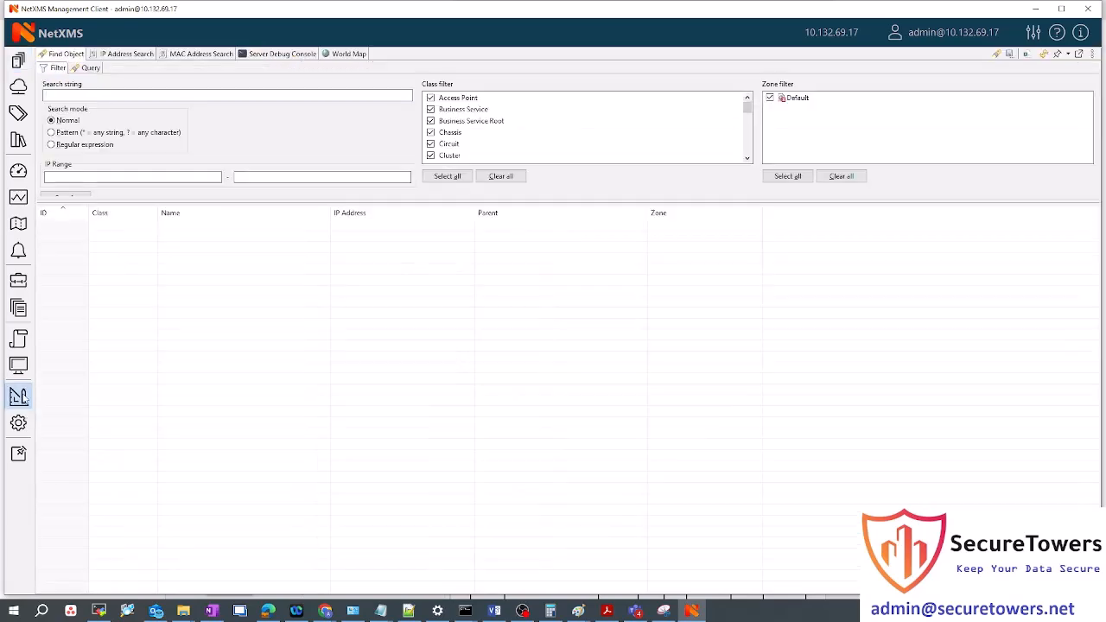
mouse_move(158, 325)
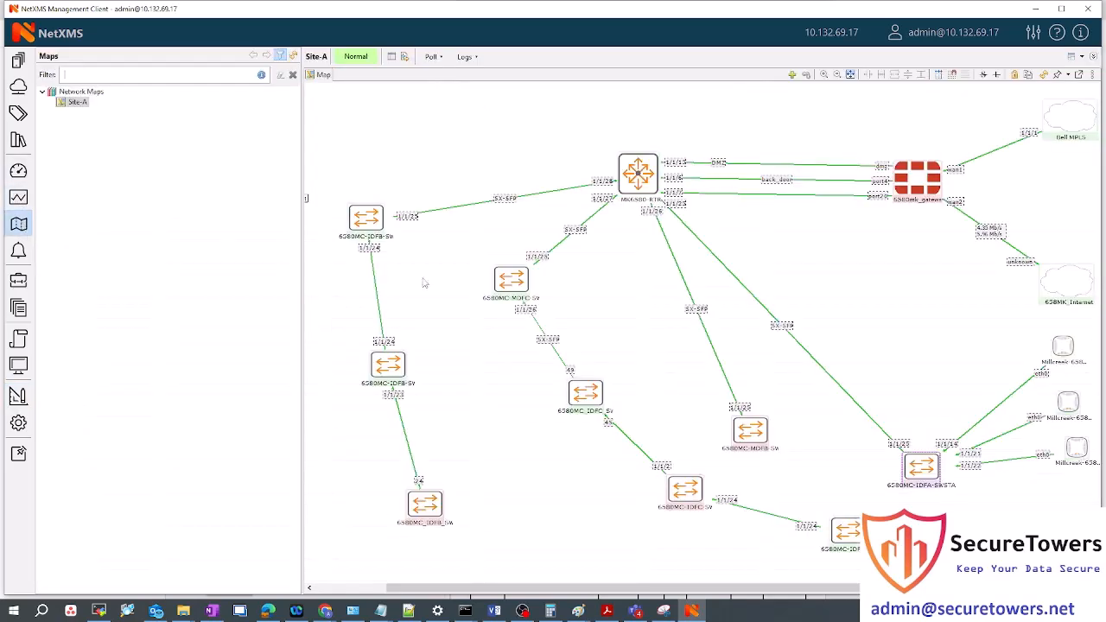
mouse_move(439, 503)
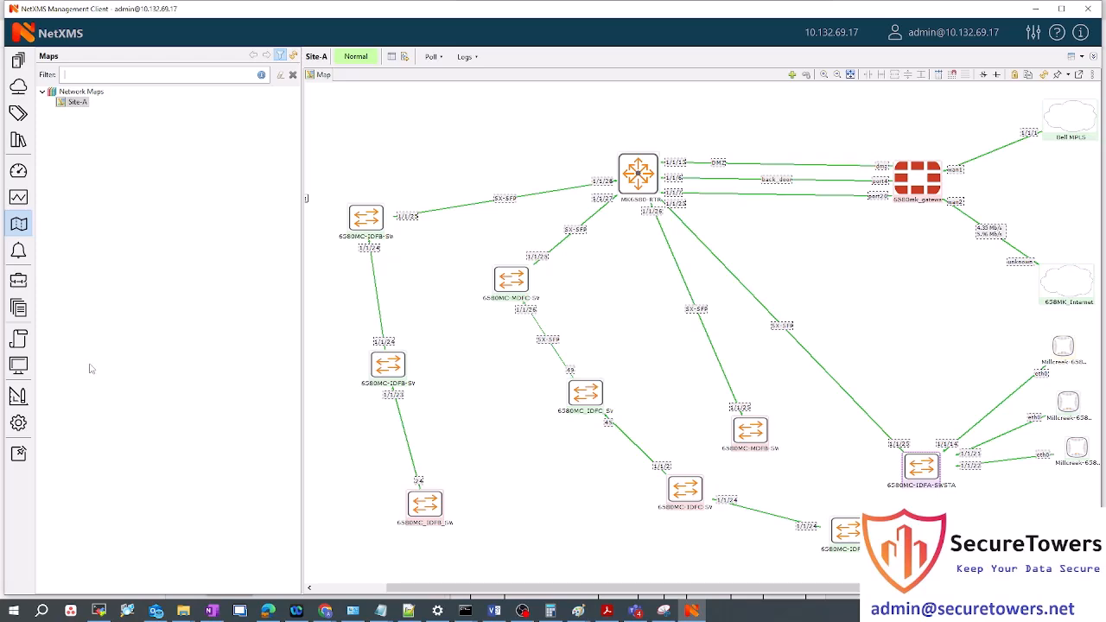
mouse_move(441, 469)
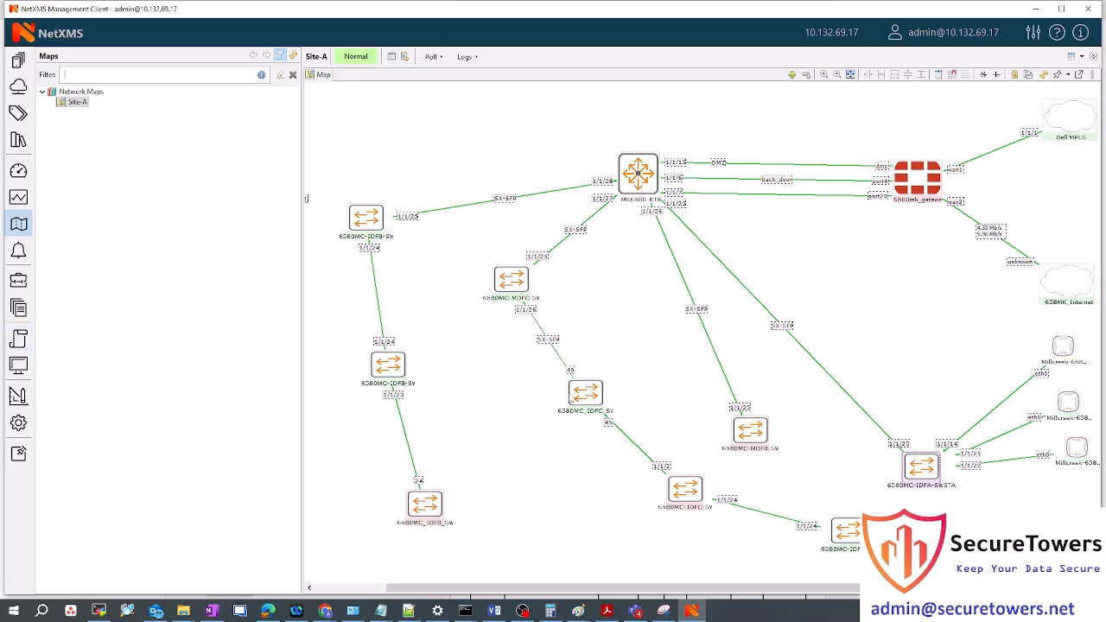
mouse_move(488, 421)
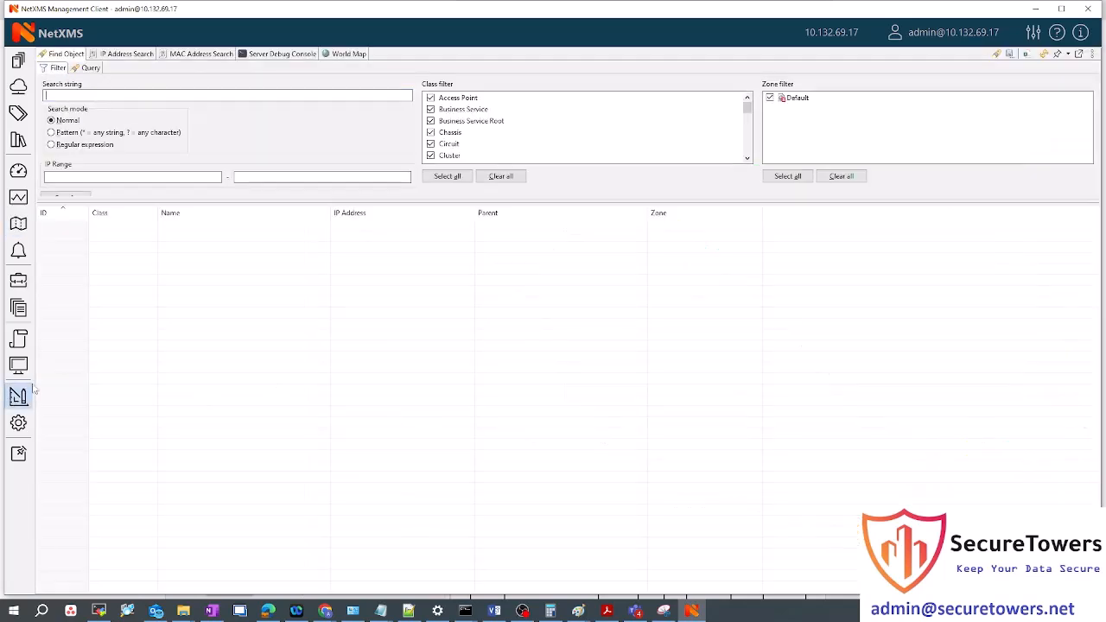
Search IP 10.132.68.173, finding node SCI0464 on switch 6580MC-IDFB-SW1 port 1/1/9
click(201, 54)
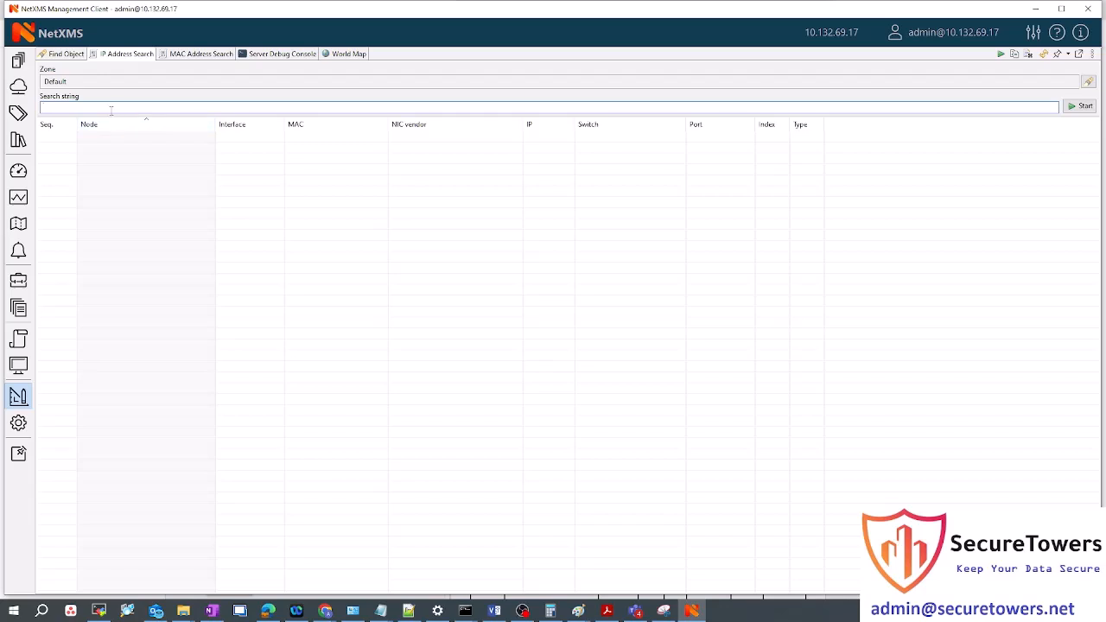
text(10.132.68.173)
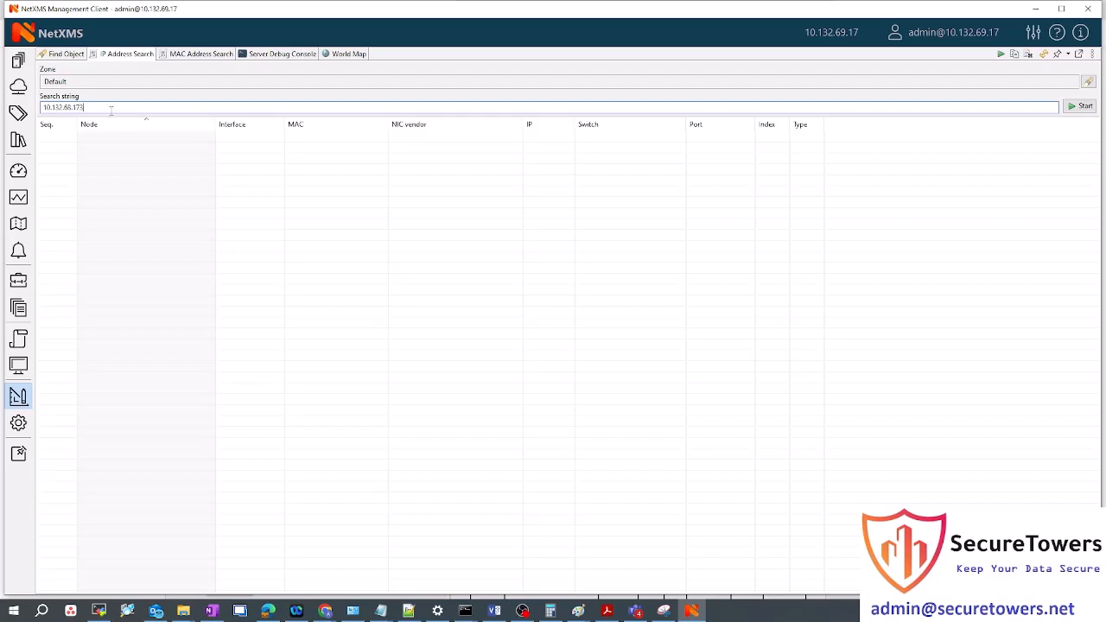
click(1082, 105)
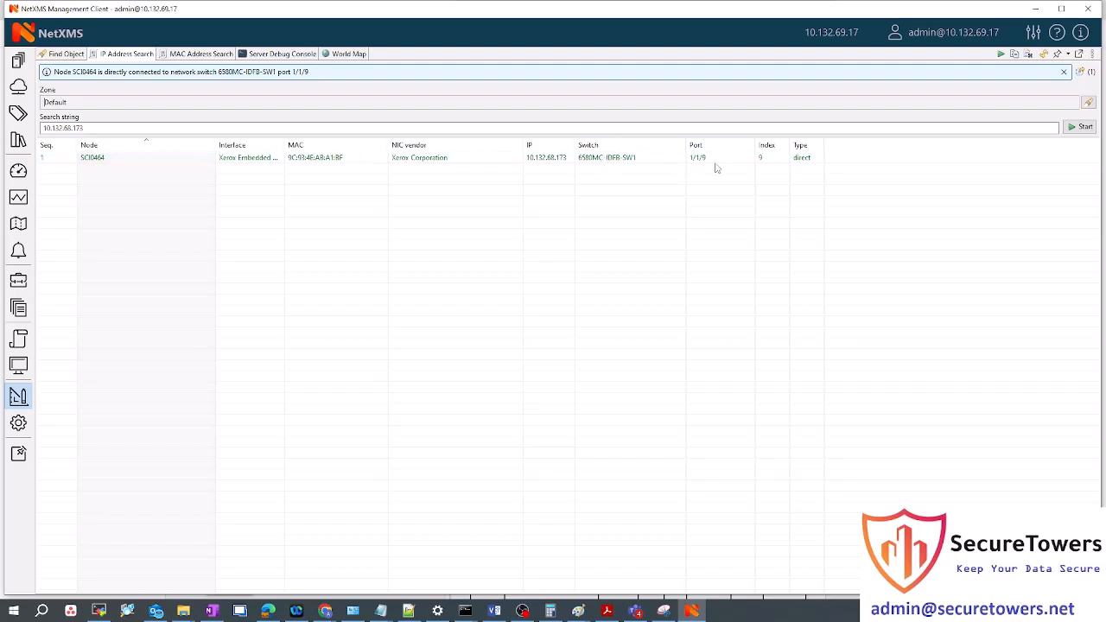
mouse_move(692, 169)
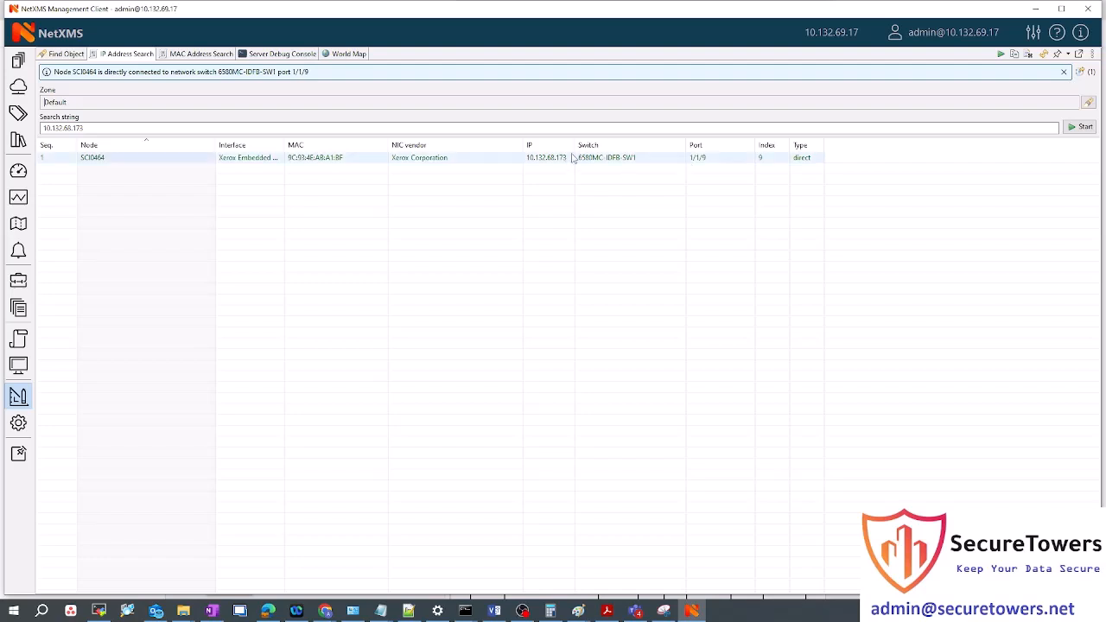
click(1064, 71)
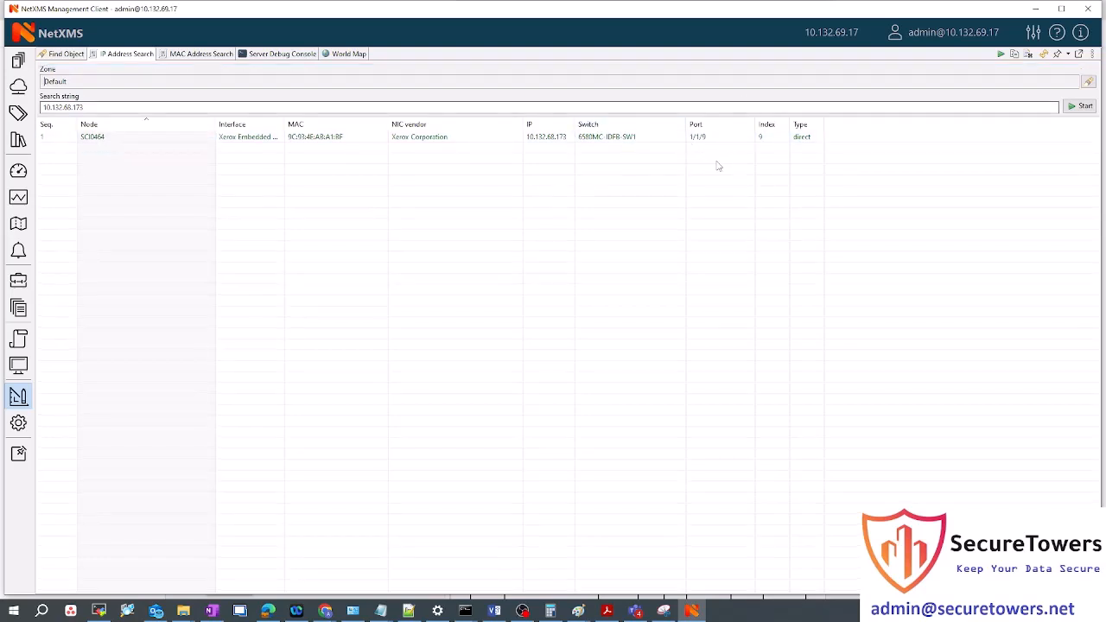
mouse_move(216, 210)
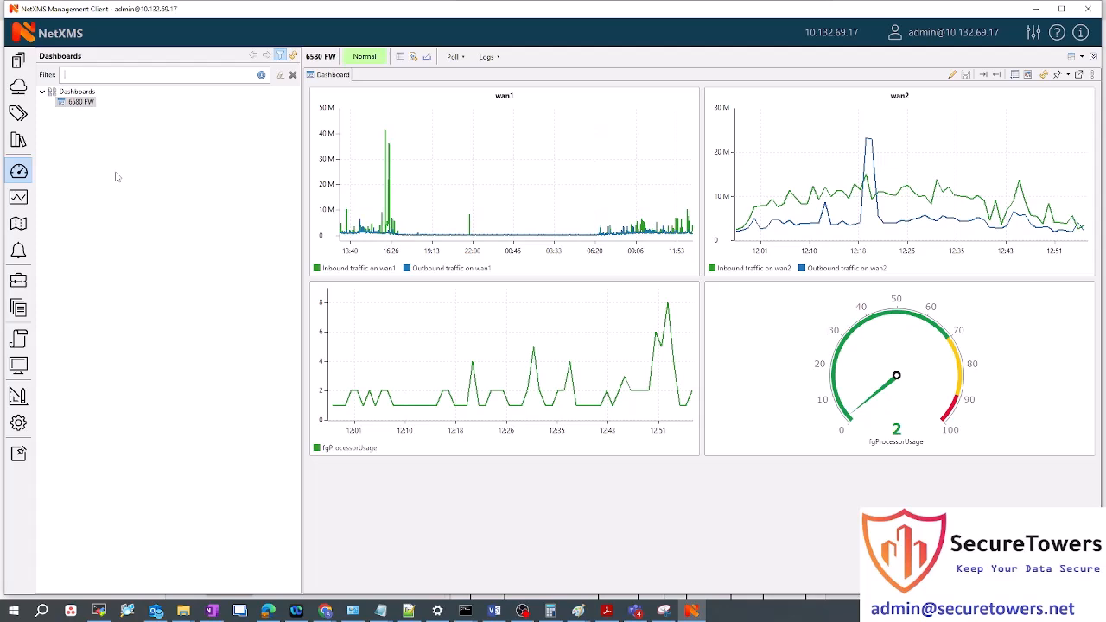
mouse_move(731, 162)
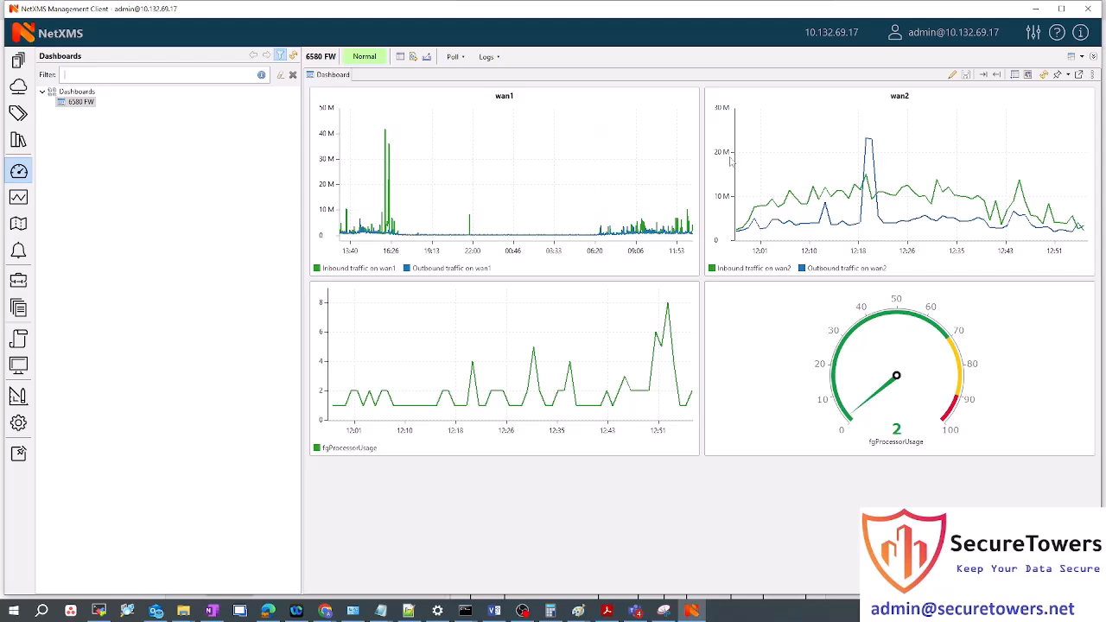
mouse_move(569, 415)
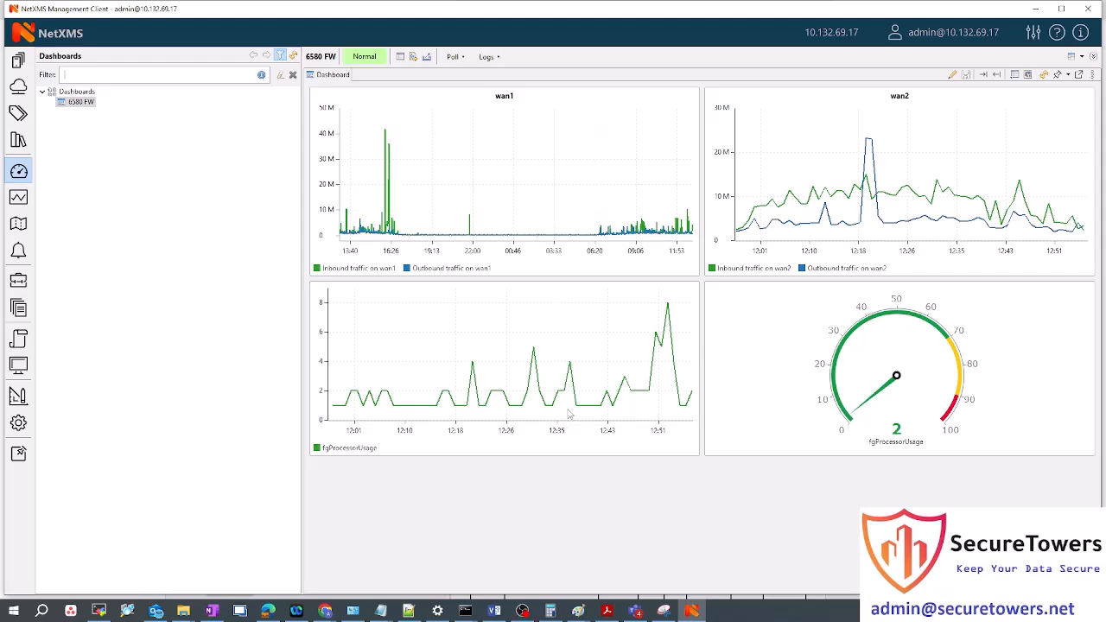
mouse_move(644, 312)
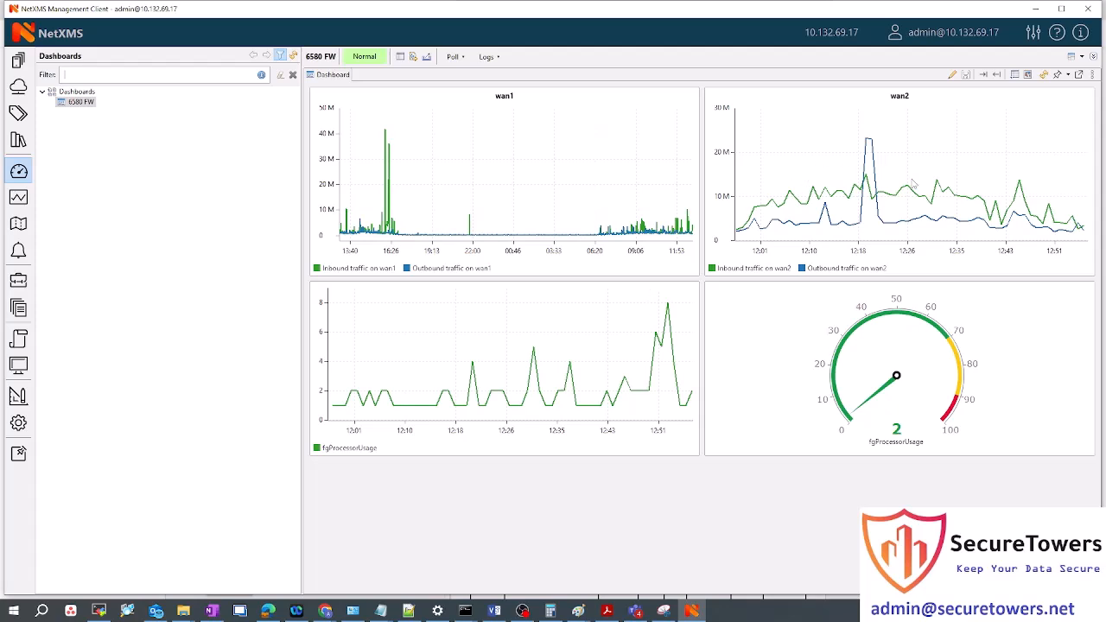
mouse_move(912, 78)
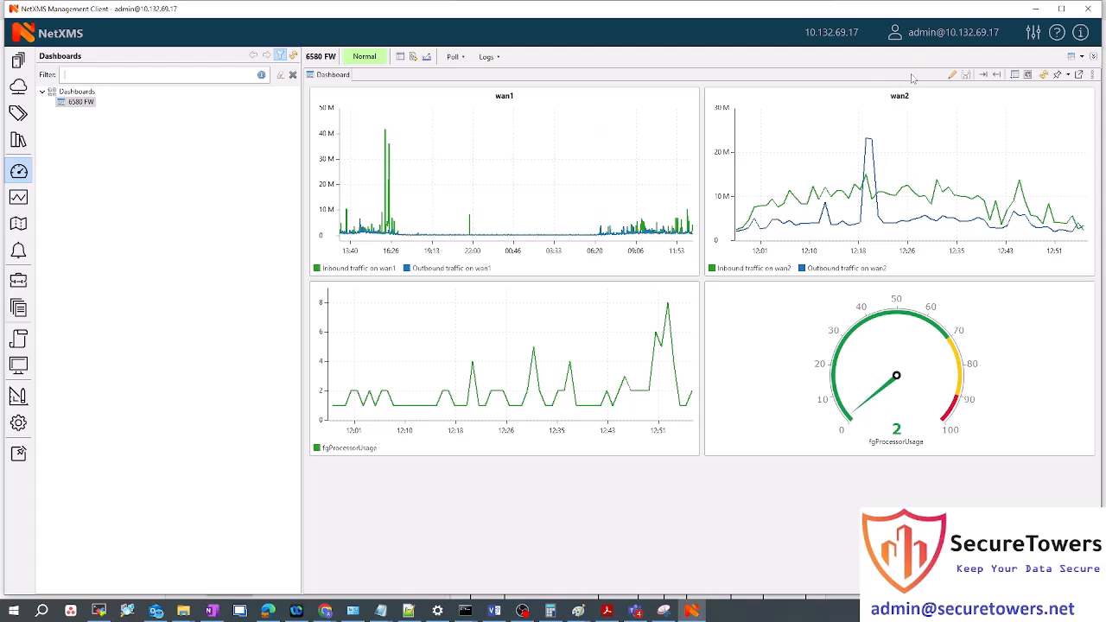
mouse_move(747, 250)
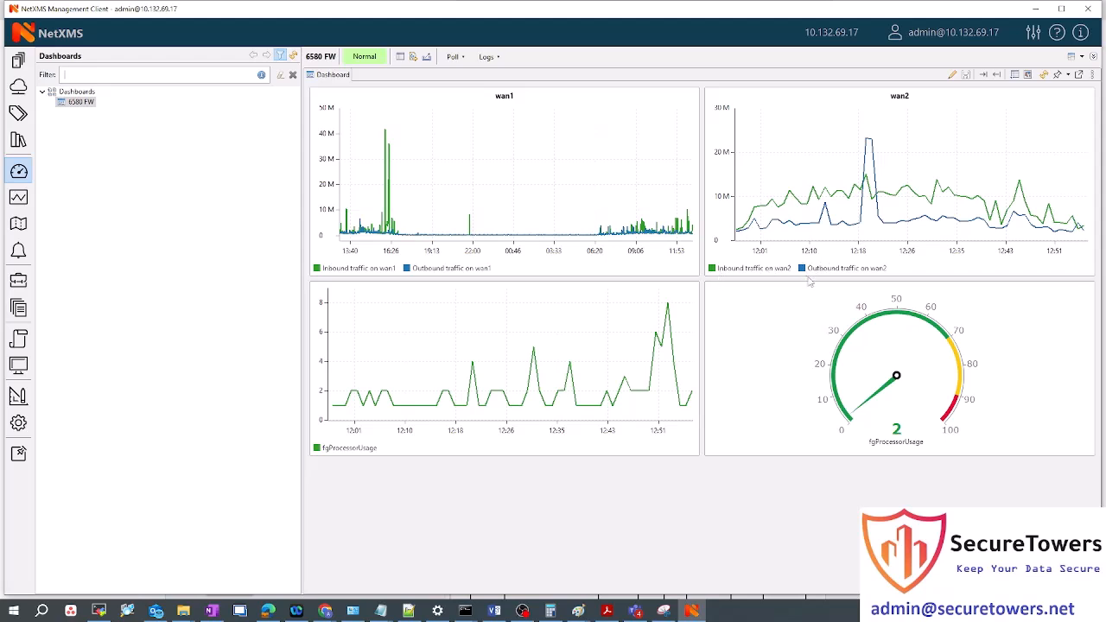
mouse_move(853, 198)
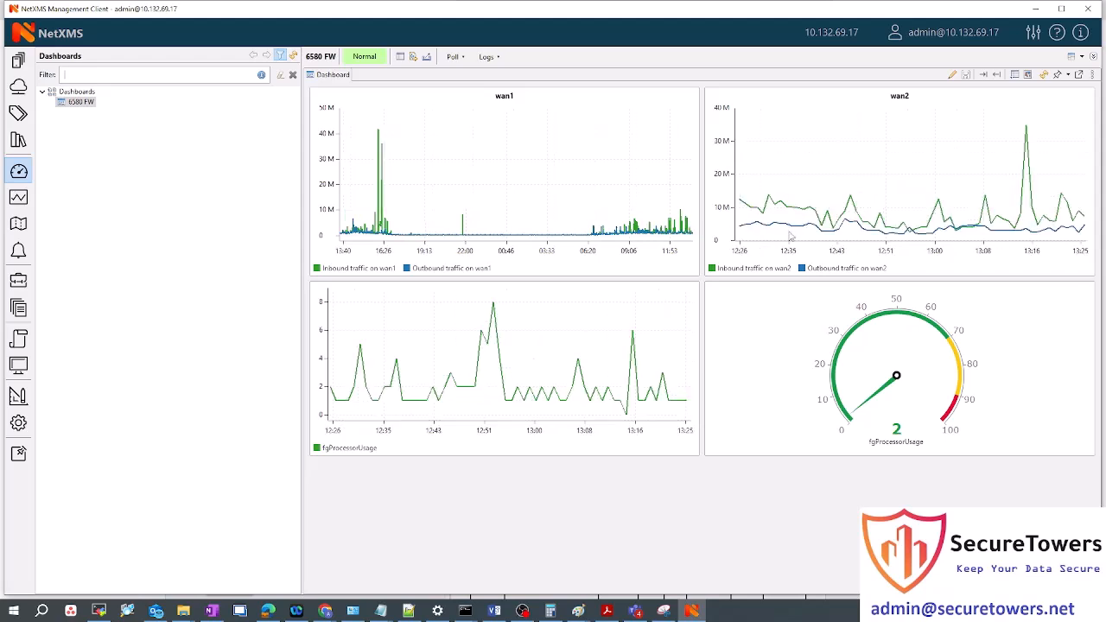
mouse_move(792, 226)
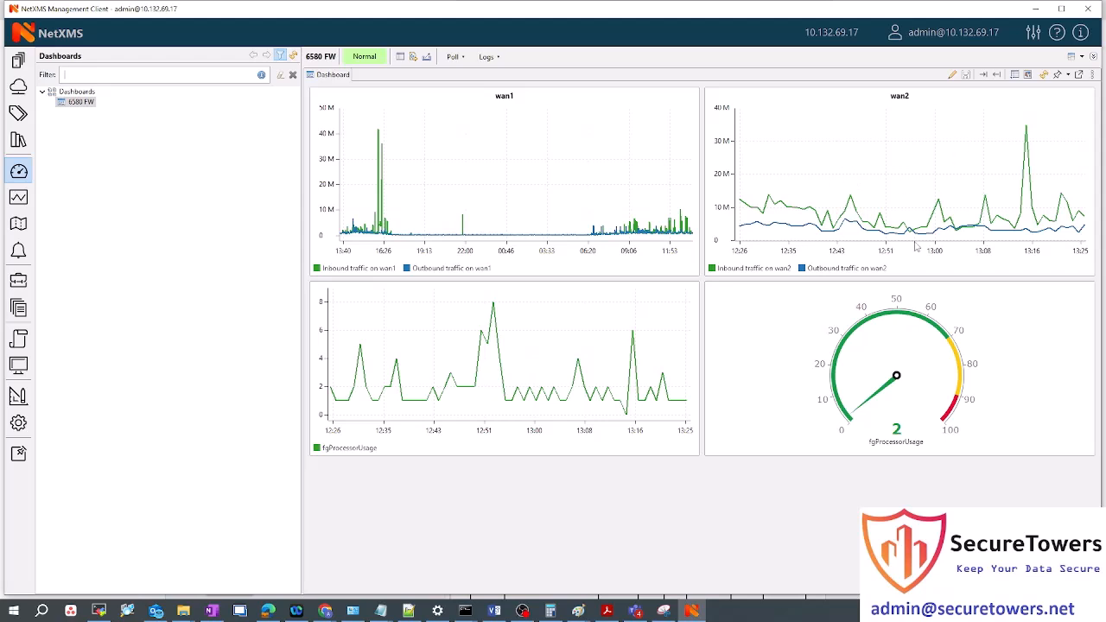
mouse_move(817, 244)
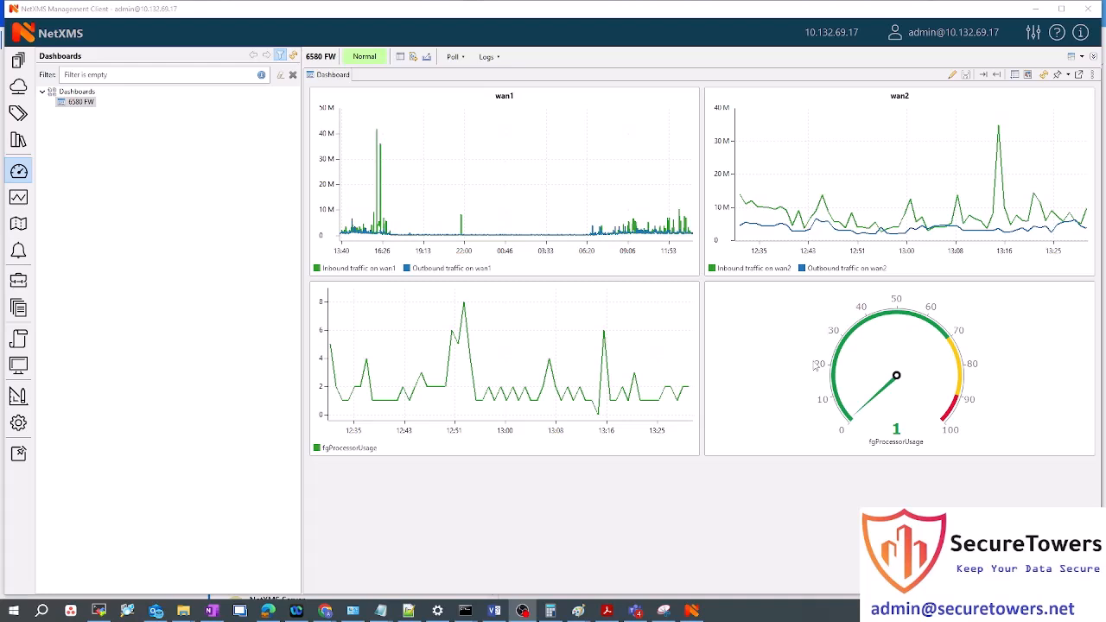
mouse_move(777, 374)
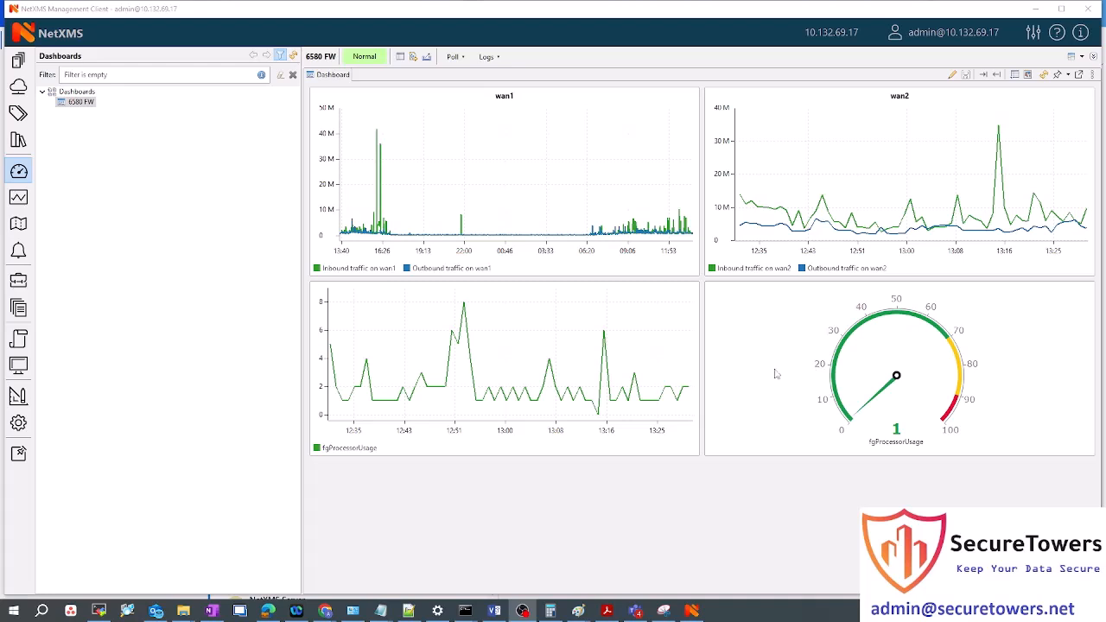